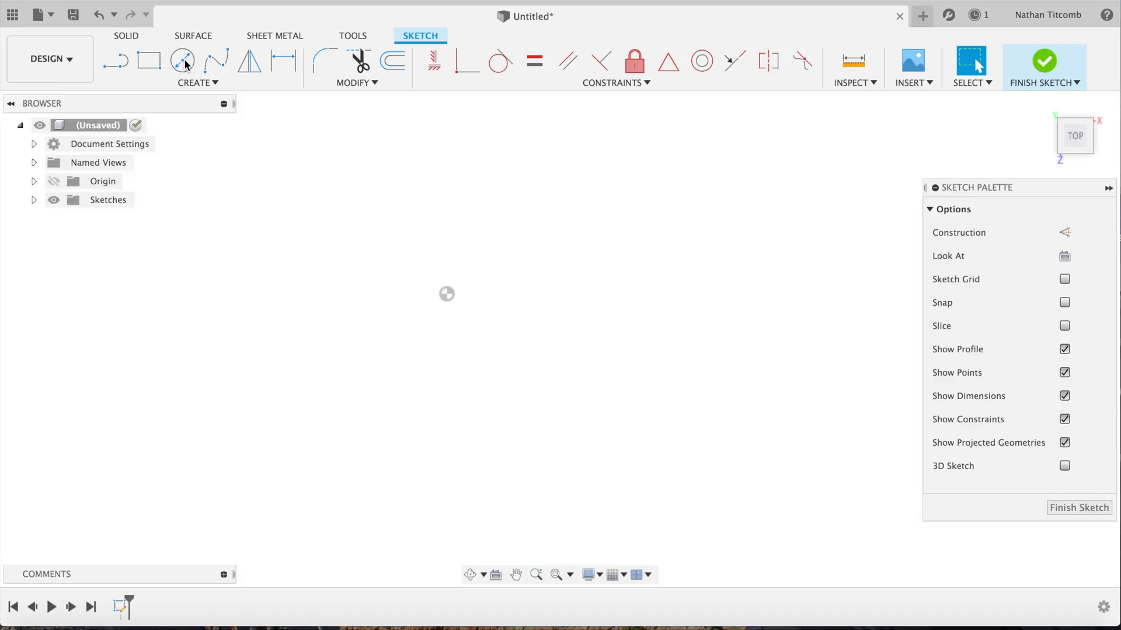
Sketch a 5 in center-diameter circle at the origin
click(183, 60)
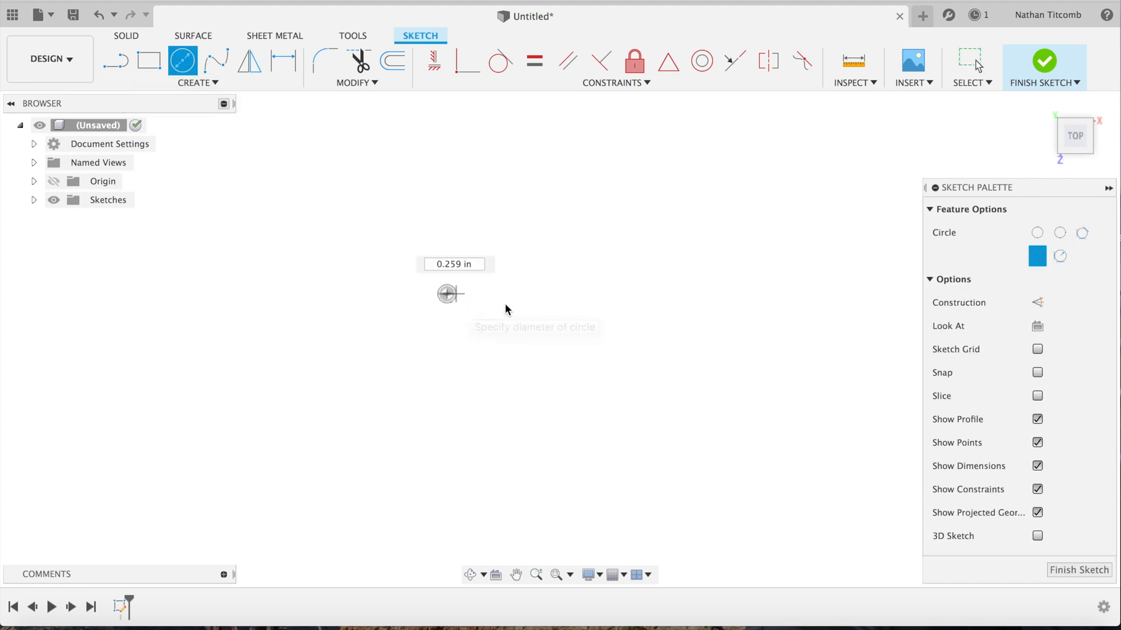
text(5)
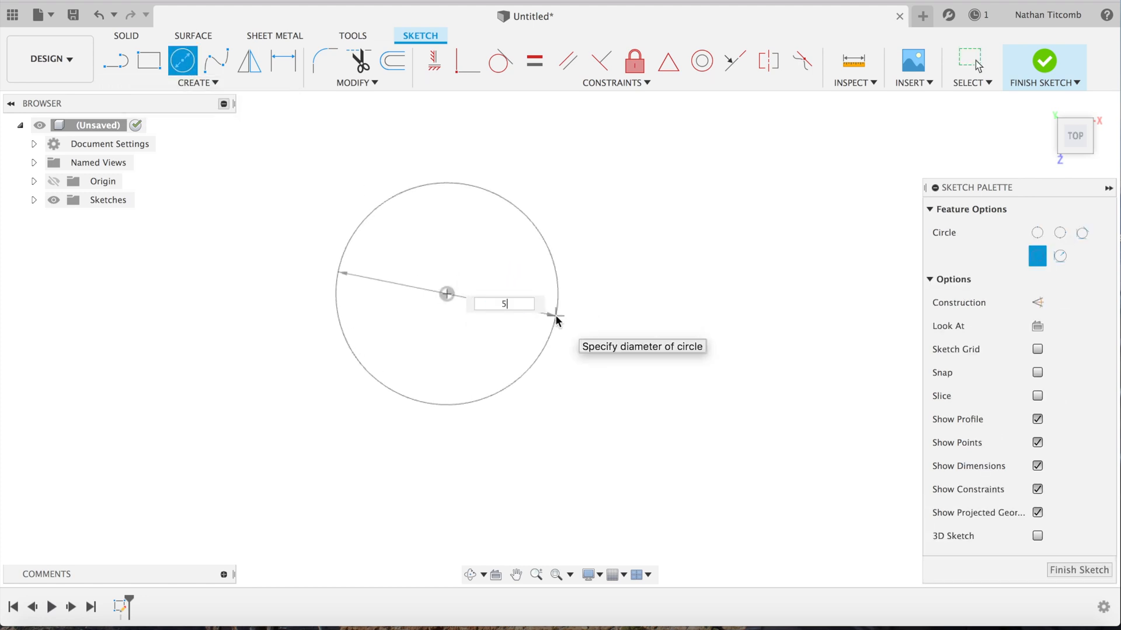
key(Return)
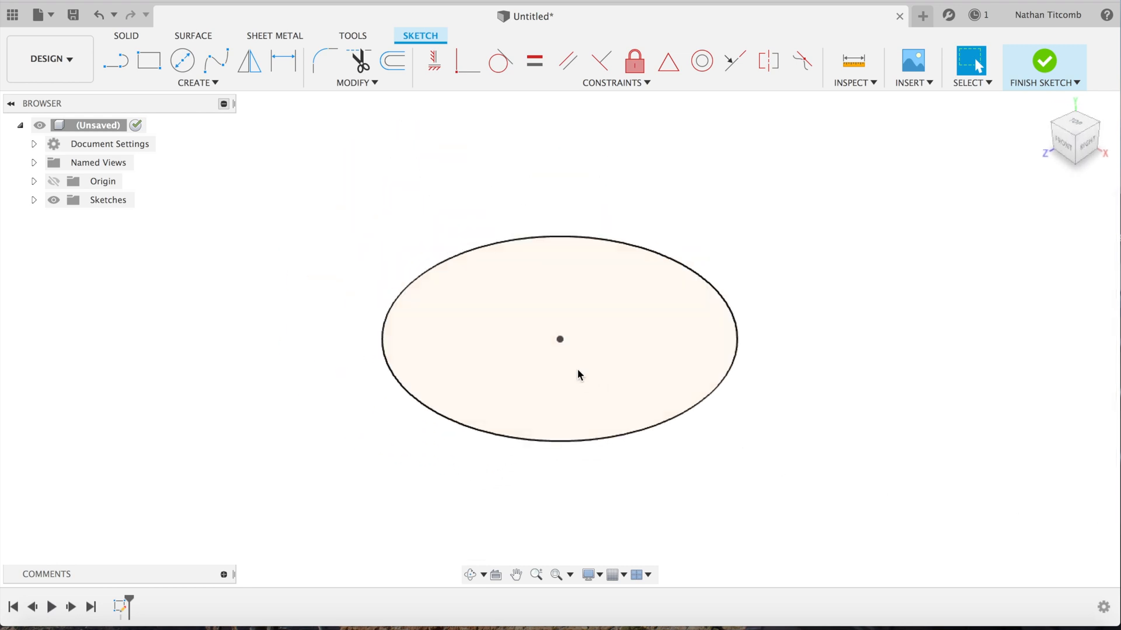
Extrude the circle 1.25 in into a solid disc
click(197, 81)
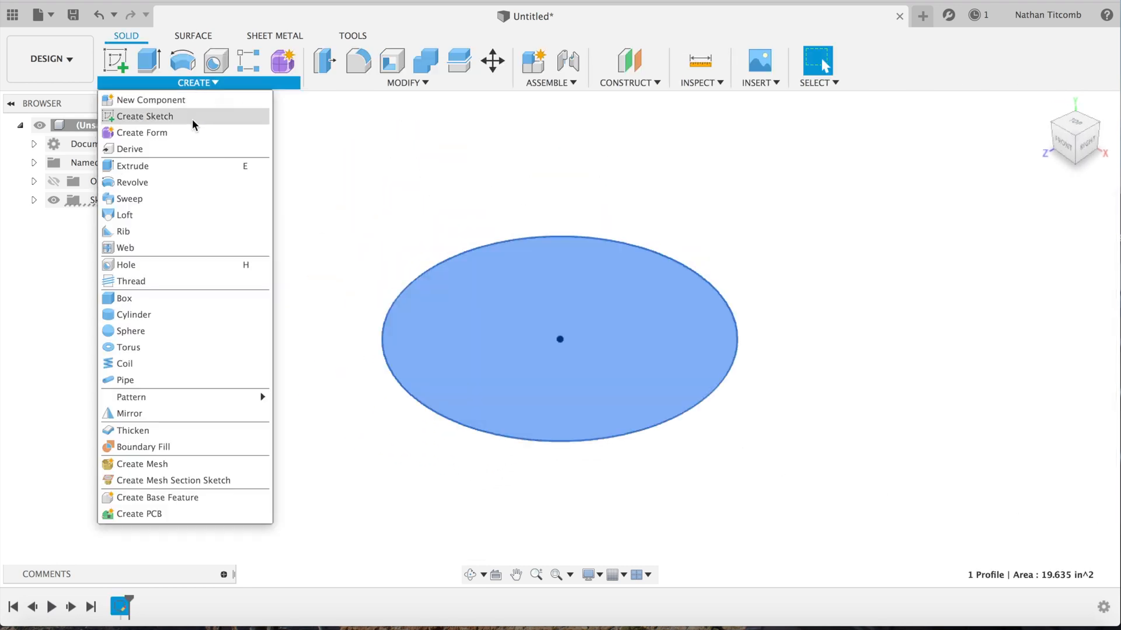
click(133, 165)
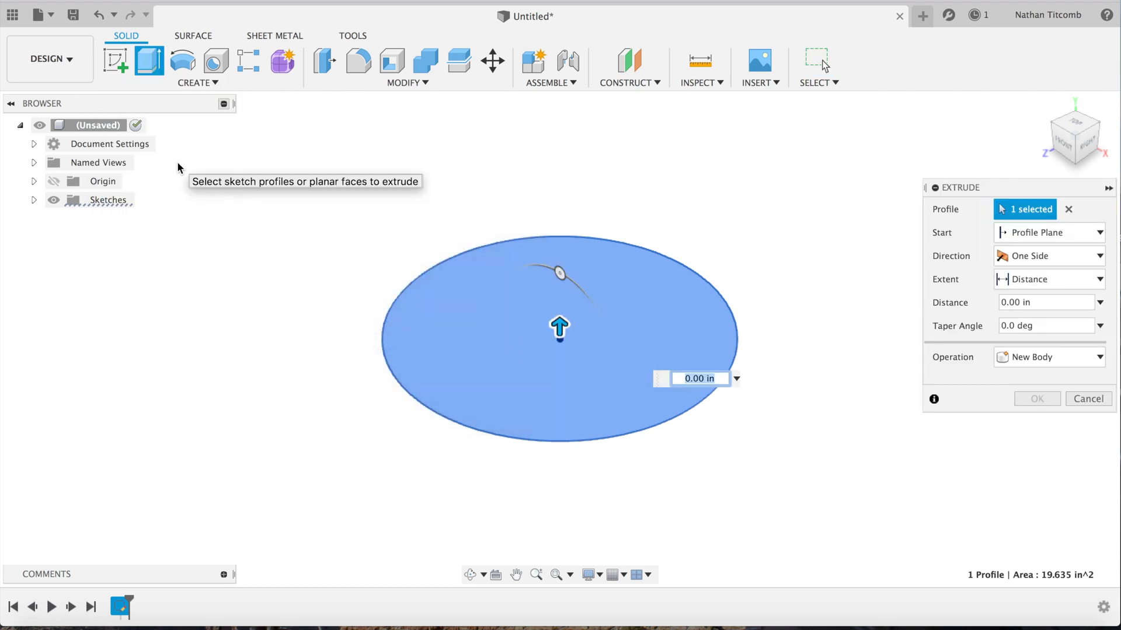
text(1.25)
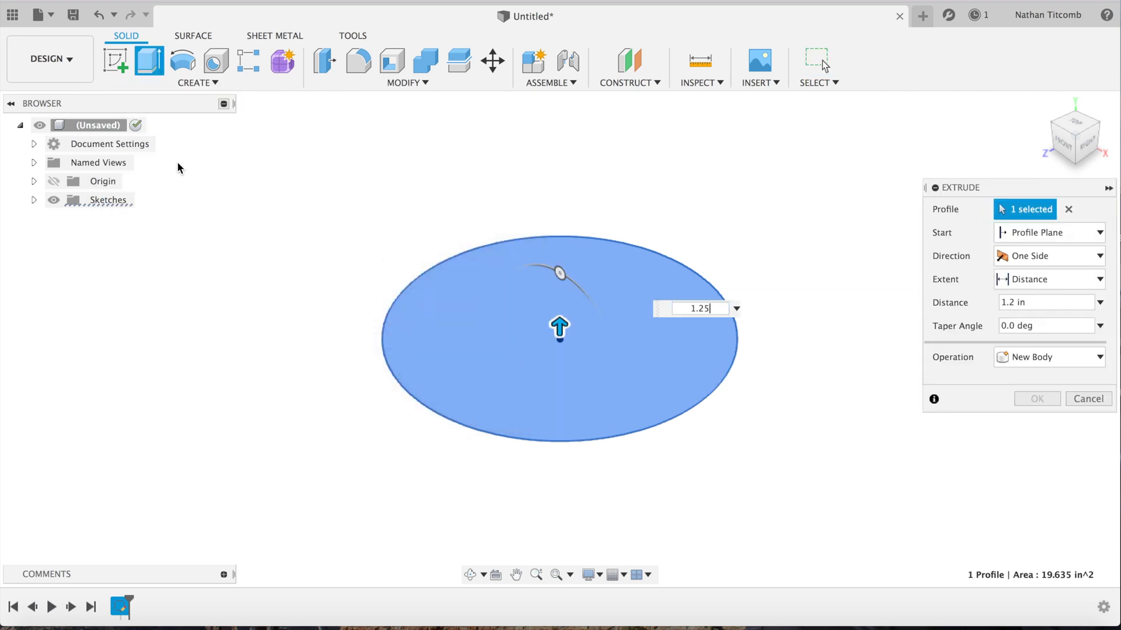
click(1035, 398)
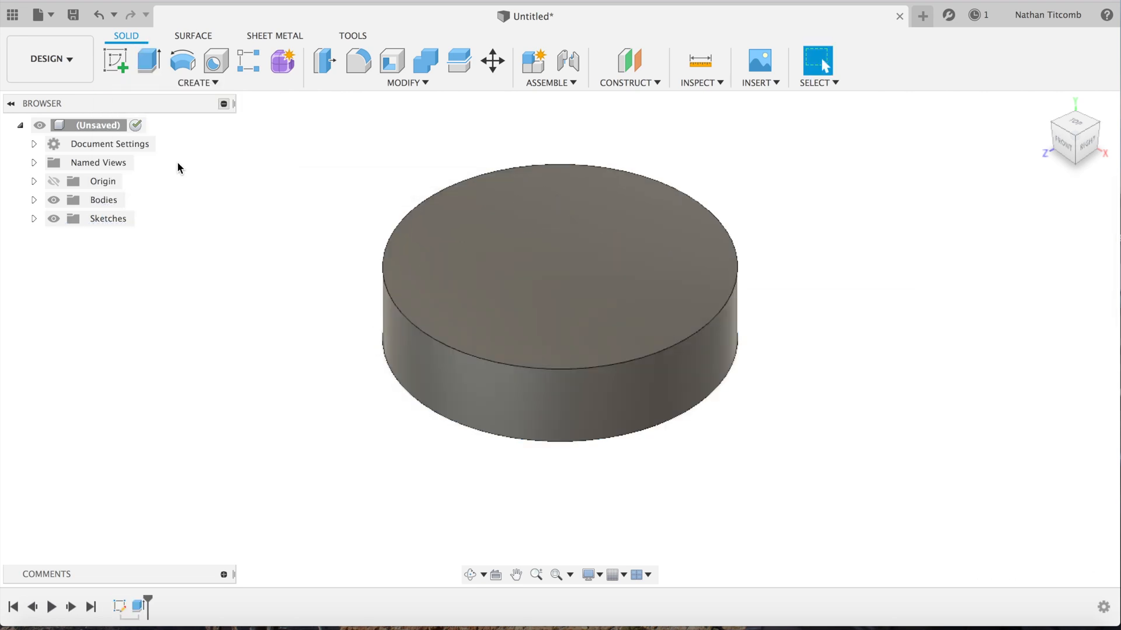
On the disc's top face sketch a 2 in centre circle and 2 in lines up and down from centre
click(114, 60)
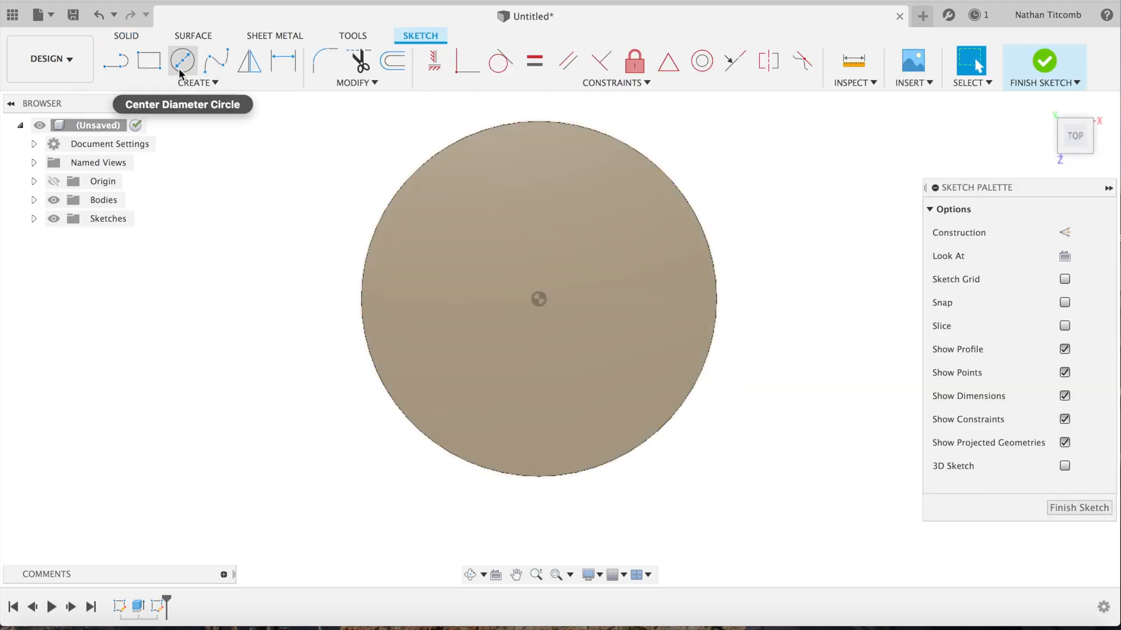
click(182, 60)
text(2)
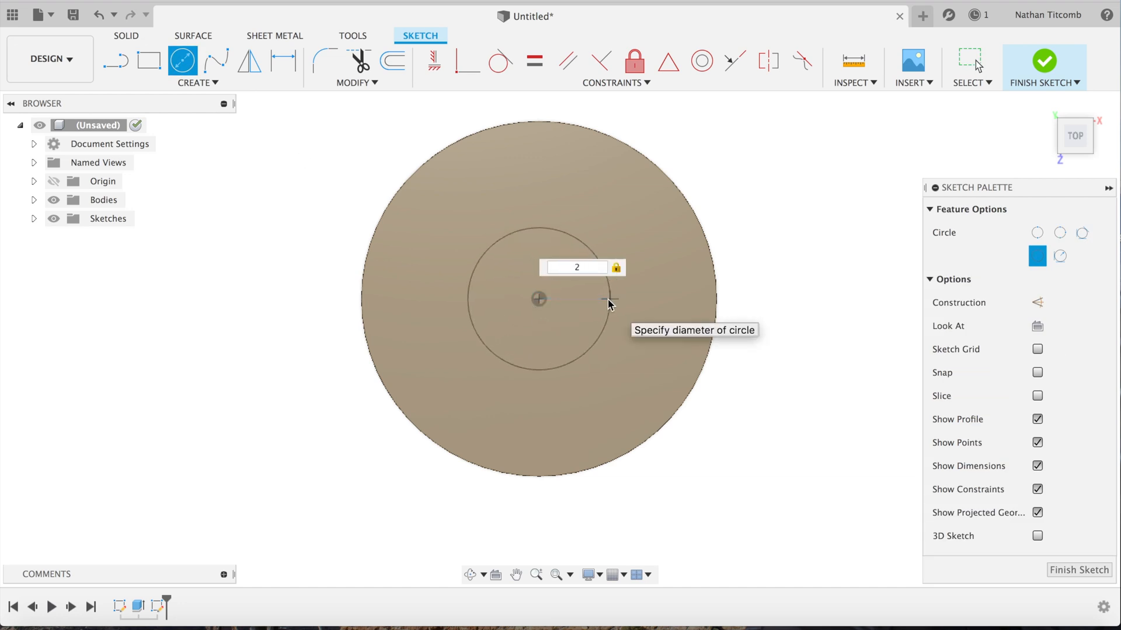
key(Return)
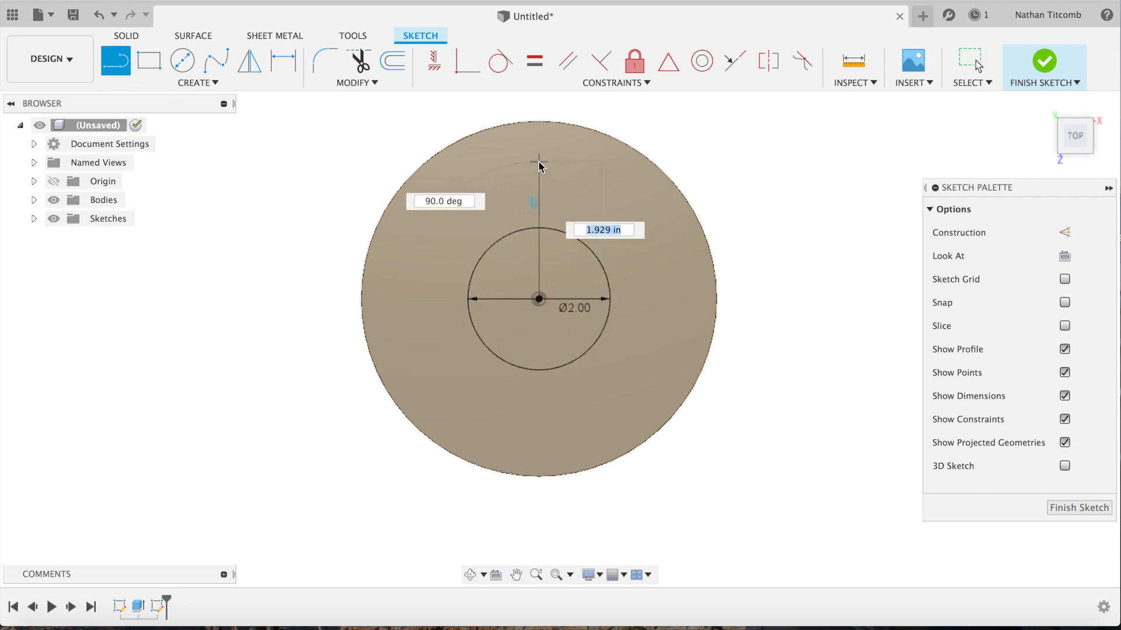
text(2)
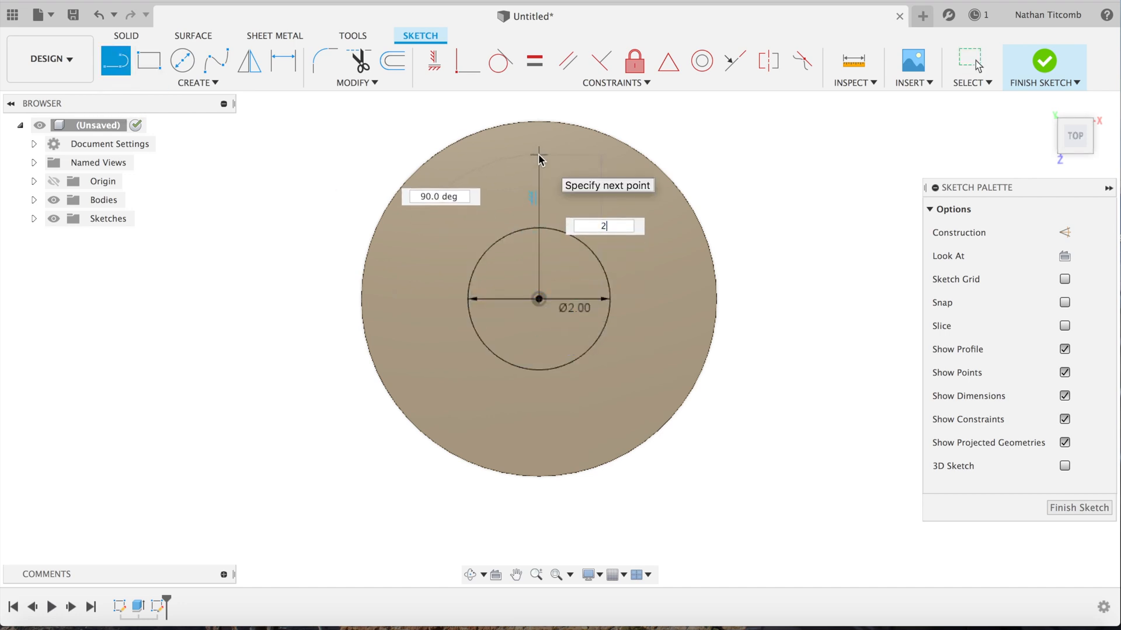
key(Return)
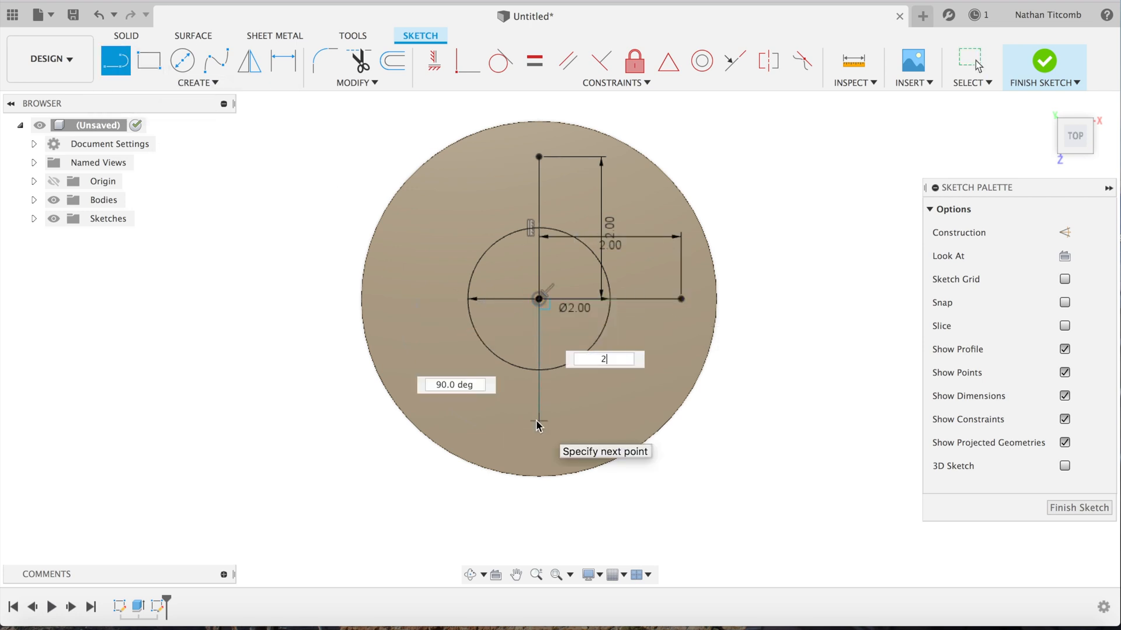
key(Return)
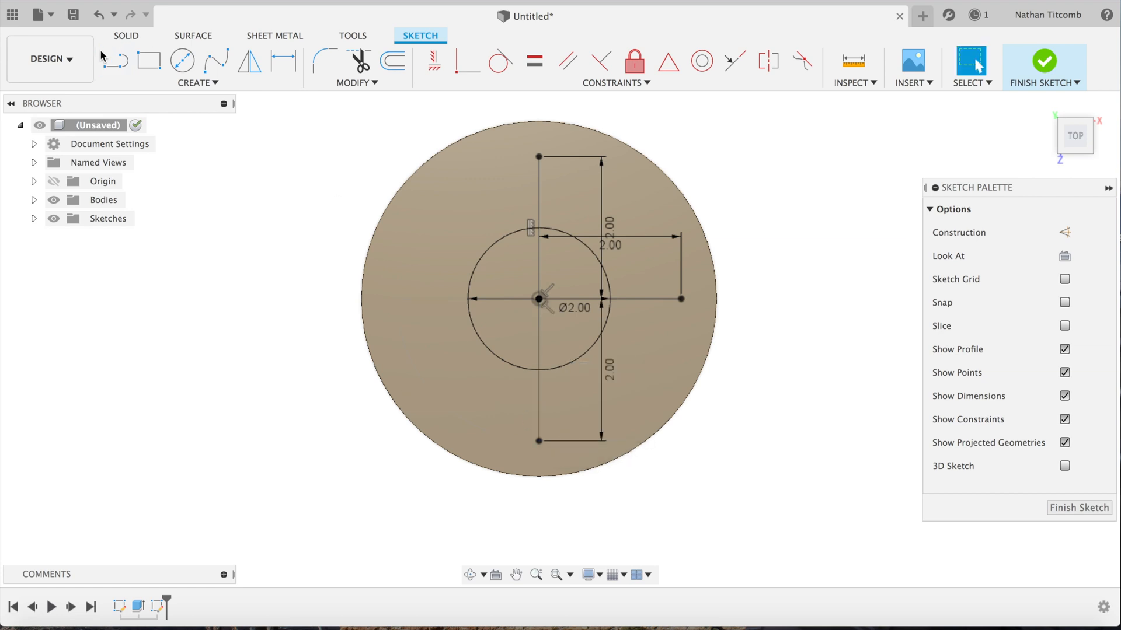
Draw the 2 in leftward line and close the 0.5 in-wide horizontal and vertical cross arms
click(116, 60)
text(2)
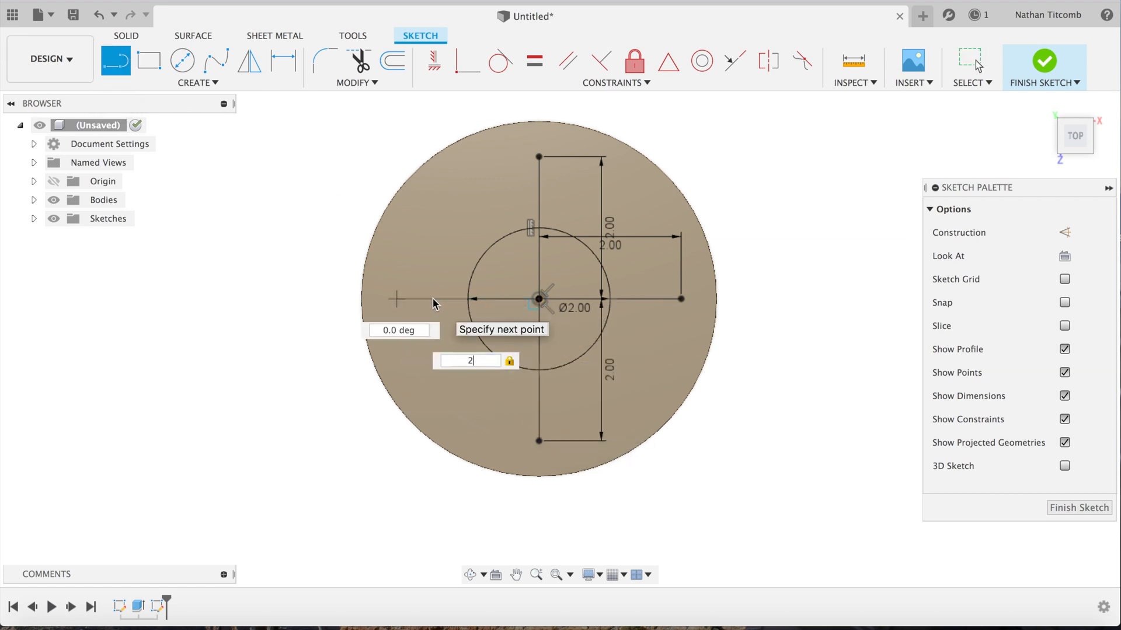
key(Return)
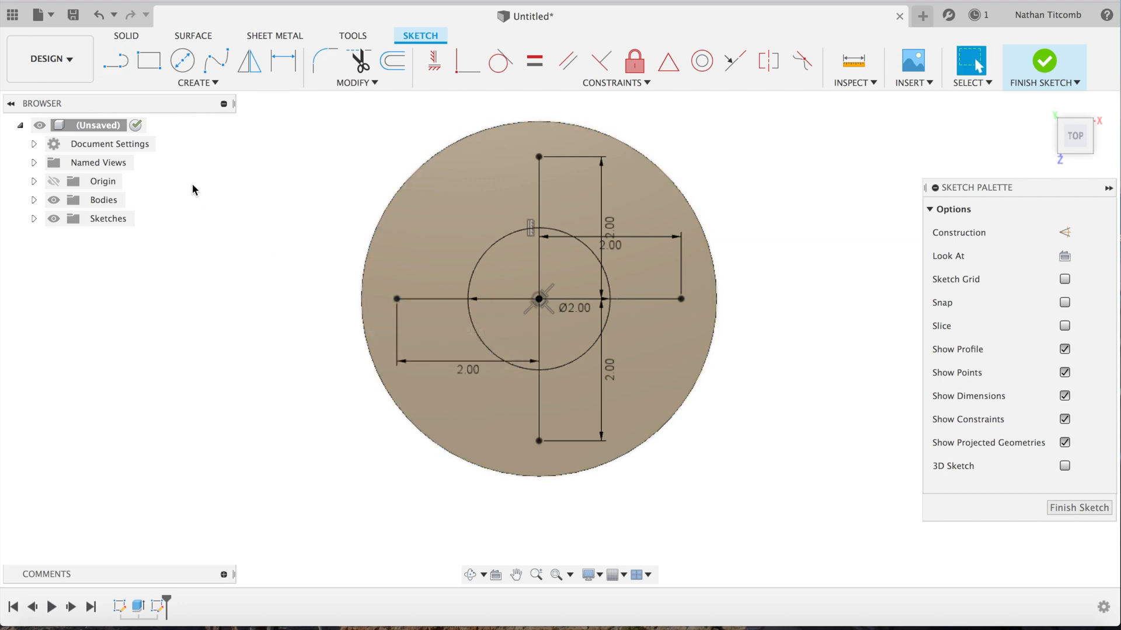
click(115, 61)
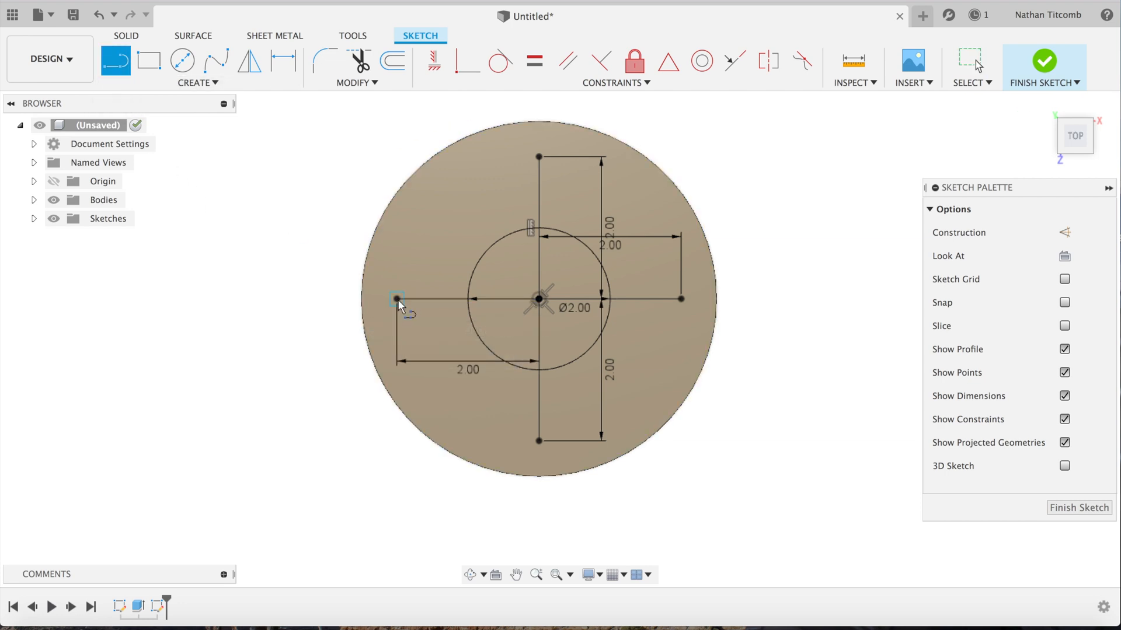
click(397, 298)
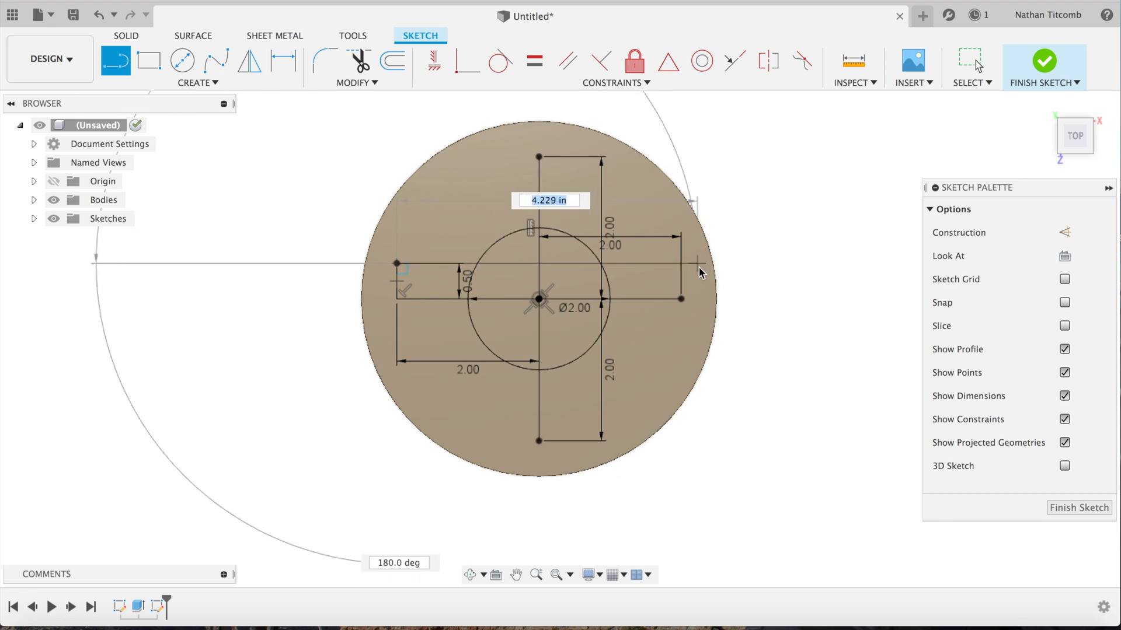
click(116, 60)
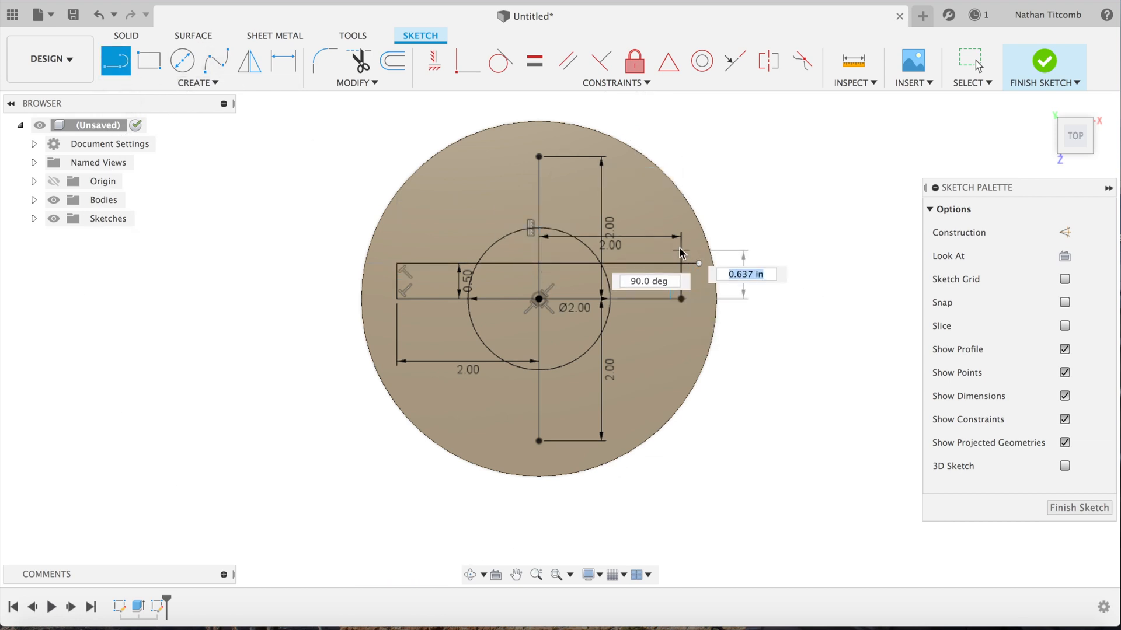
click(116, 60)
text(.5)
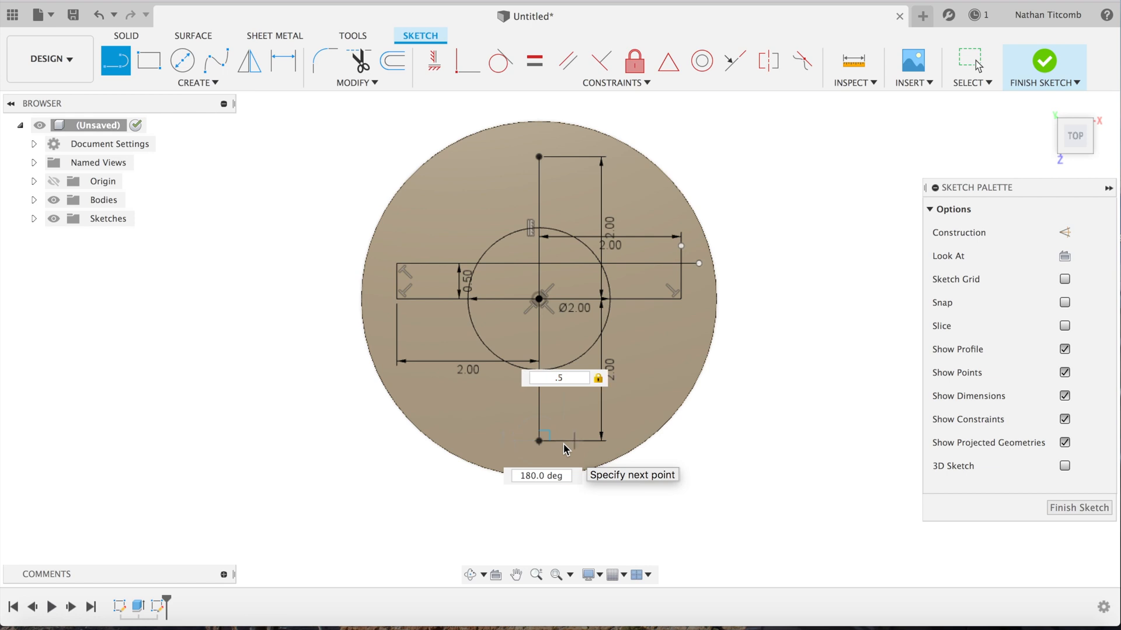
key(Return)
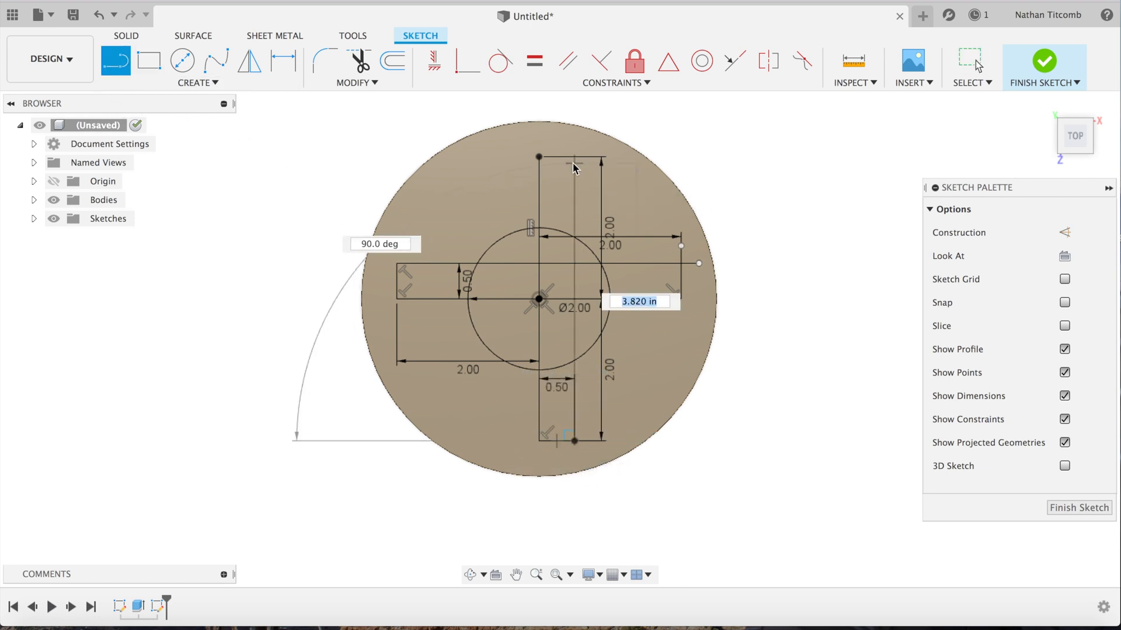
click(115, 61)
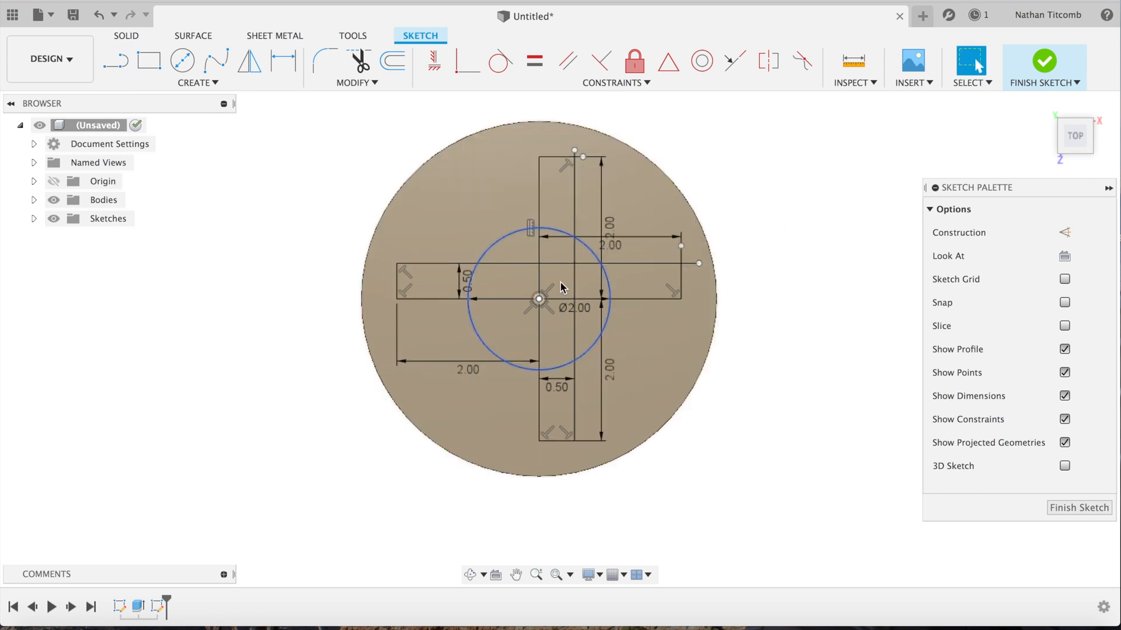
mouse_move(150, 60)
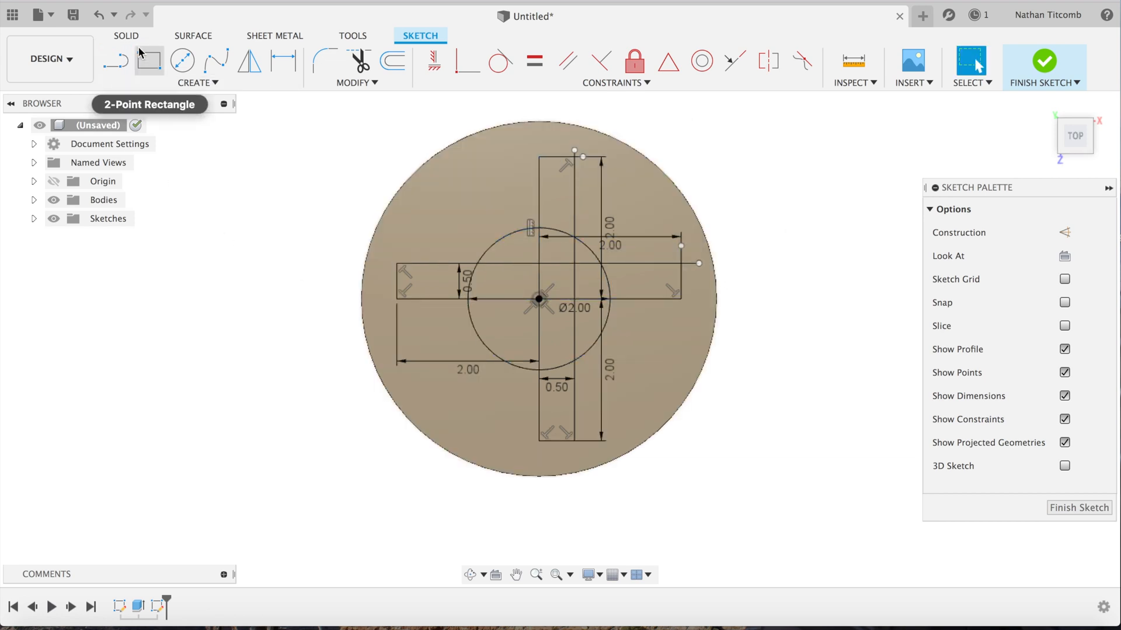
mouse_move(916, 460)
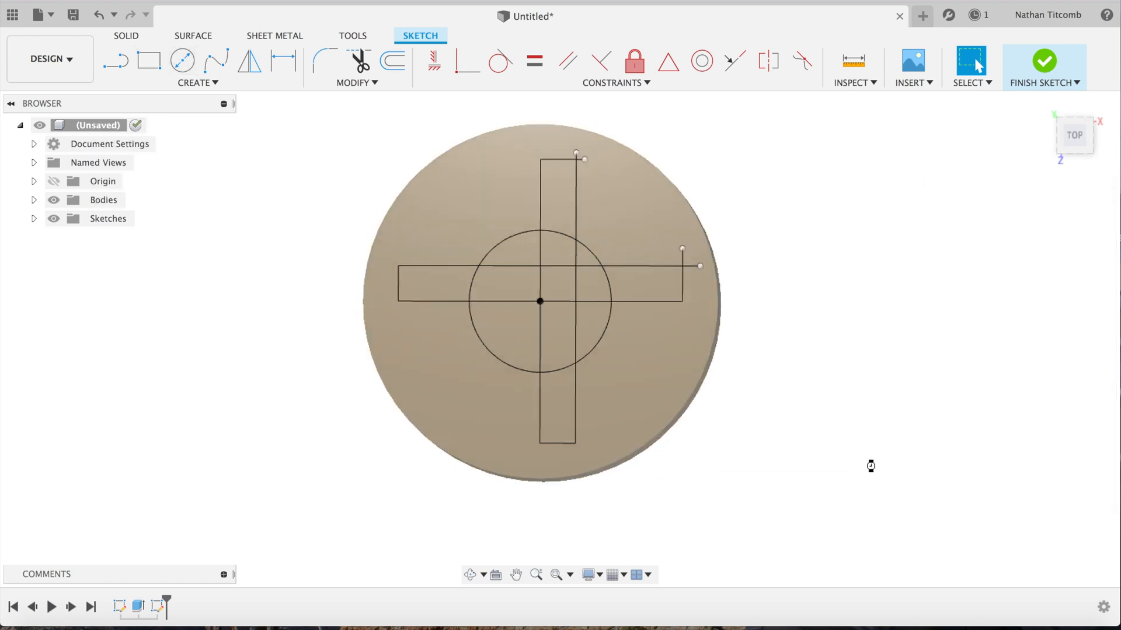
Finish the sketch and cut-extrude the face around the cross 1 in, leaving the raised boss
click(1043, 62)
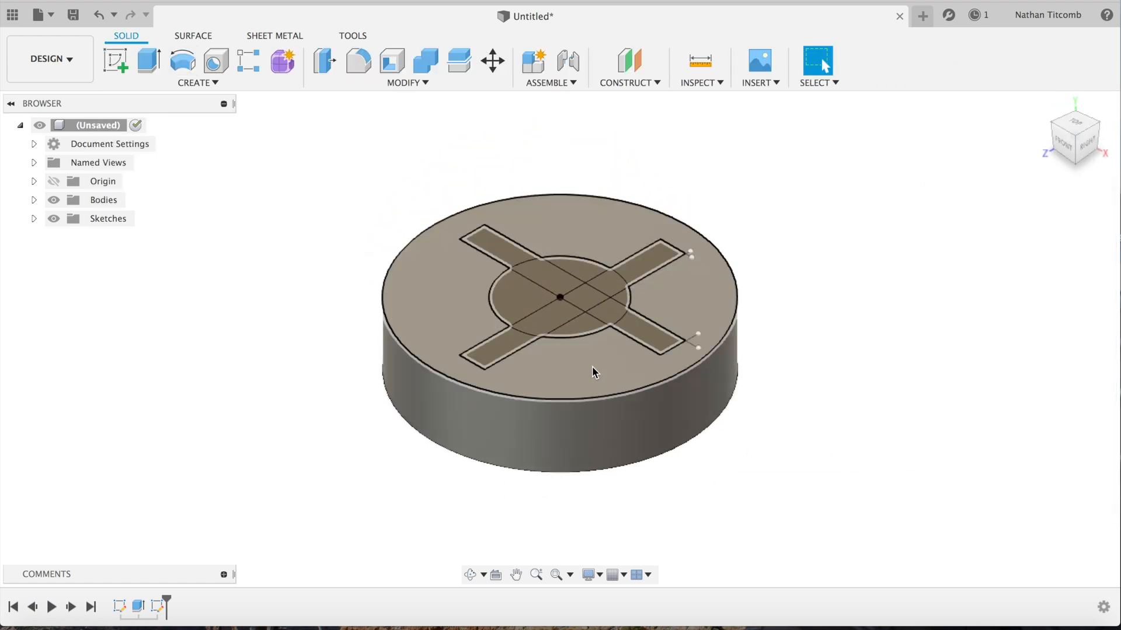
click(593, 371)
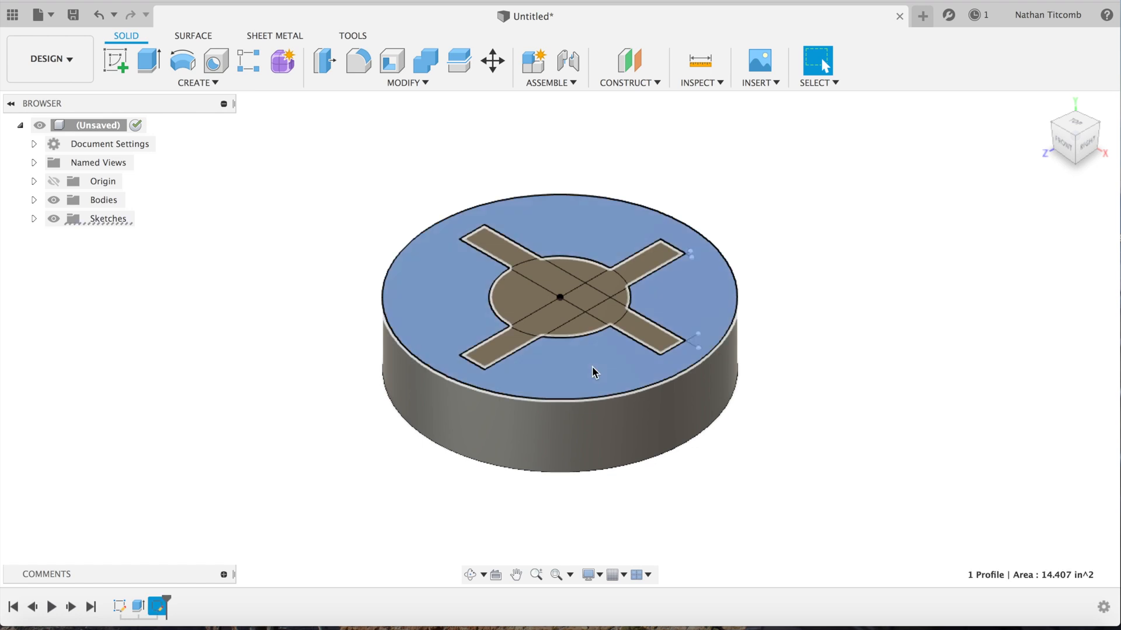
click(196, 82)
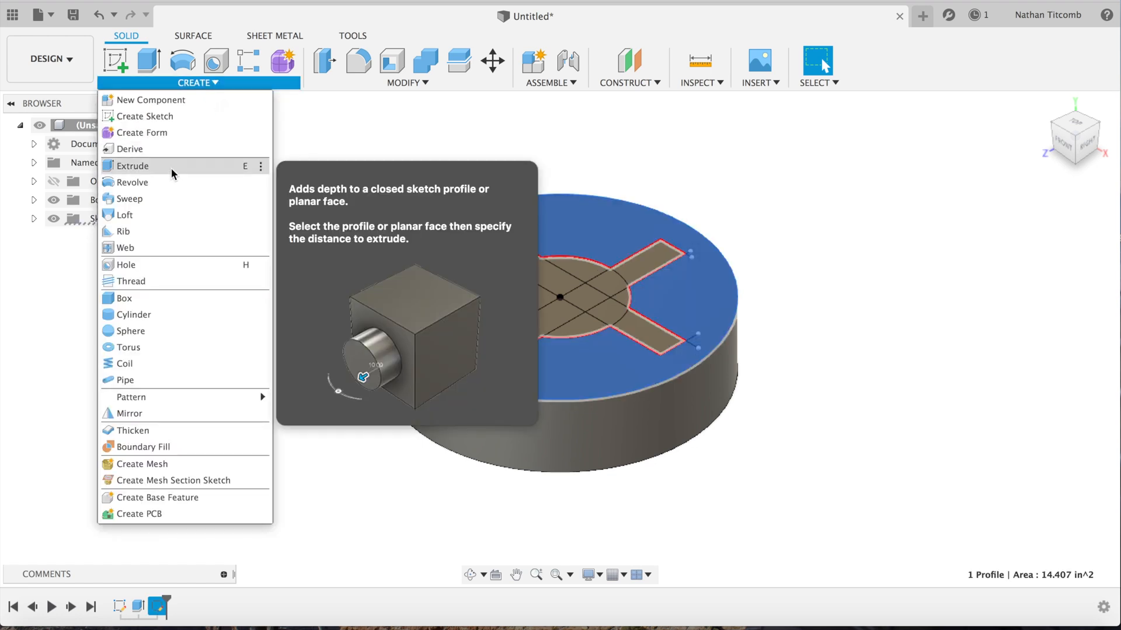
click(131, 165)
text(-1)
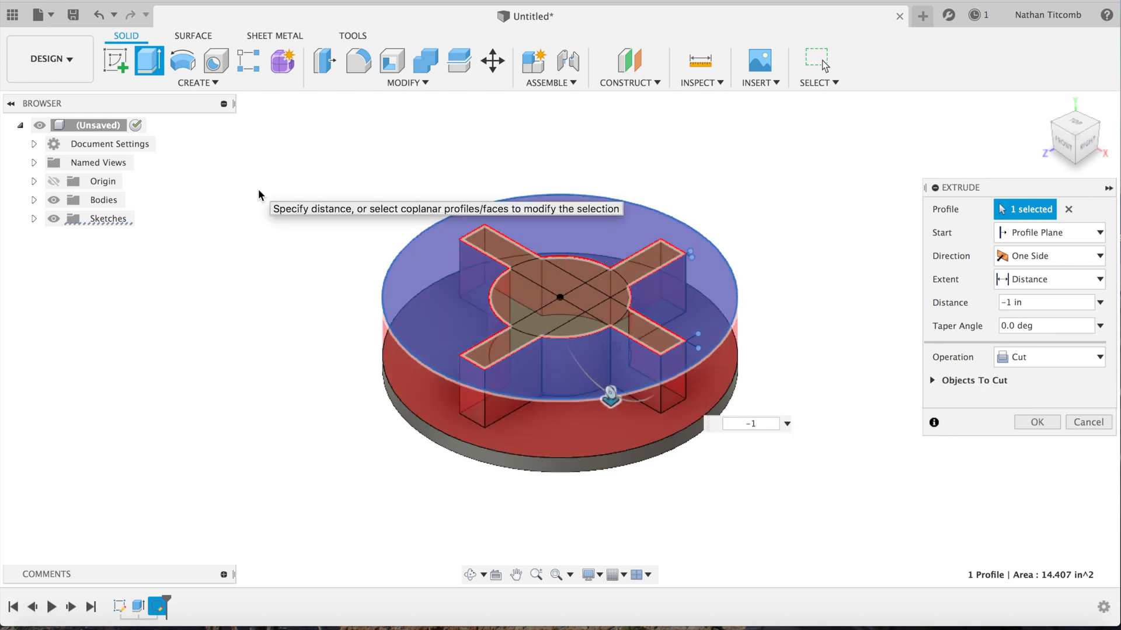
click(1035, 421)
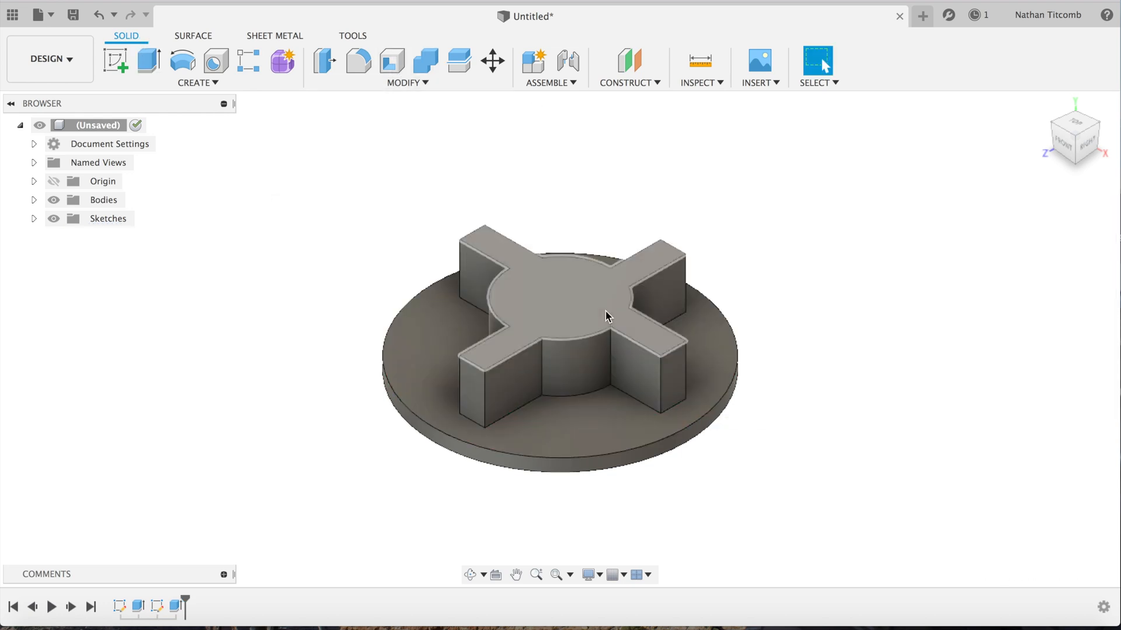
Fillet all sixteen vertical edges of the cross boss at 0.25 in
click(359, 61)
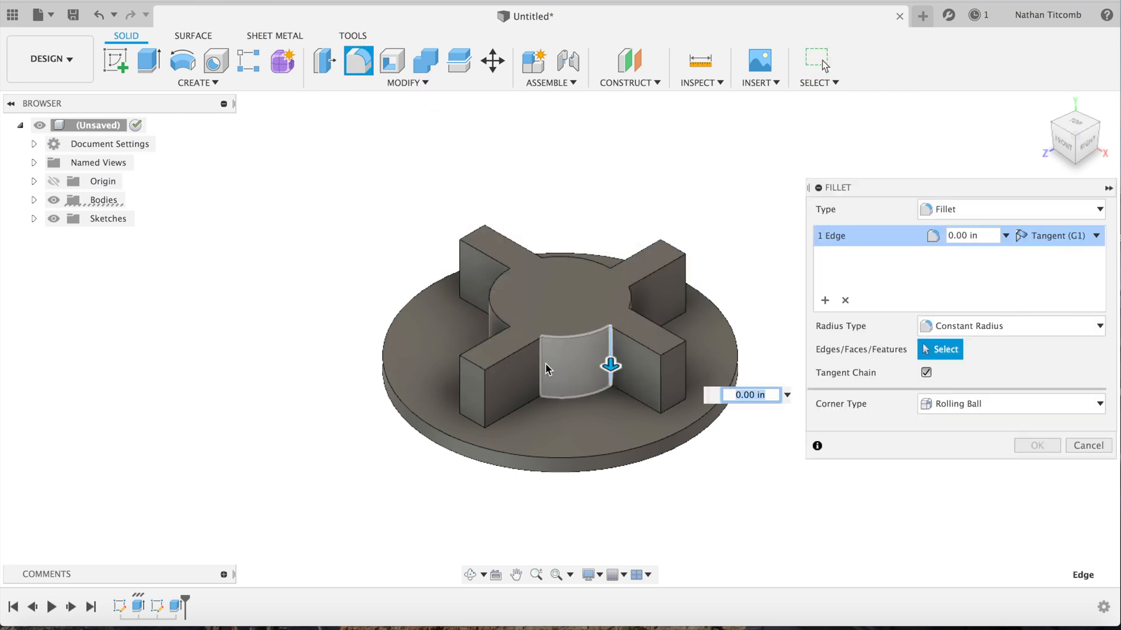
click(475, 397)
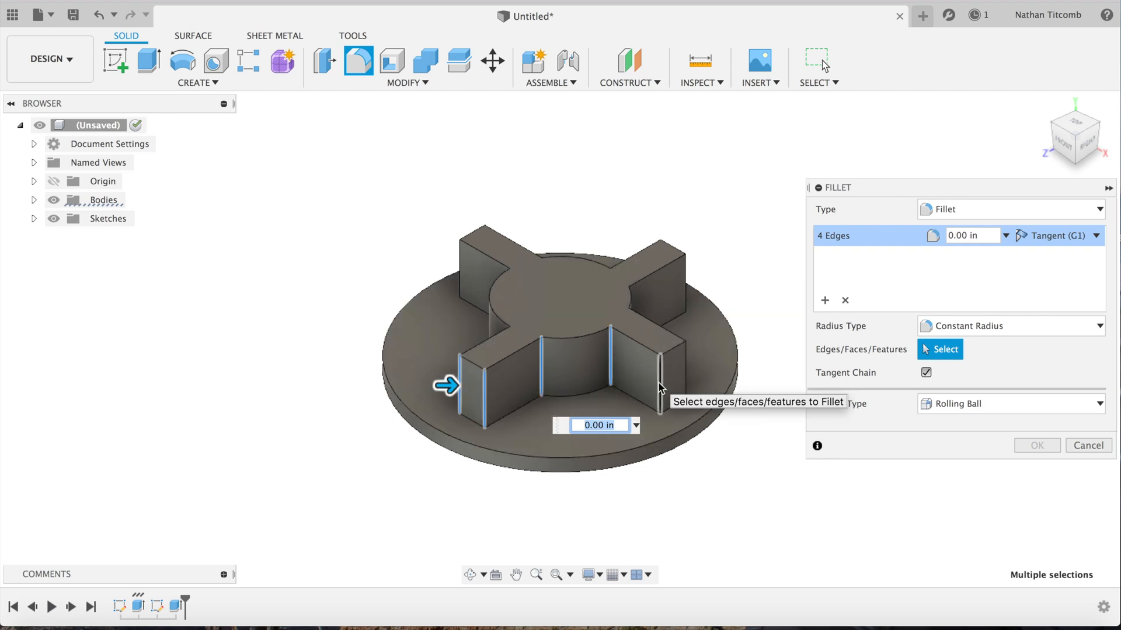
click(667, 364)
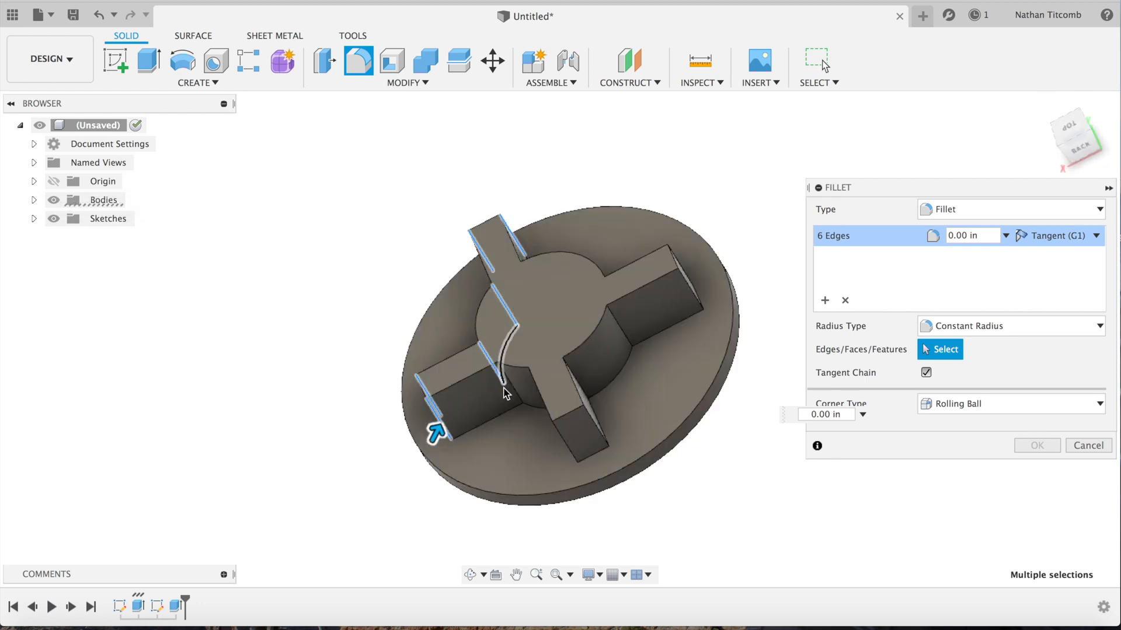
click(511, 390)
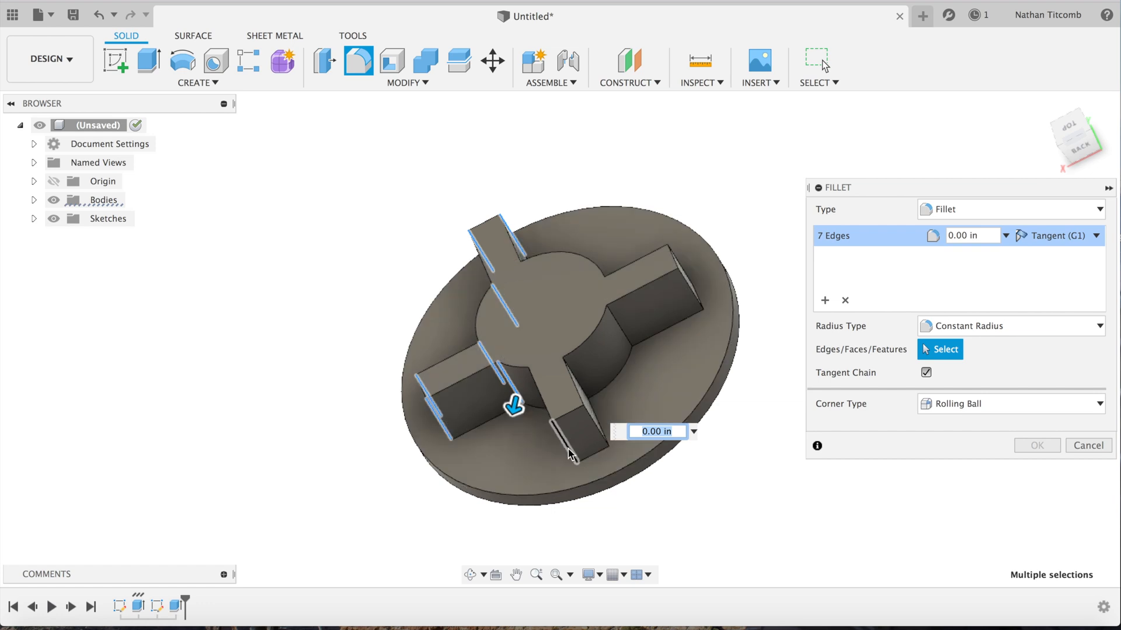
click(579, 435)
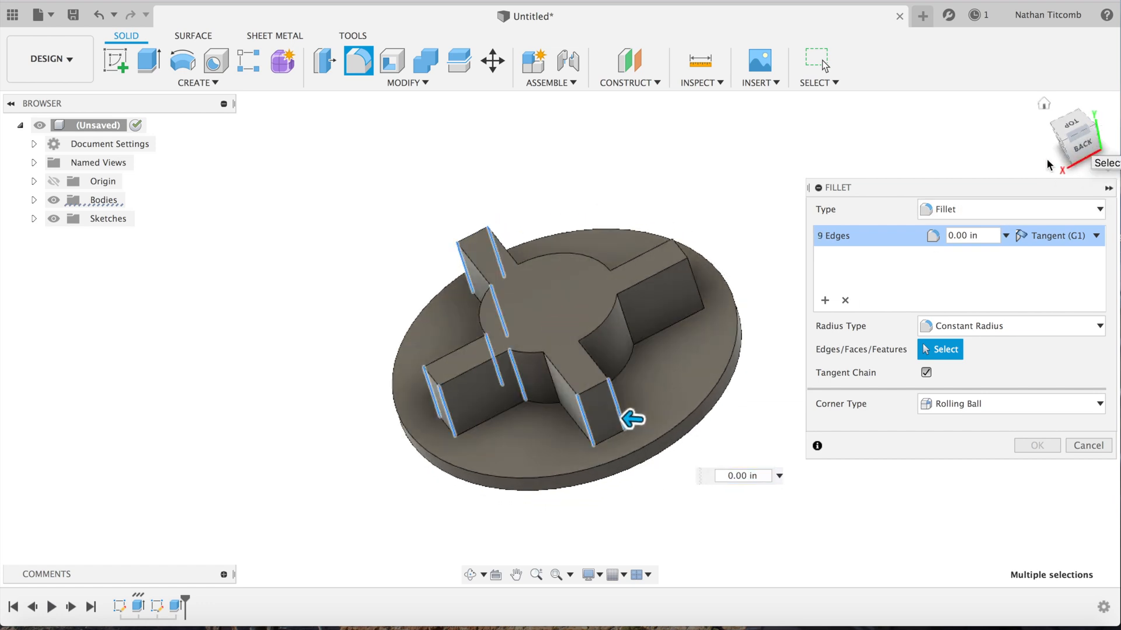
click(545, 395)
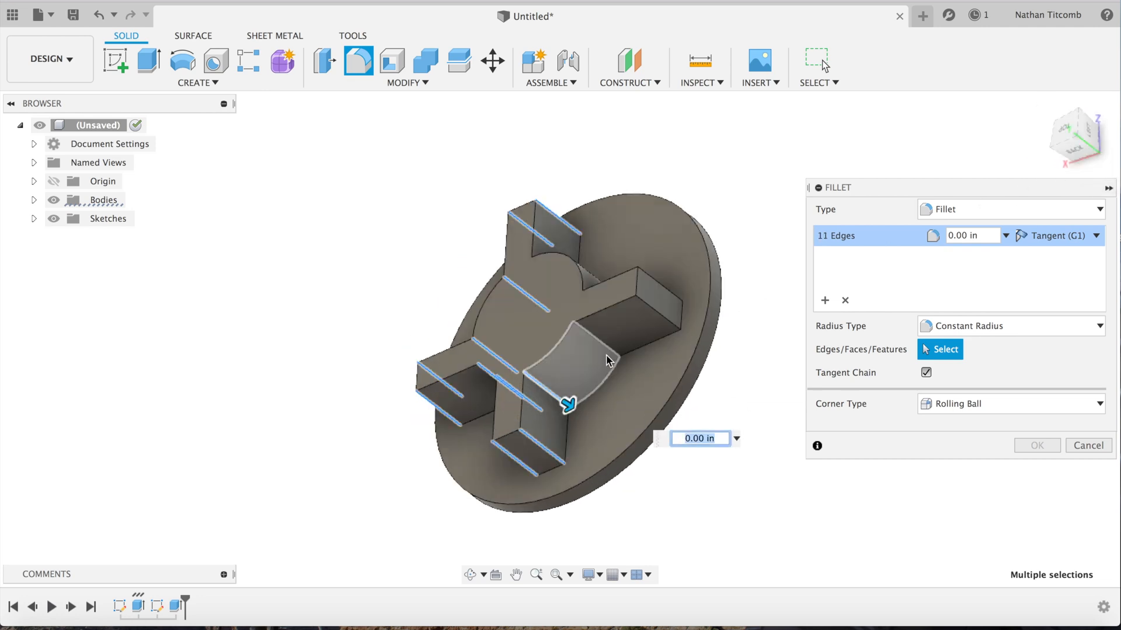
click(672, 324)
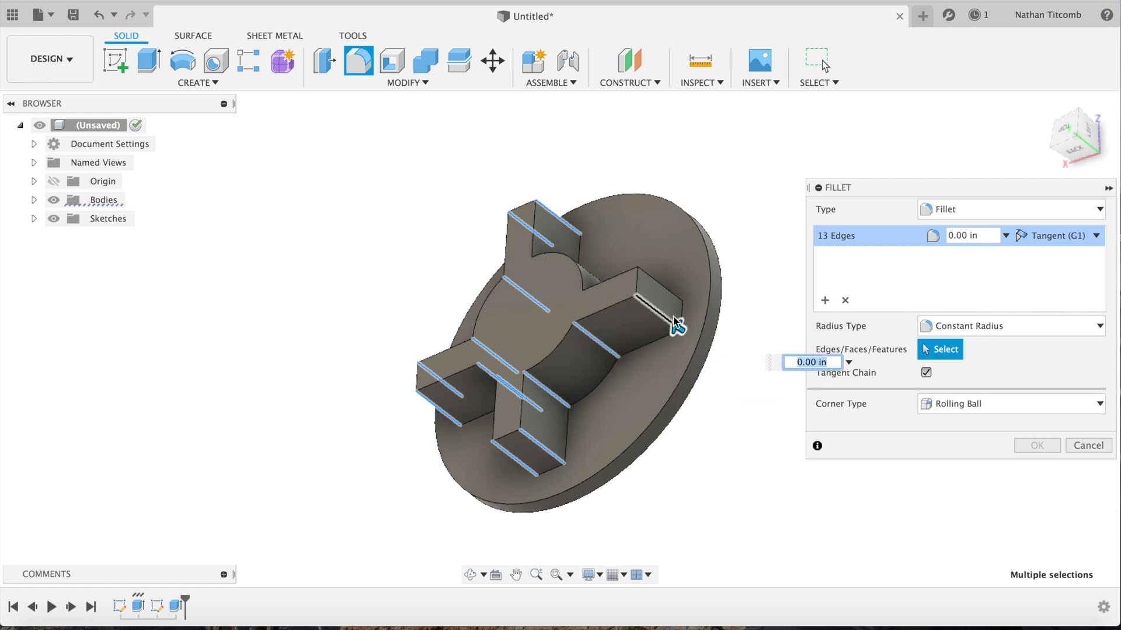
click(641, 293)
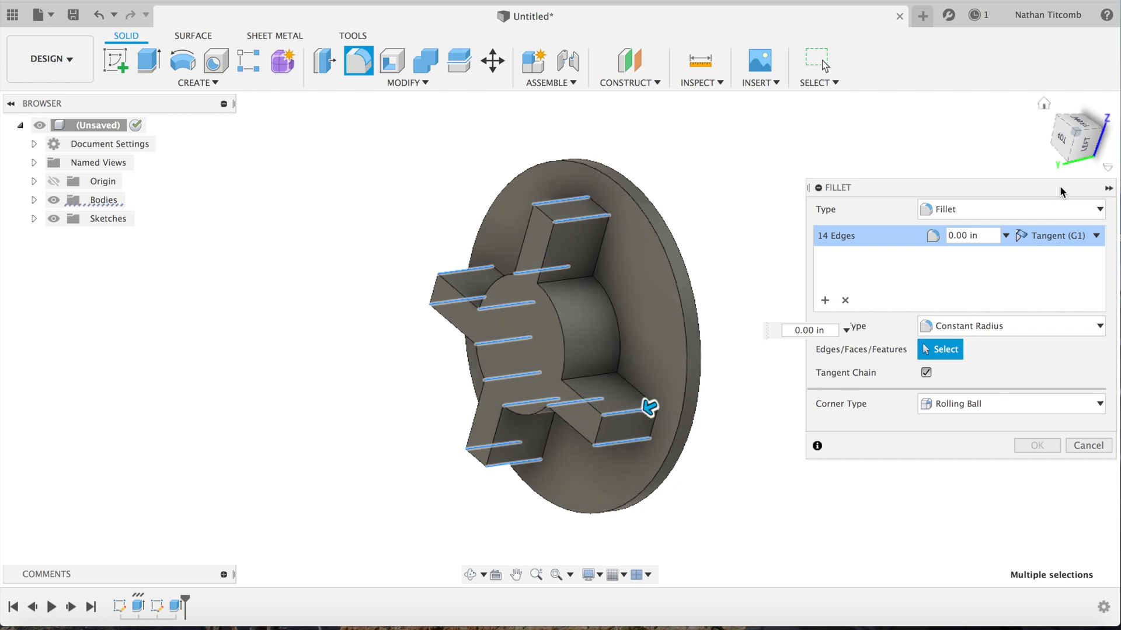
click(607, 368)
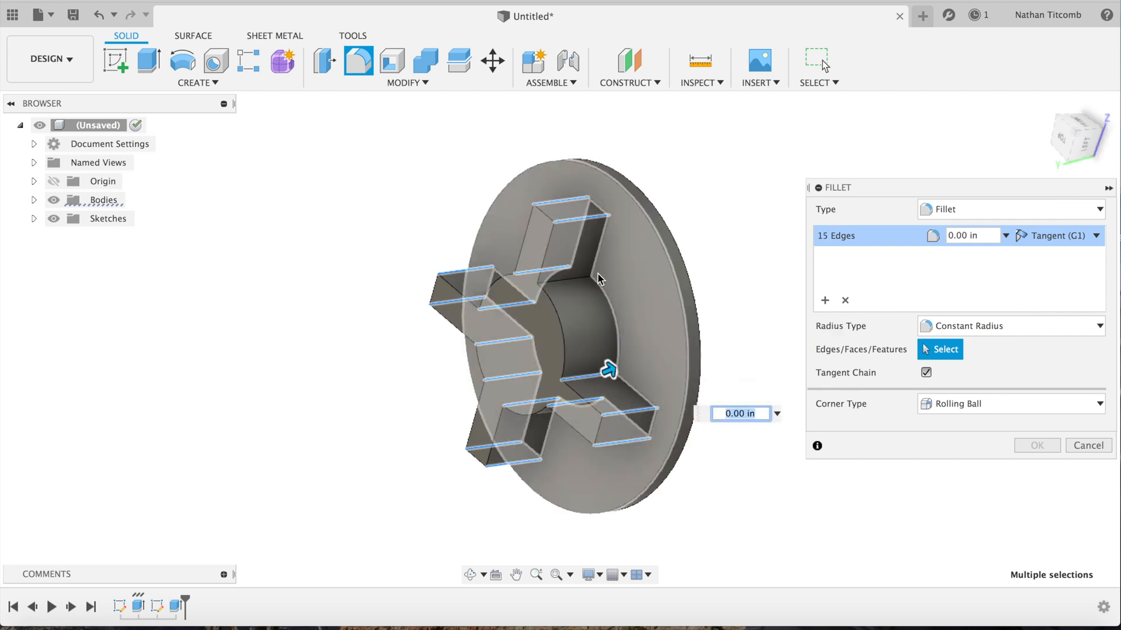
click(565, 279)
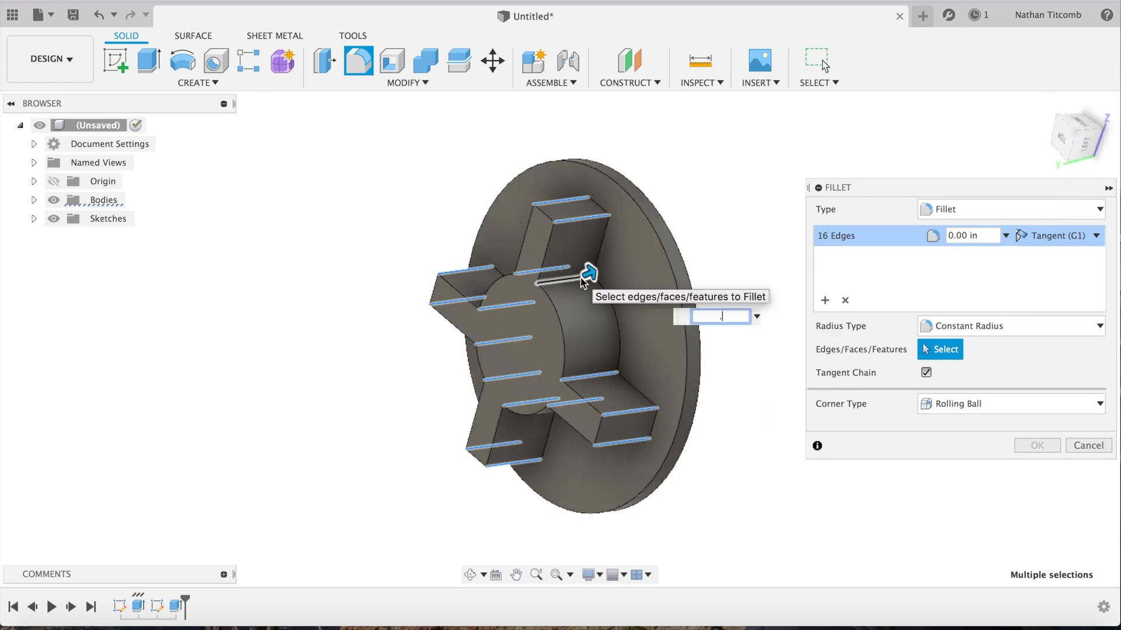
text(.25)
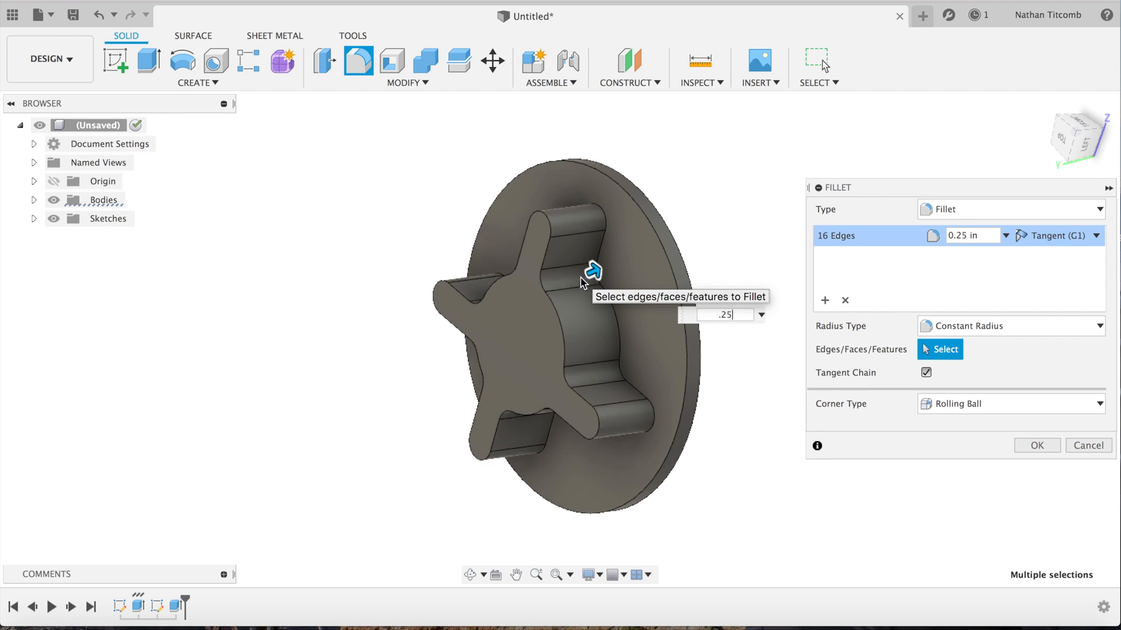
click(1035, 445)
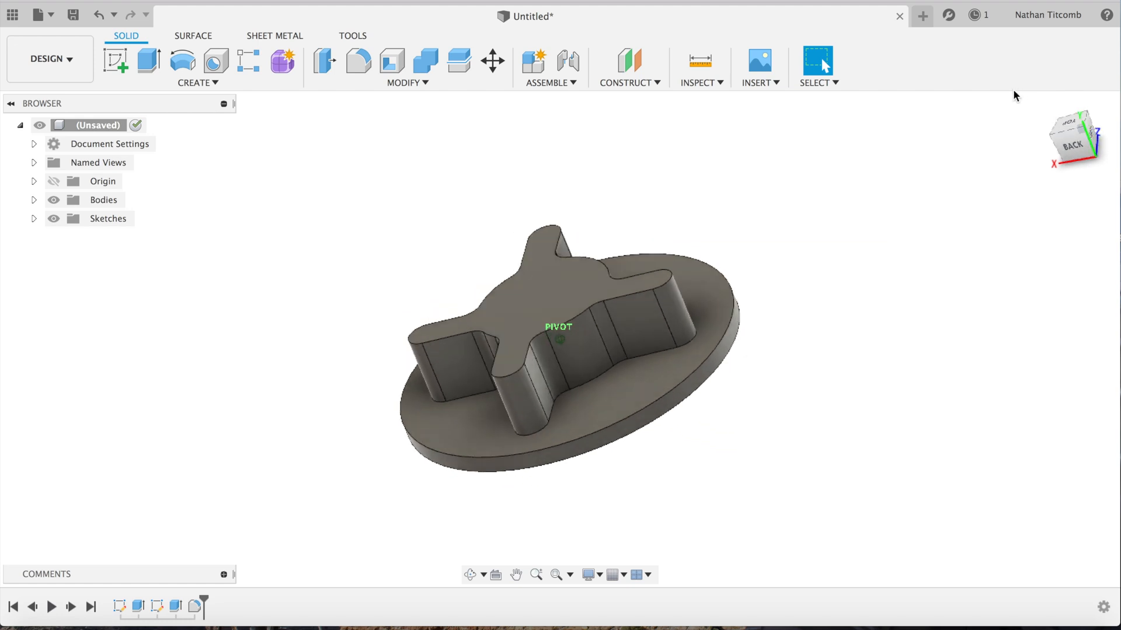
Switch to the Manufacture workspace and start a setup with relative-size cylinder stock
click(49, 58)
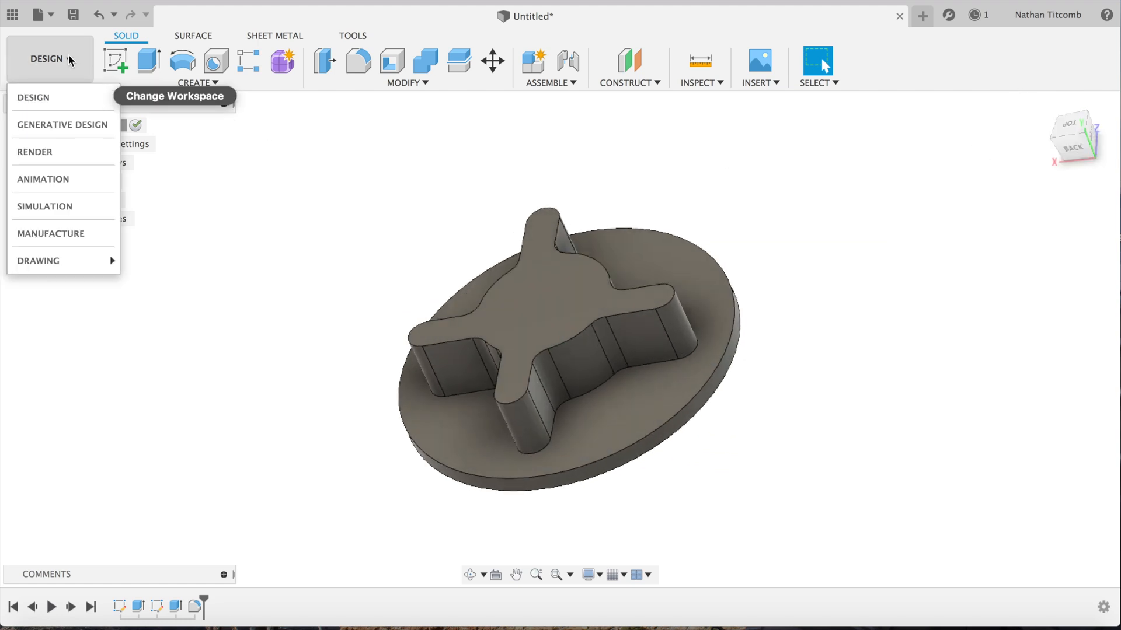
mouse_move(50, 233)
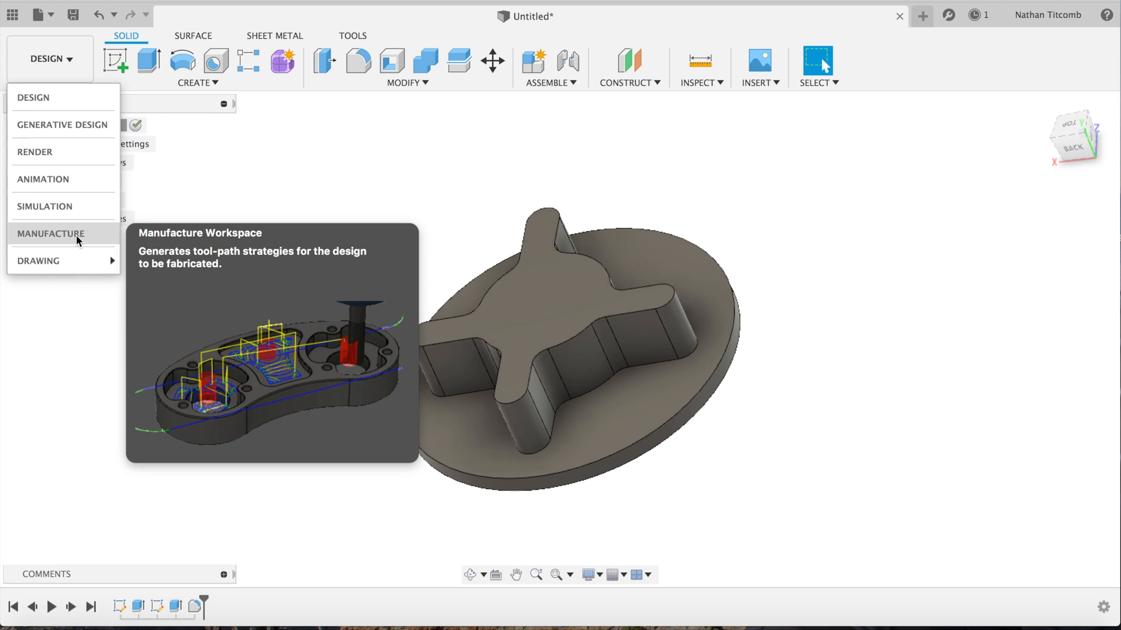
click(50, 234)
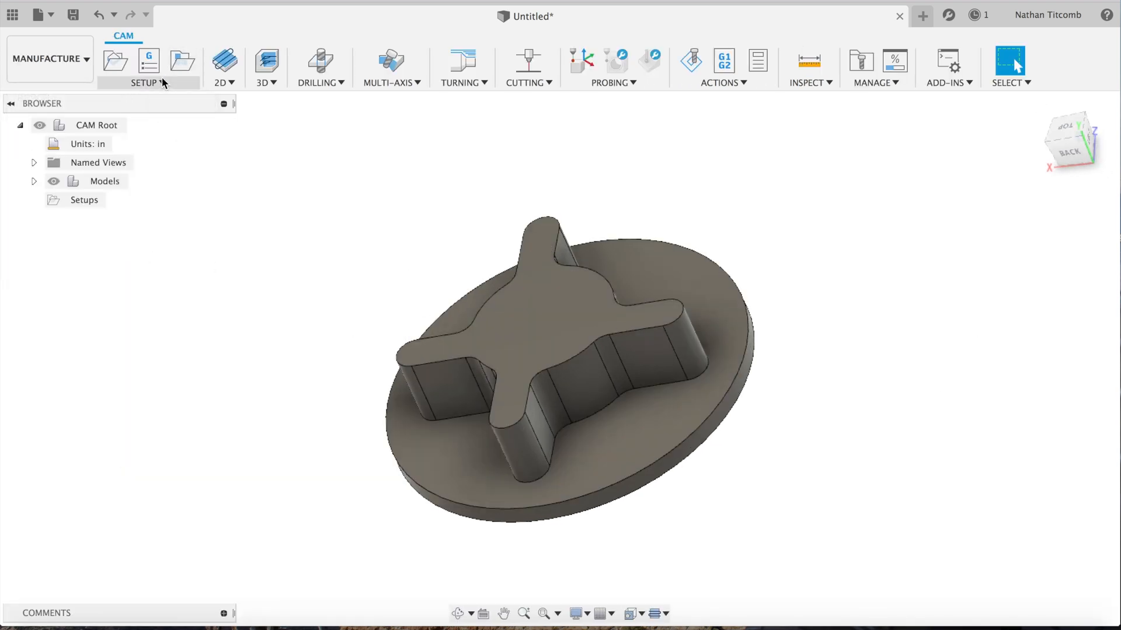
click(149, 59)
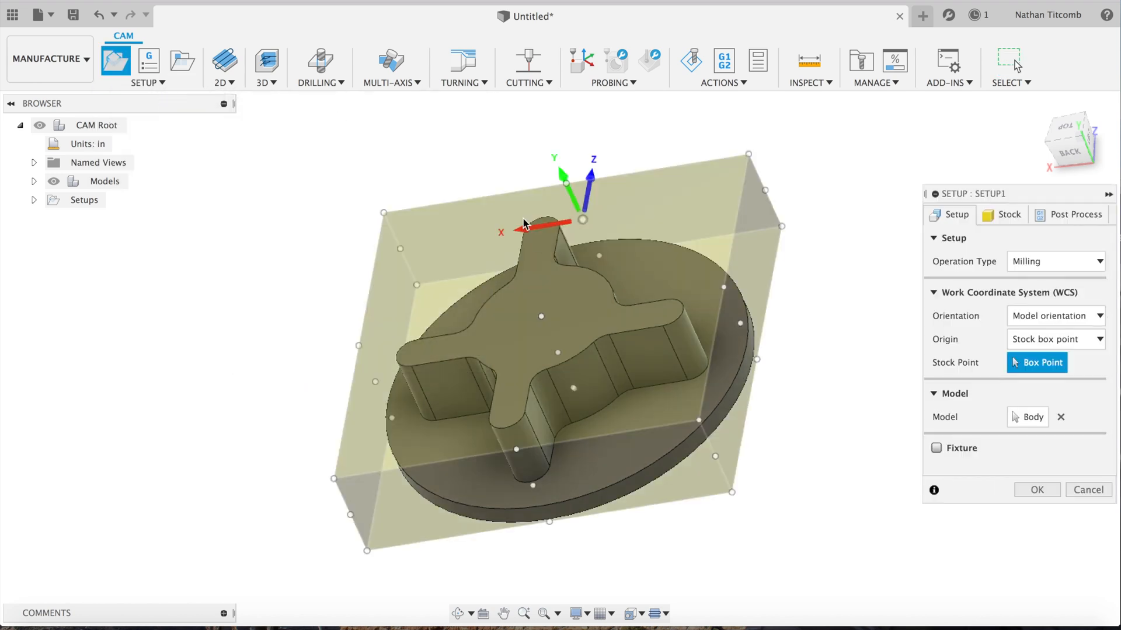
click(1007, 215)
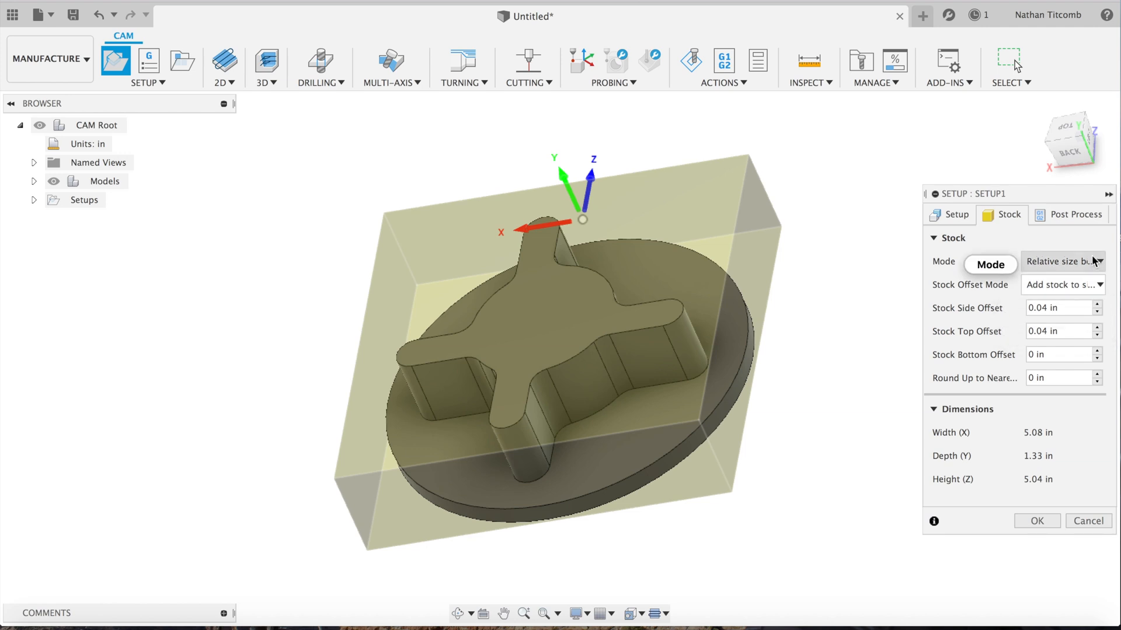
click(1061, 260)
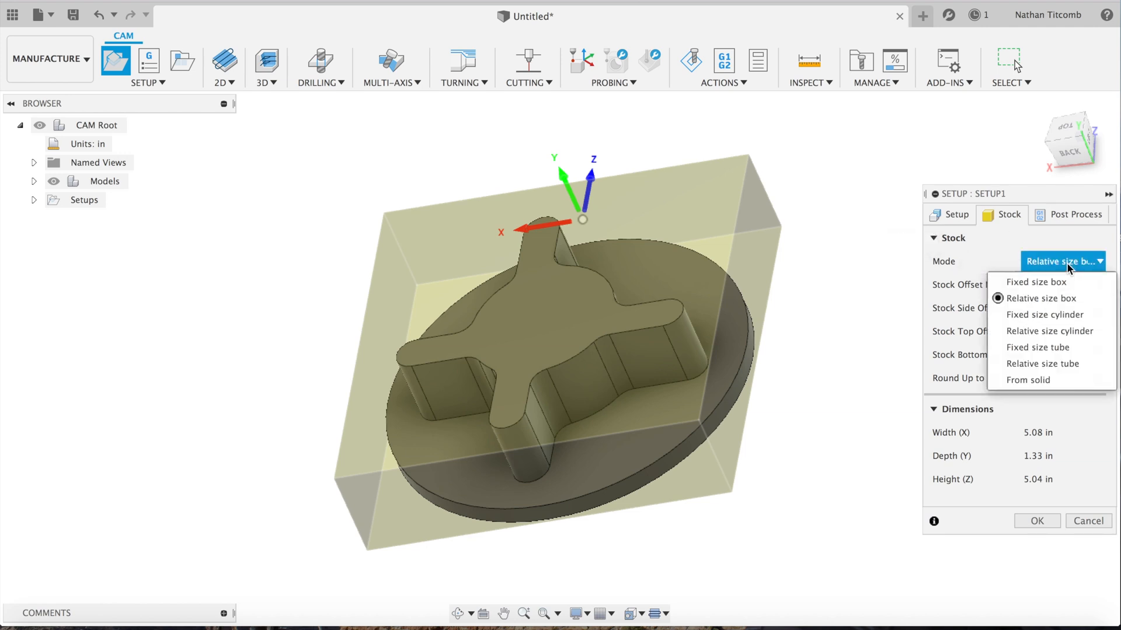
mouse_move(1043, 314)
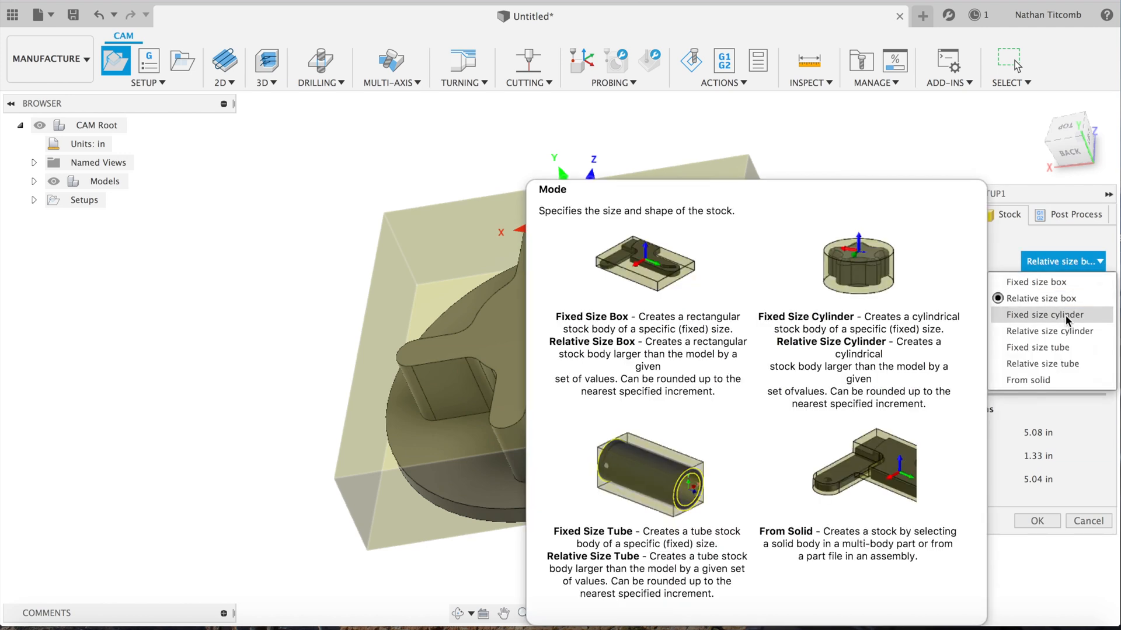
mouse_move(1065, 330)
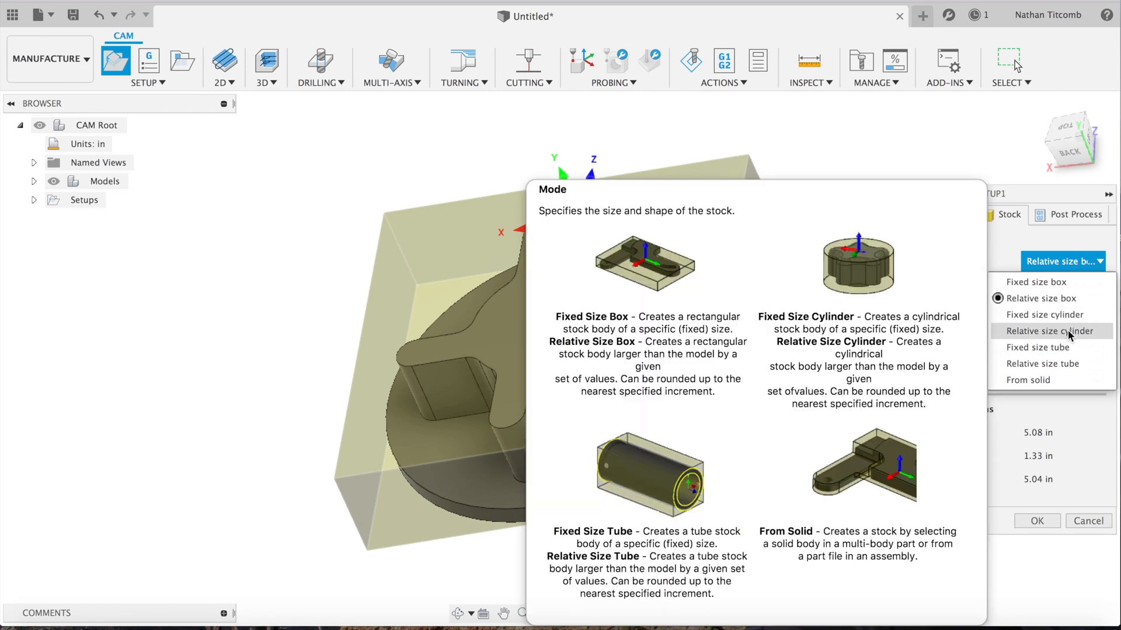
click(1050, 330)
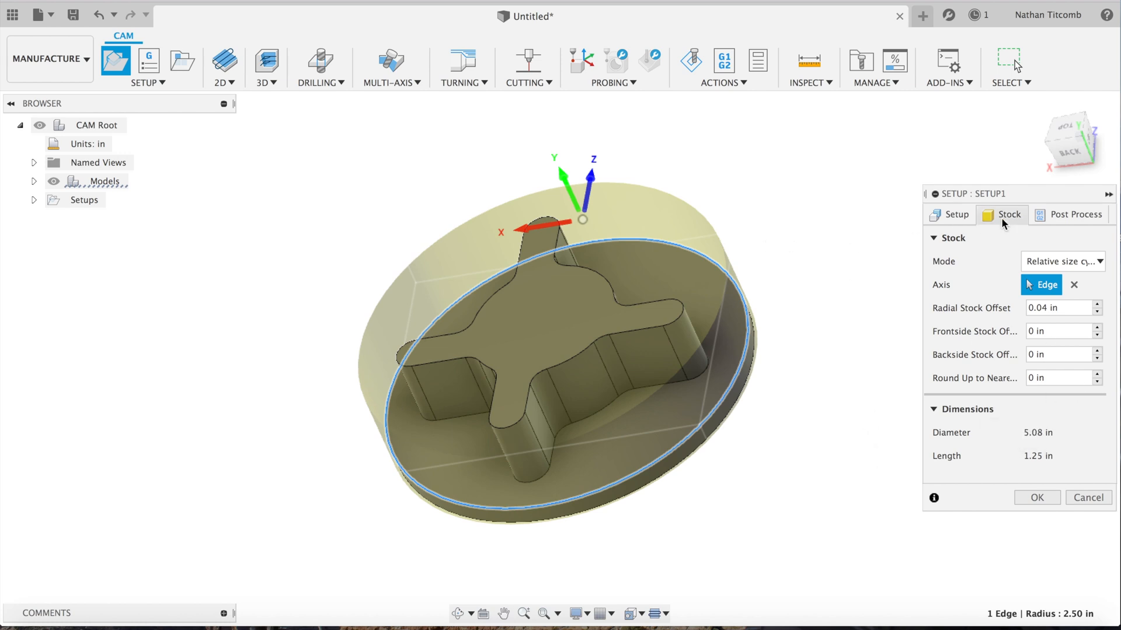
Try orienting the work axes by Z and X axis selection without keeping the setup
click(953, 215)
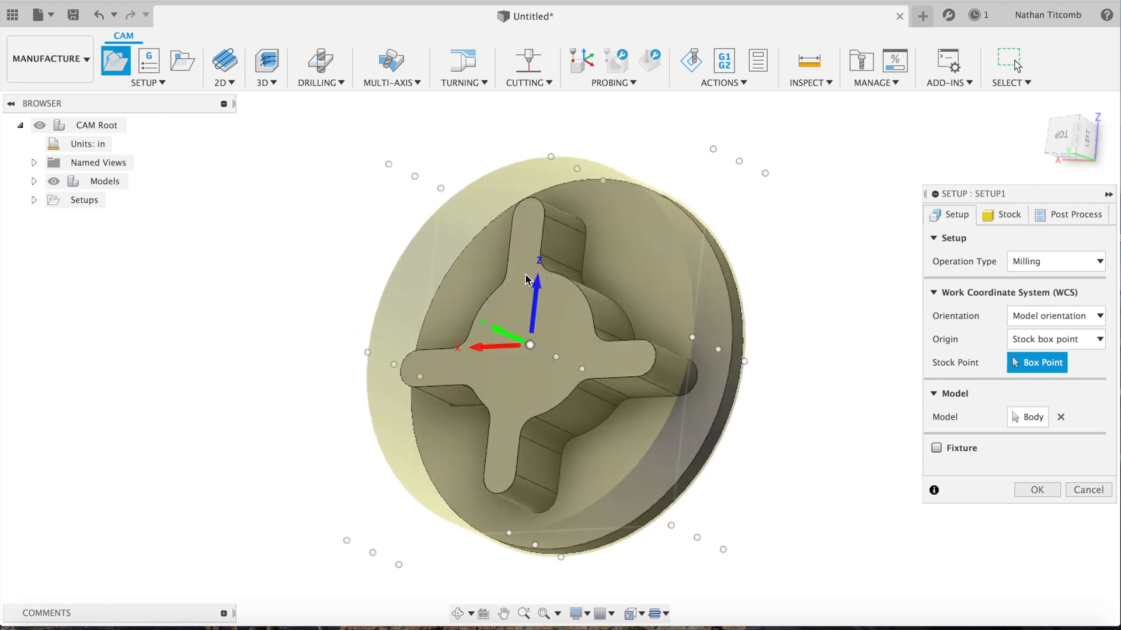
click(1054, 316)
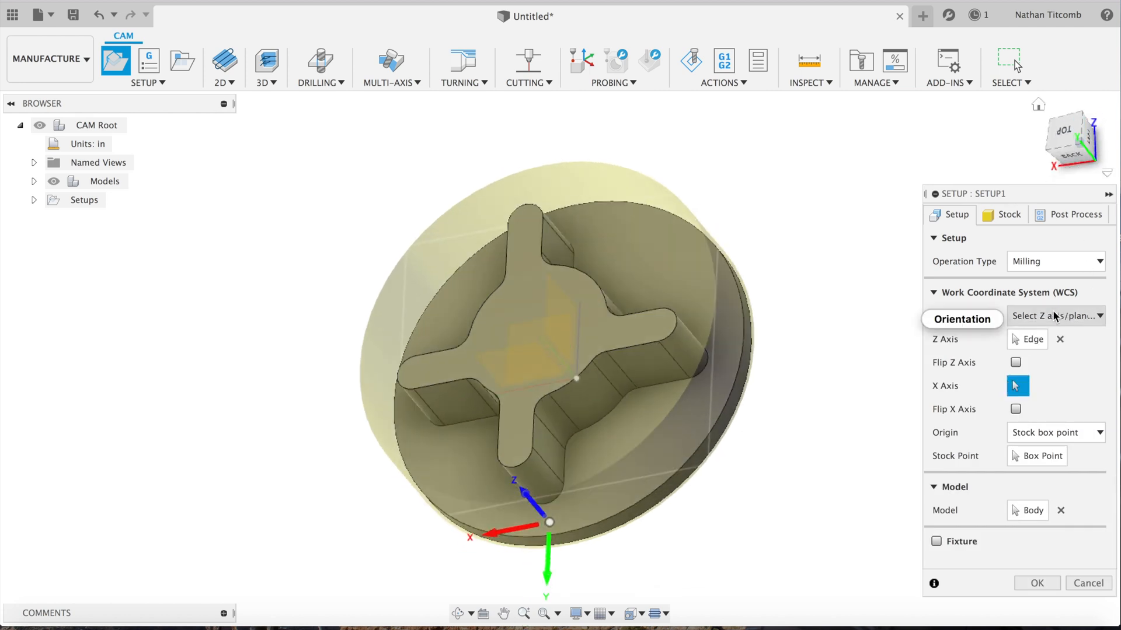
click(1055, 317)
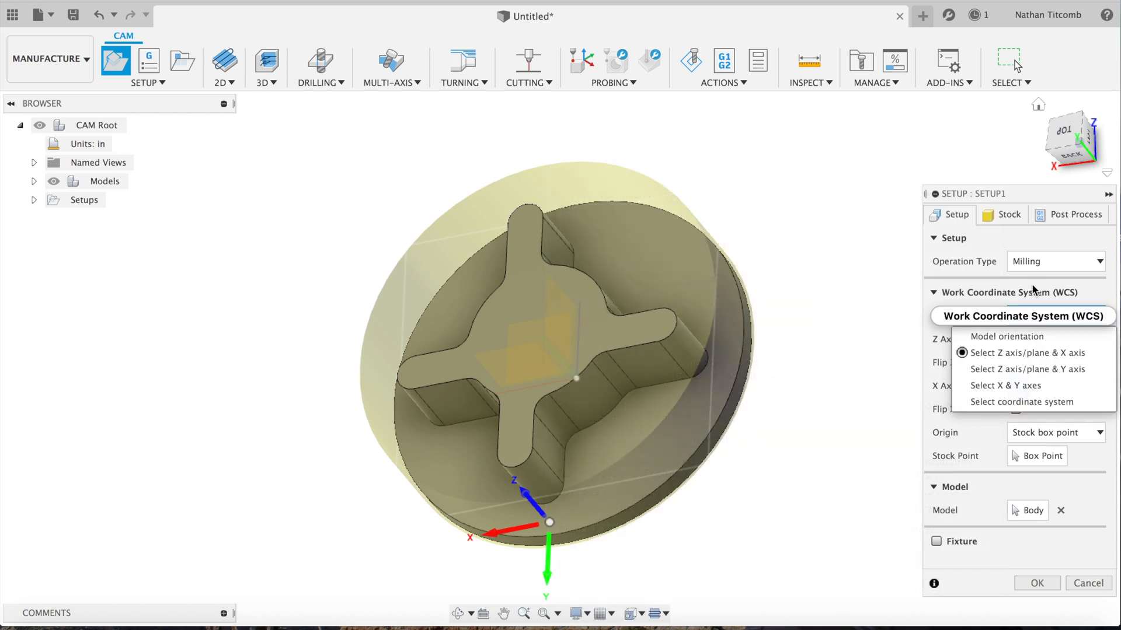
click(1027, 352)
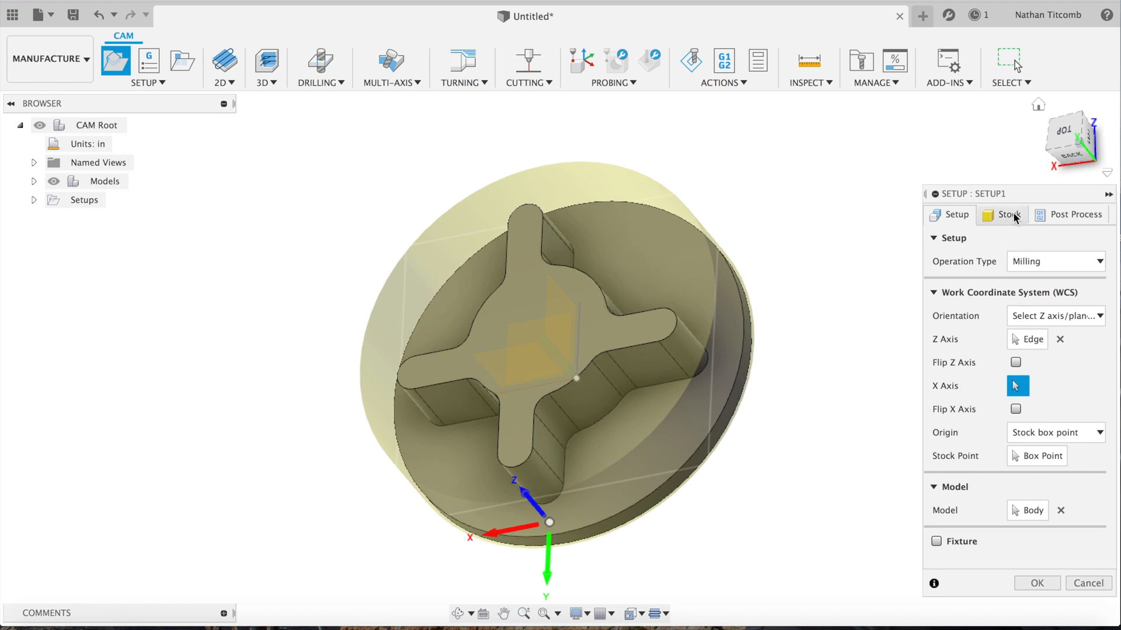
click(1055, 315)
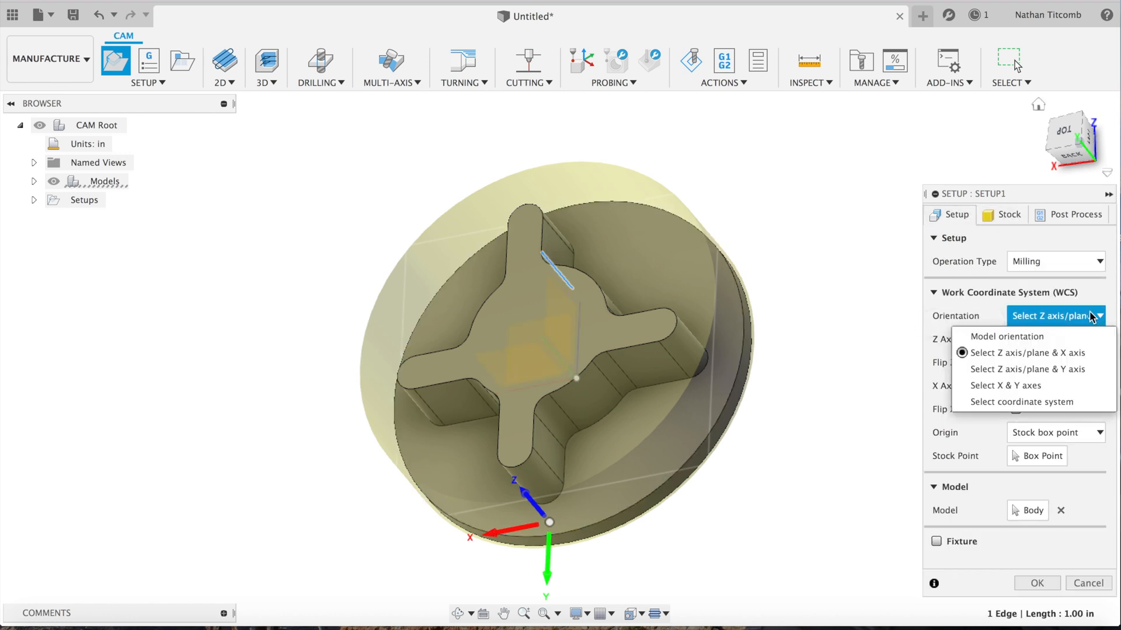
click(1027, 352)
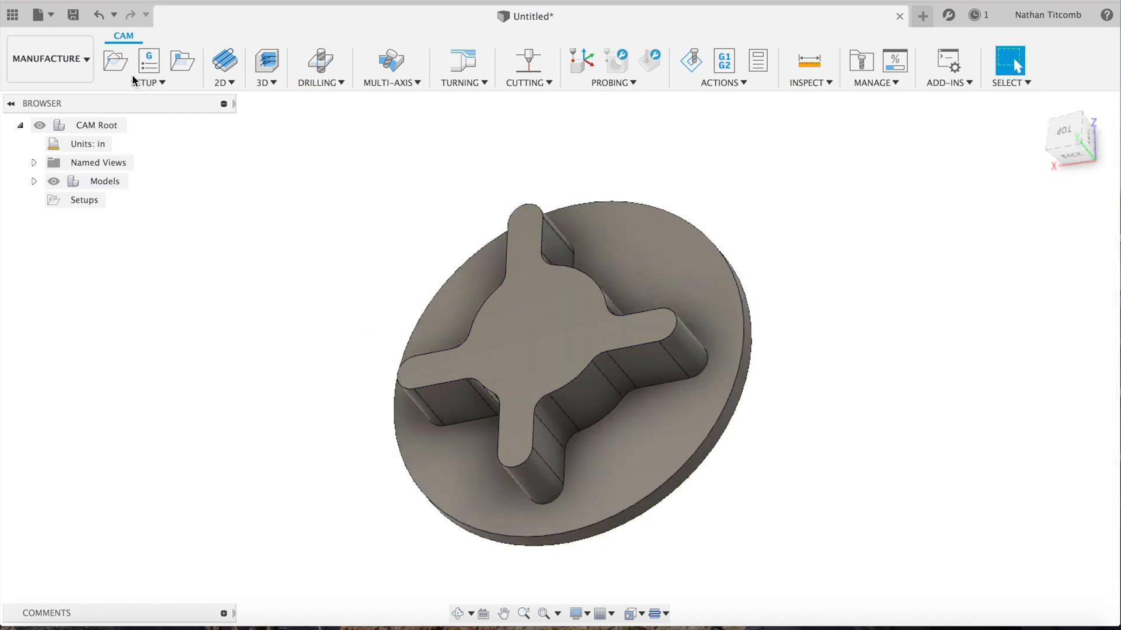
Start a new setup with relative-size cylinder stock around the disc
click(114, 60)
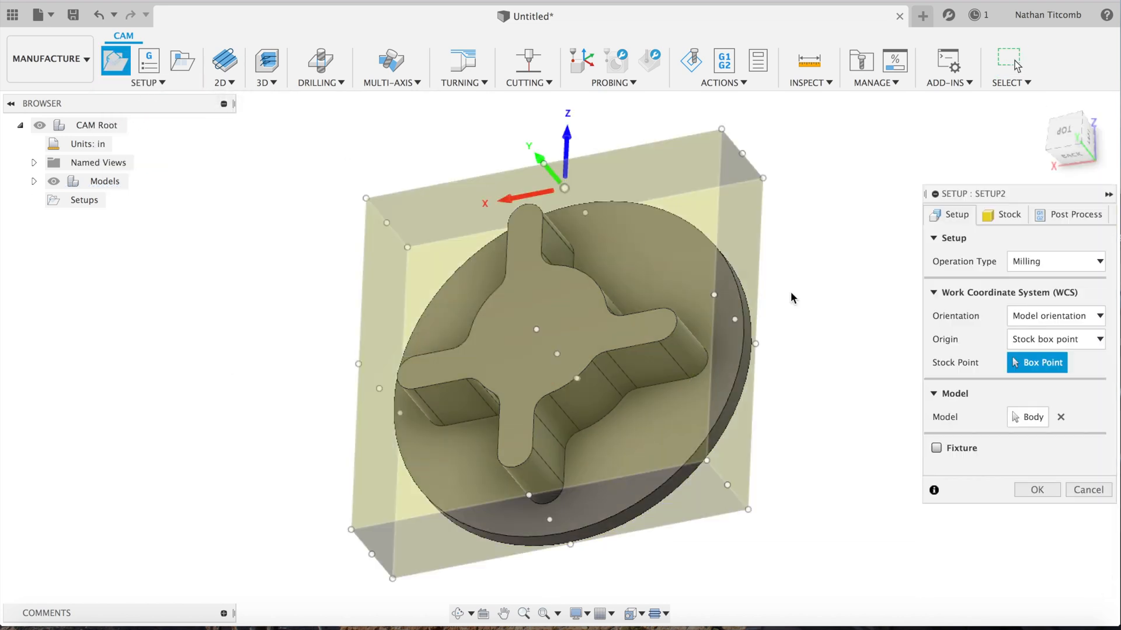
click(1008, 214)
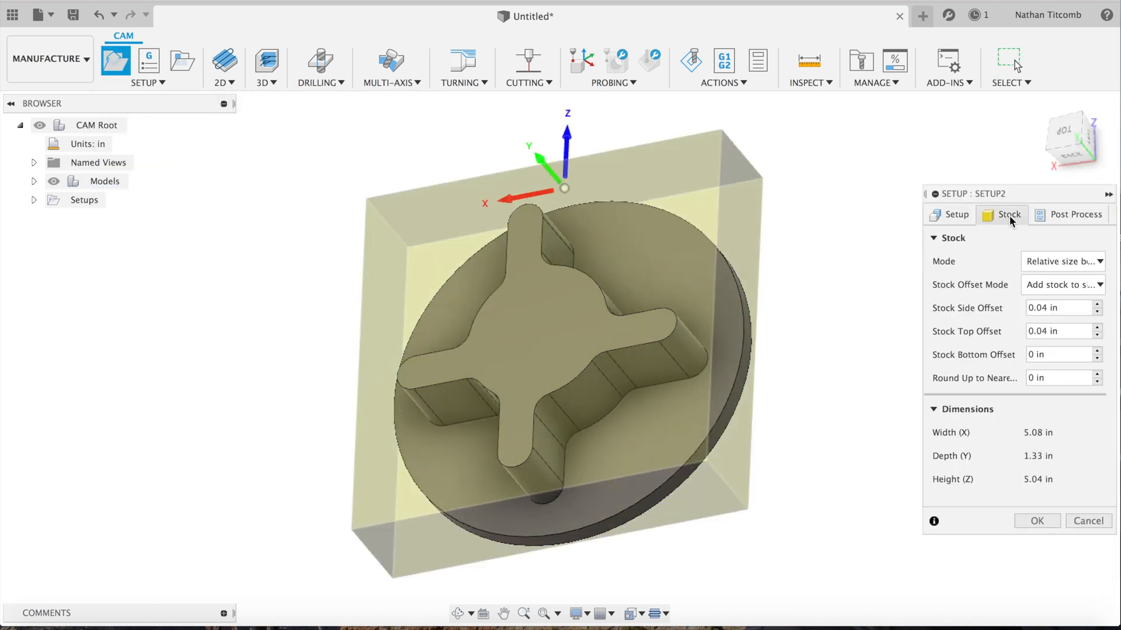
click(1061, 261)
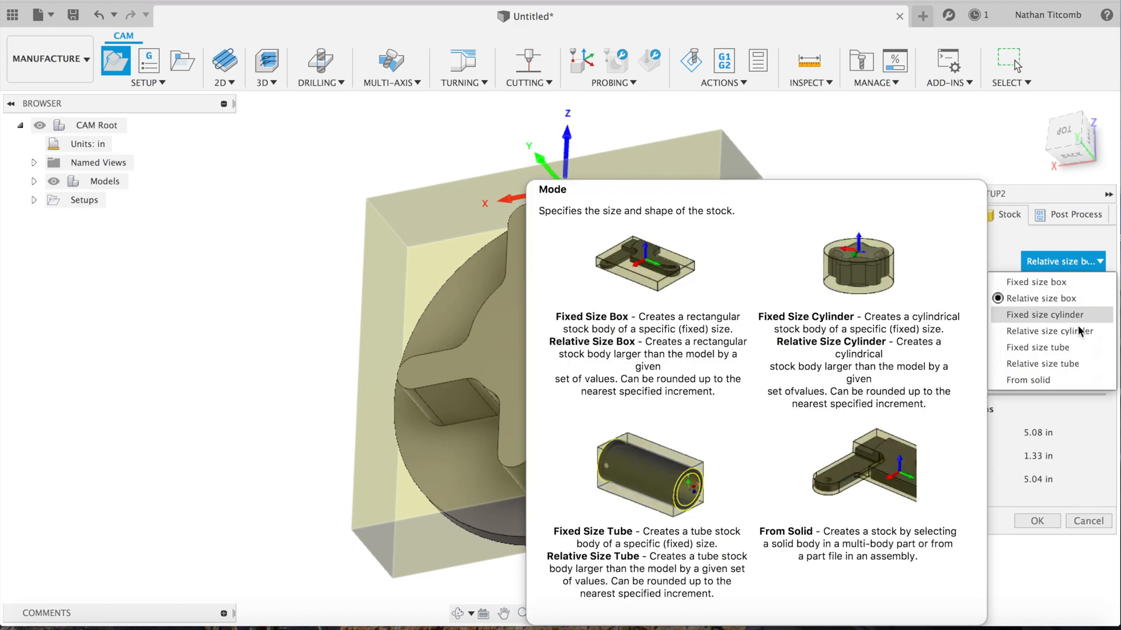
click(1042, 330)
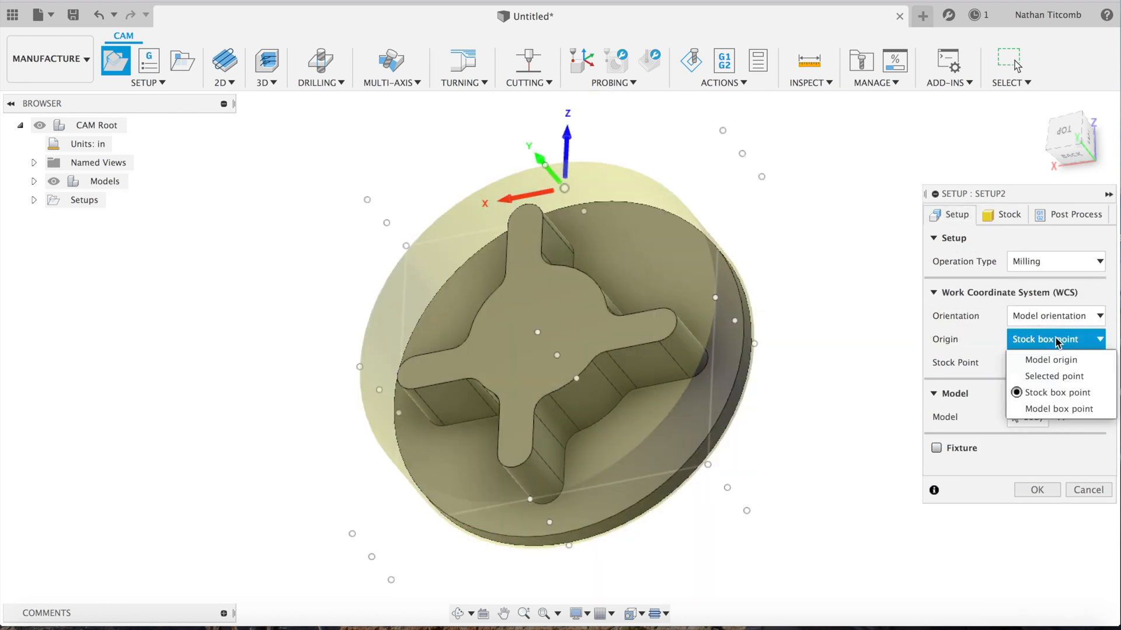
Place the work origin at the top circular edge centre, orient axes from edges with Z flipped, and confirm Setup2
click(1053, 376)
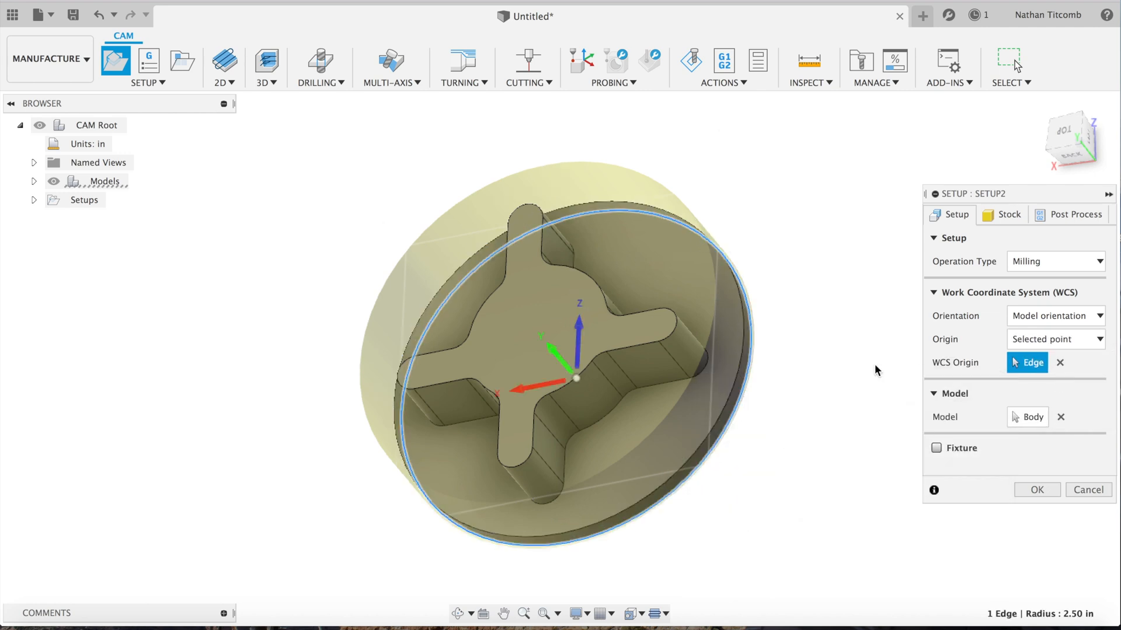
click(1060, 362)
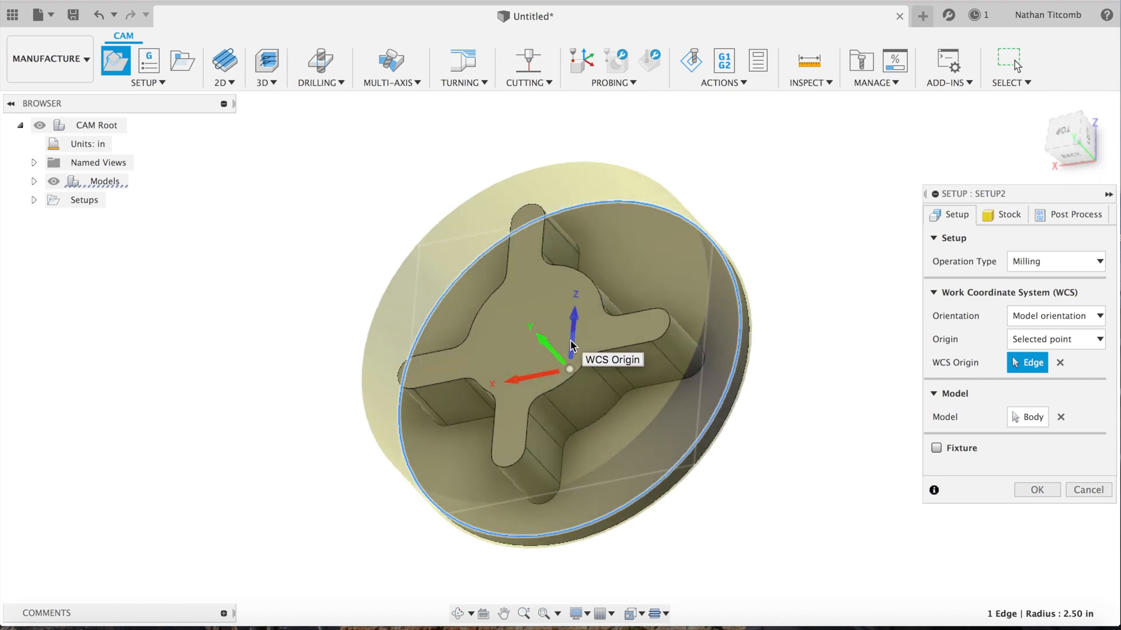
click(1055, 316)
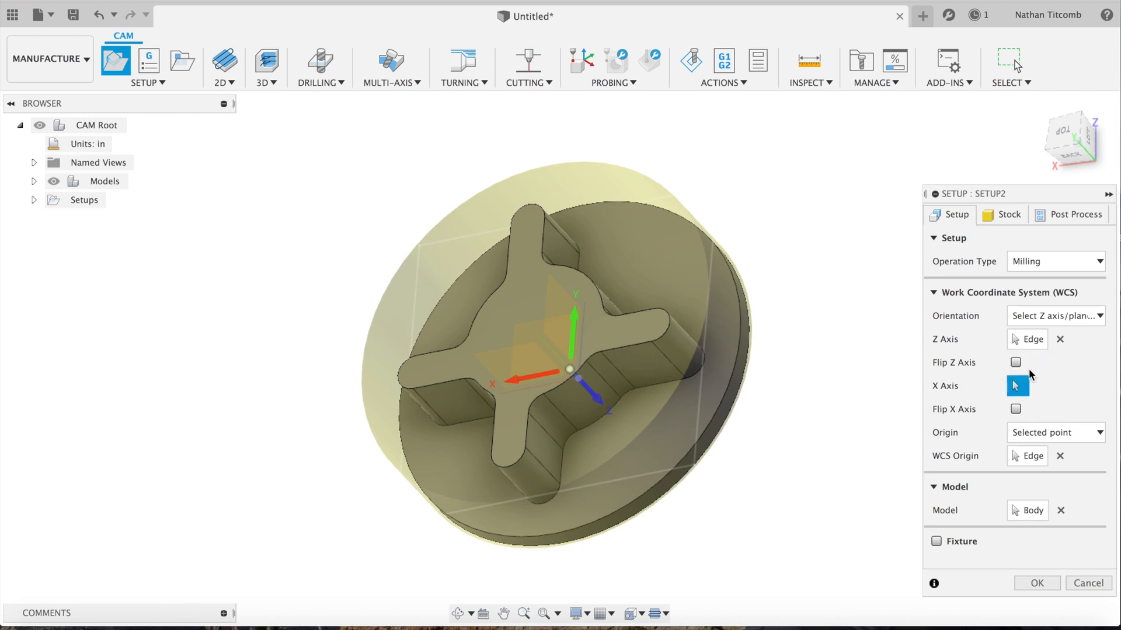
click(1014, 361)
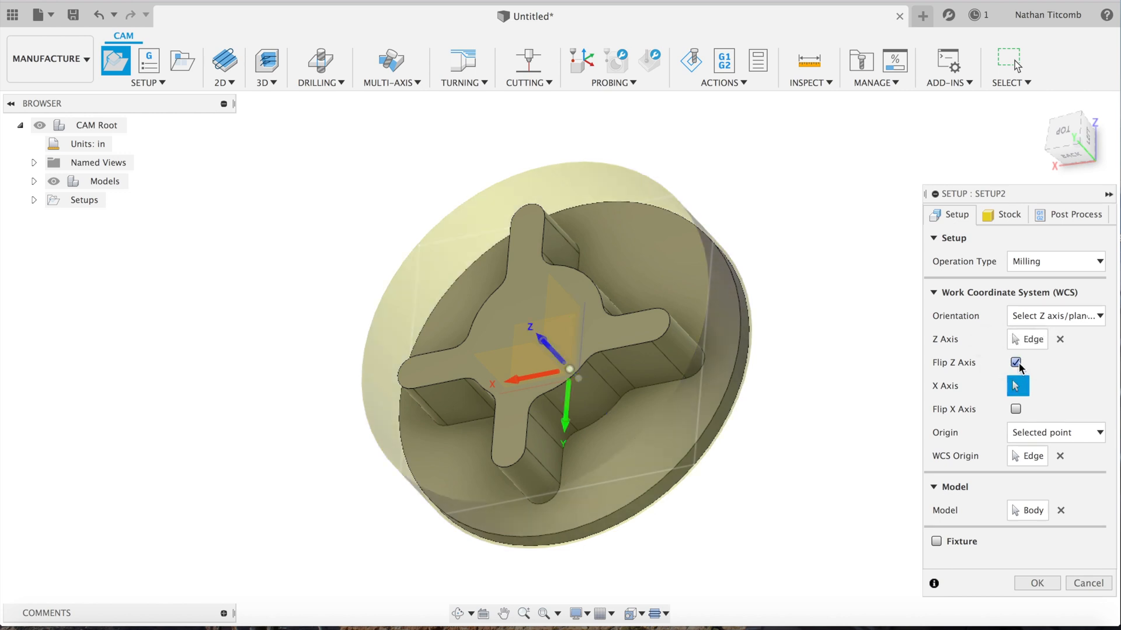
mouse_move(1066, 136)
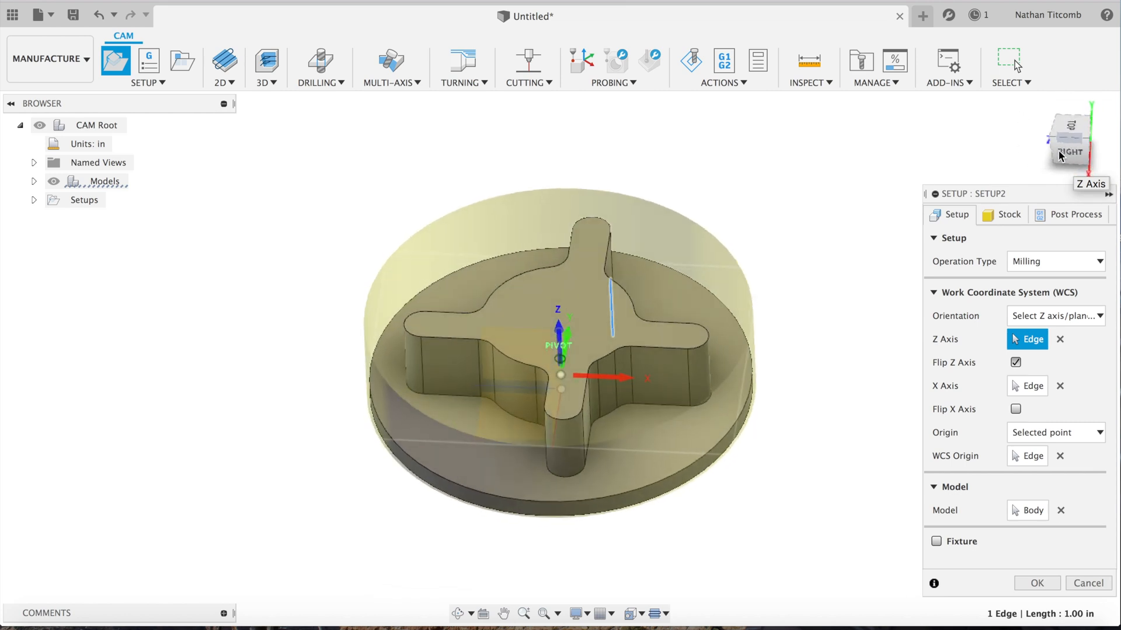
mouse_move(1035, 583)
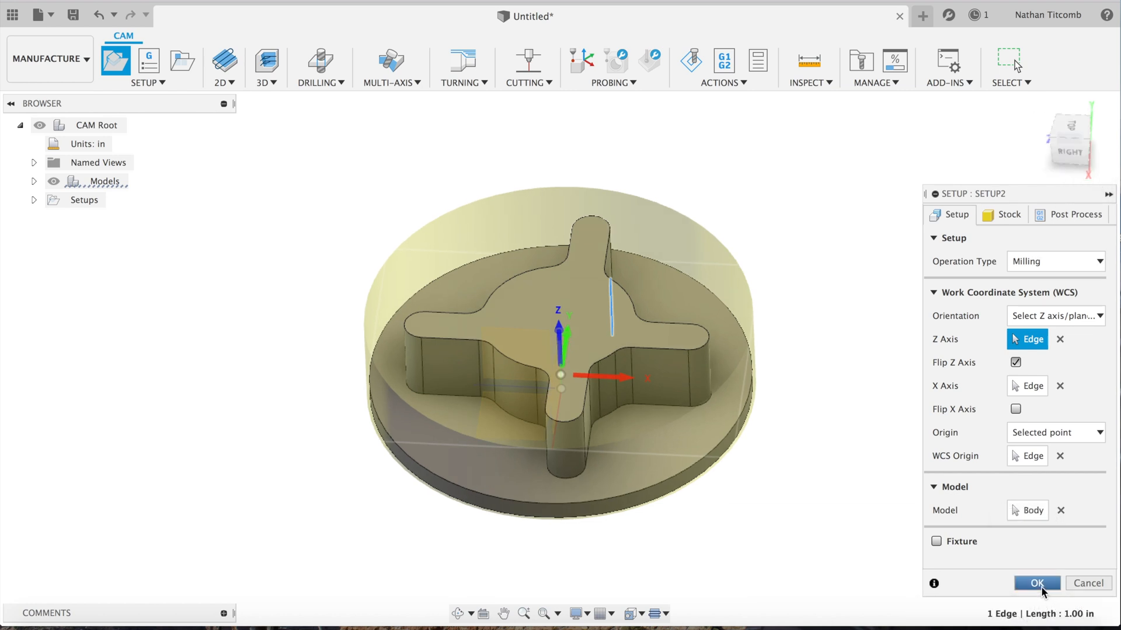
click(1036, 583)
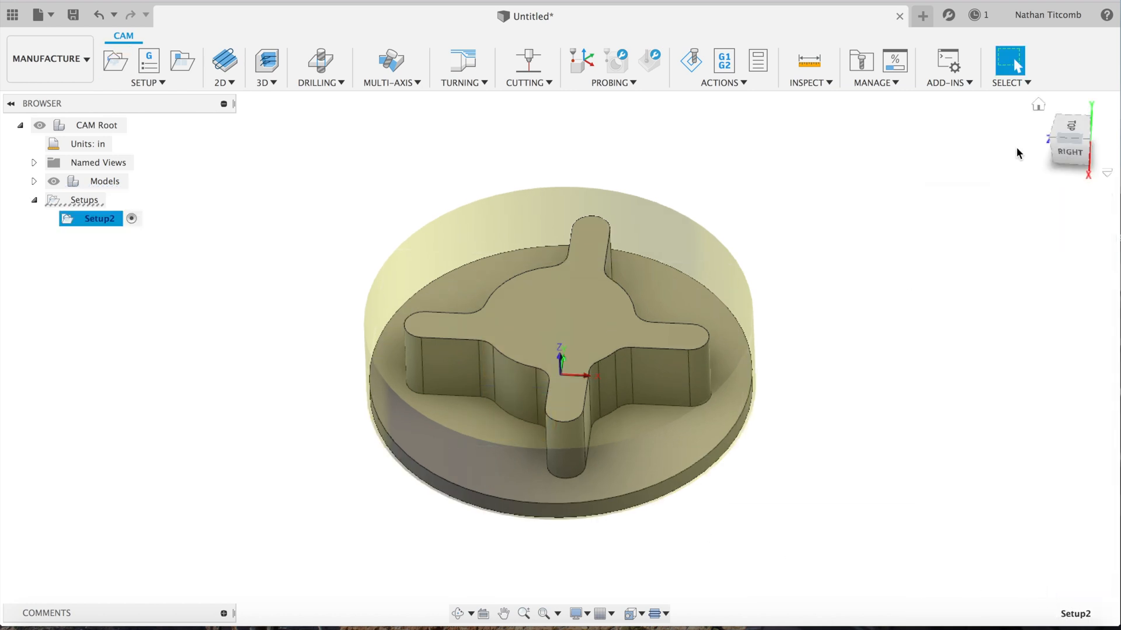
Start a 2D Adaptive Clearing operation under Setup2
click(1071, 139)
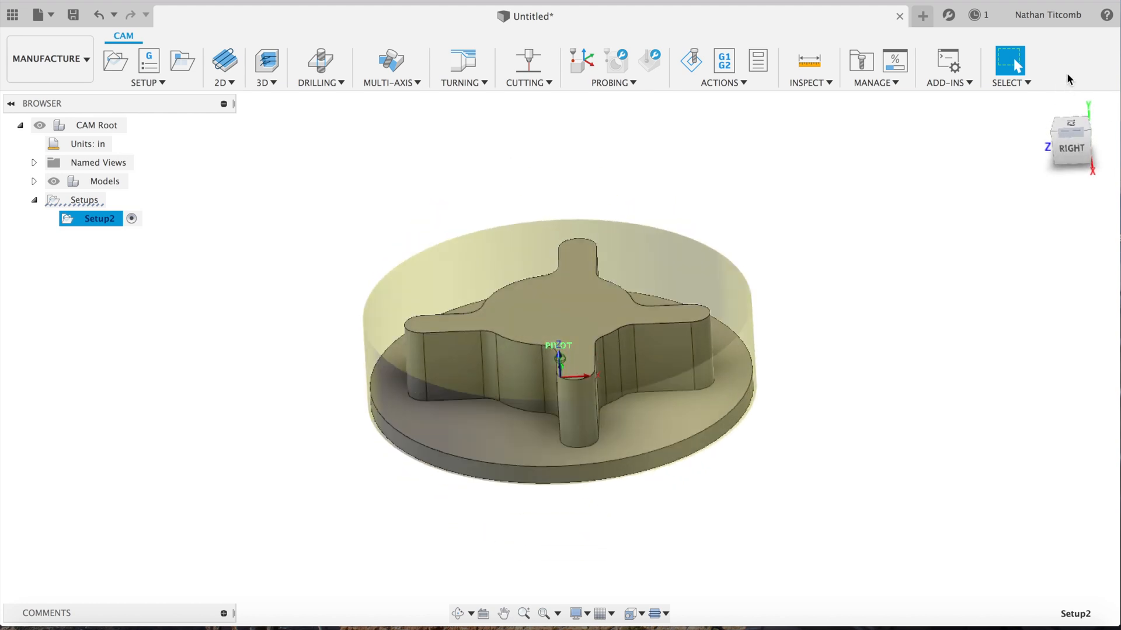
click(224, 67)
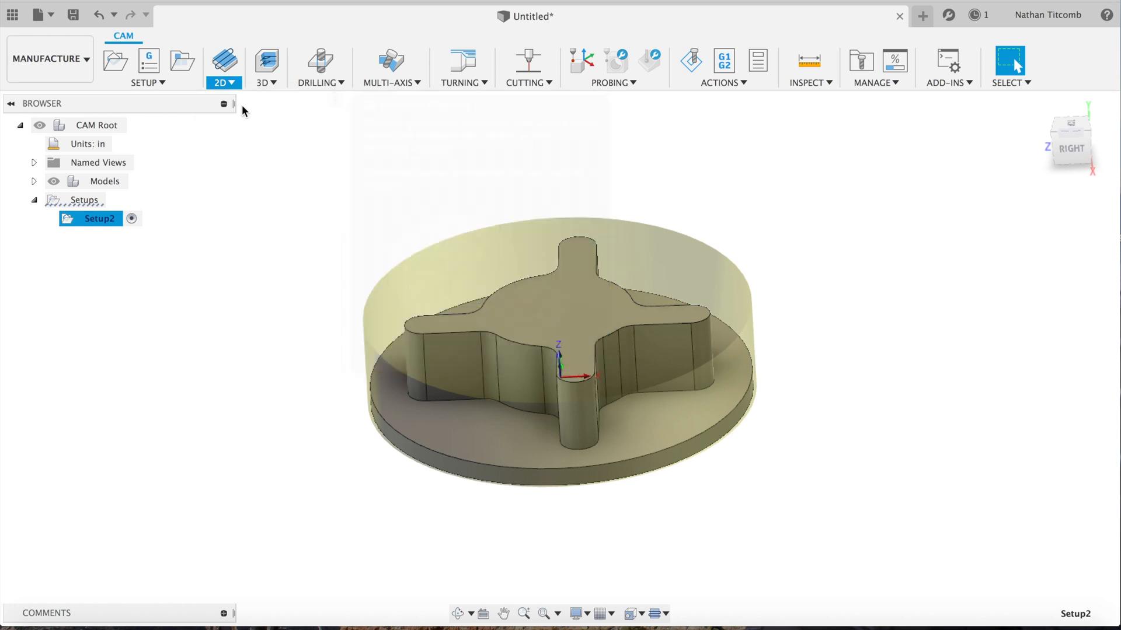
click(221, 63)
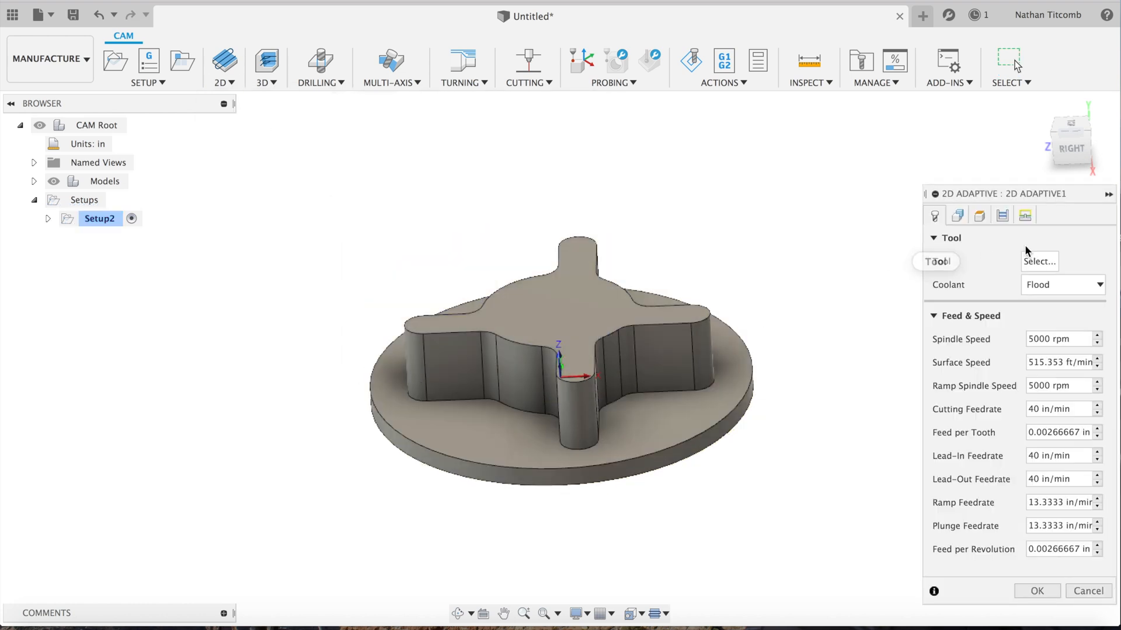
Create a new 0.5 in flat end mill with 1.25 in flute length and assign it to the operation
click(1038, 261)
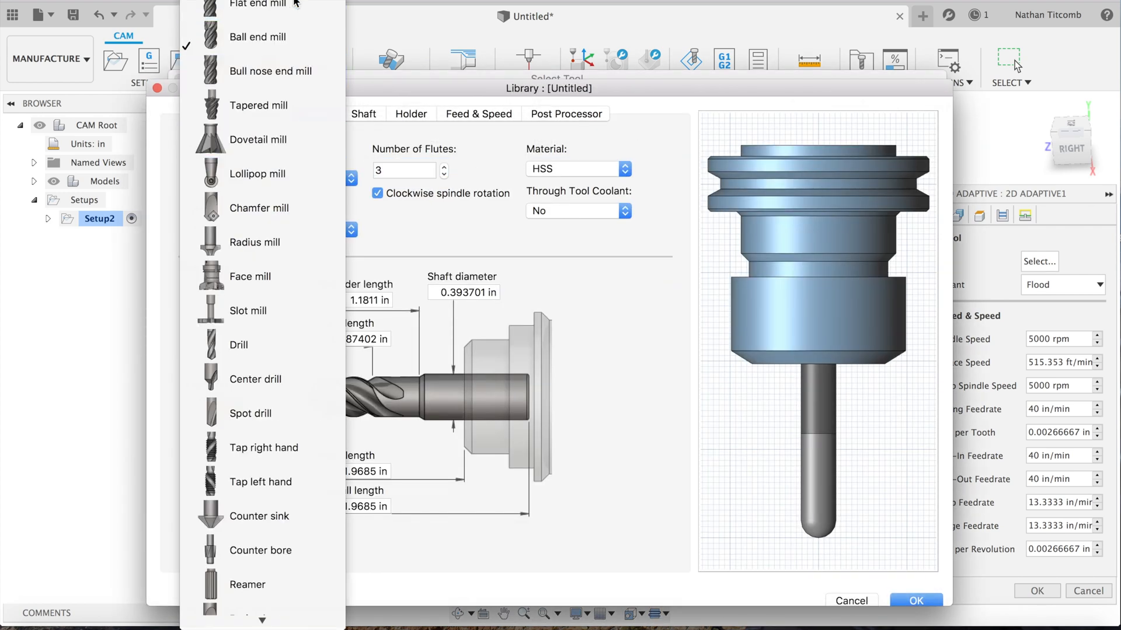
click(257, 4)
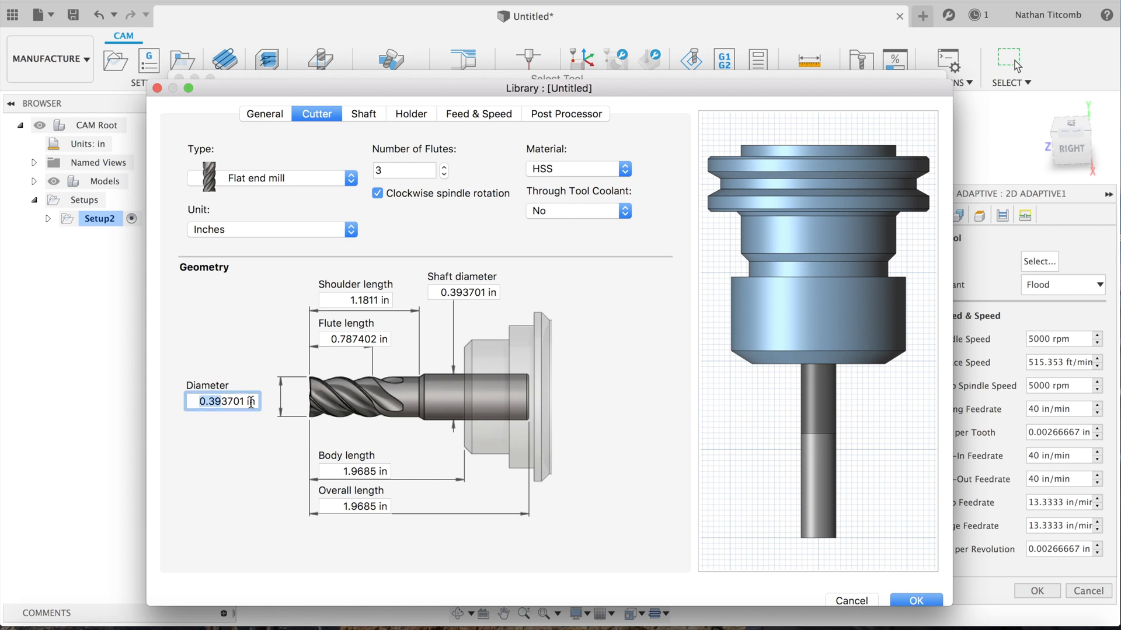
text(0.5)
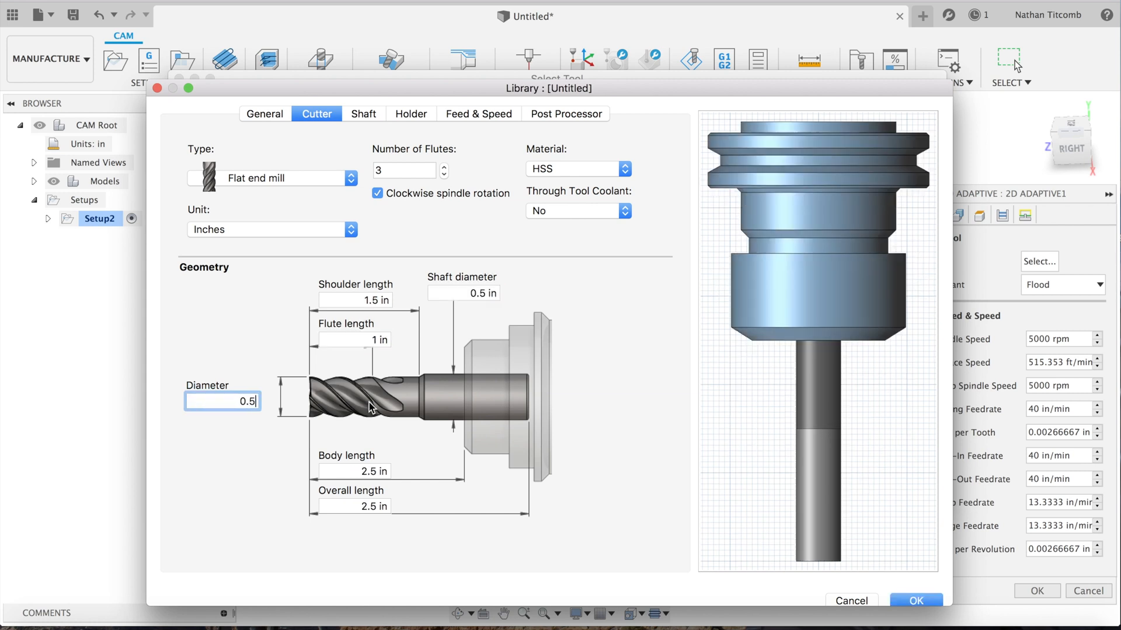
click(355, 339)
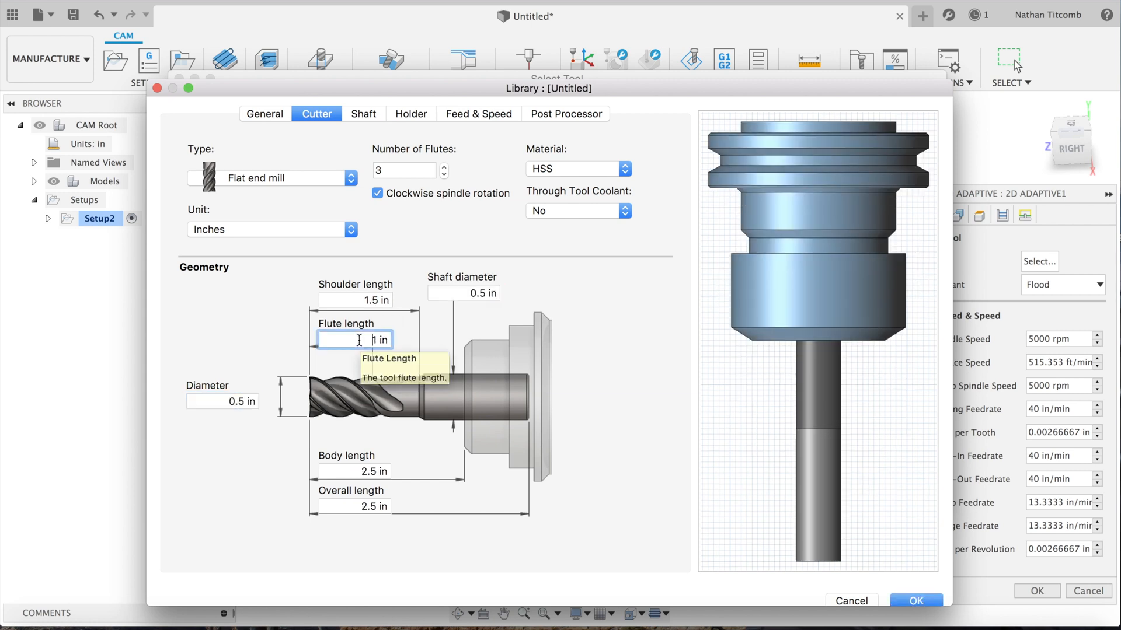
text(1.25)
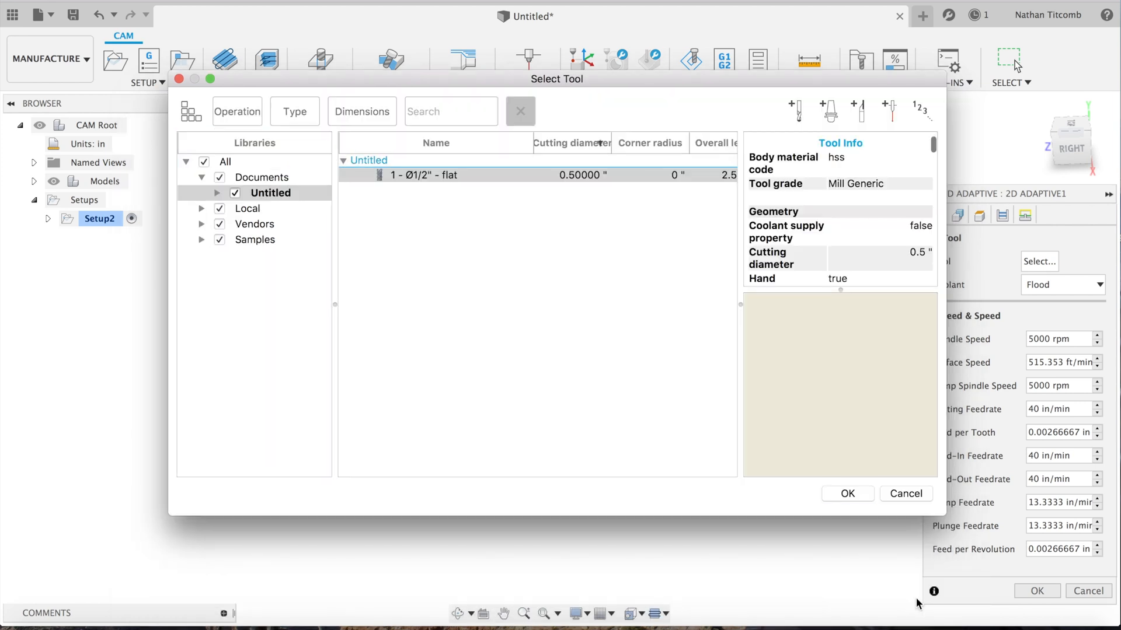
click(847, 492)
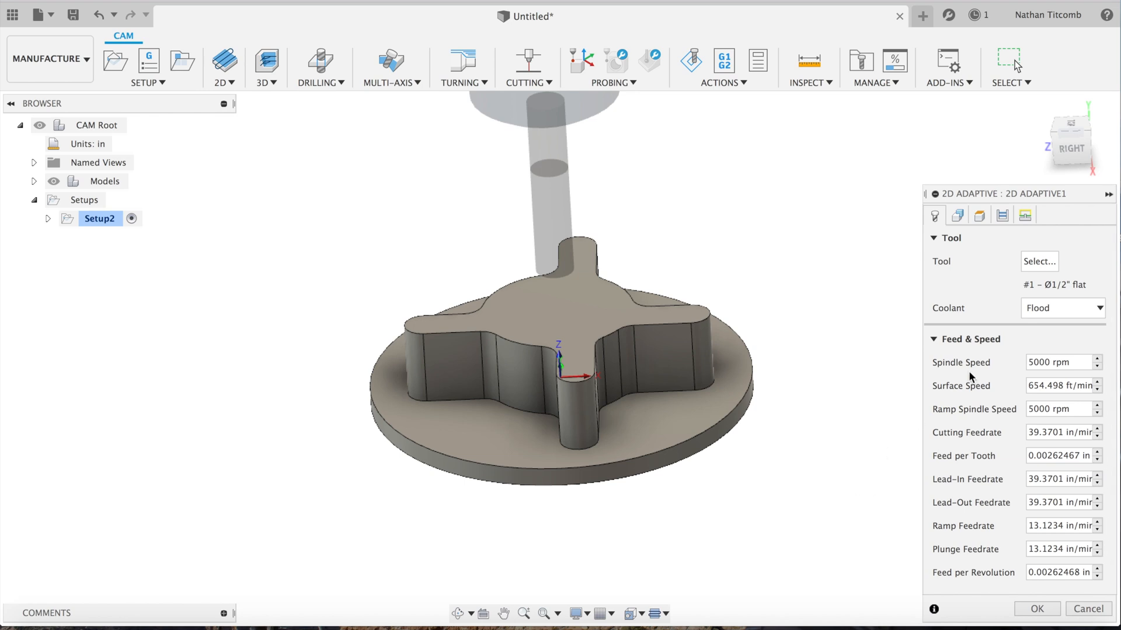
Select the boss contour as clearing geometry, leave 0.02 in radial stock, and bring up the feeds calculator
click(956, 215)
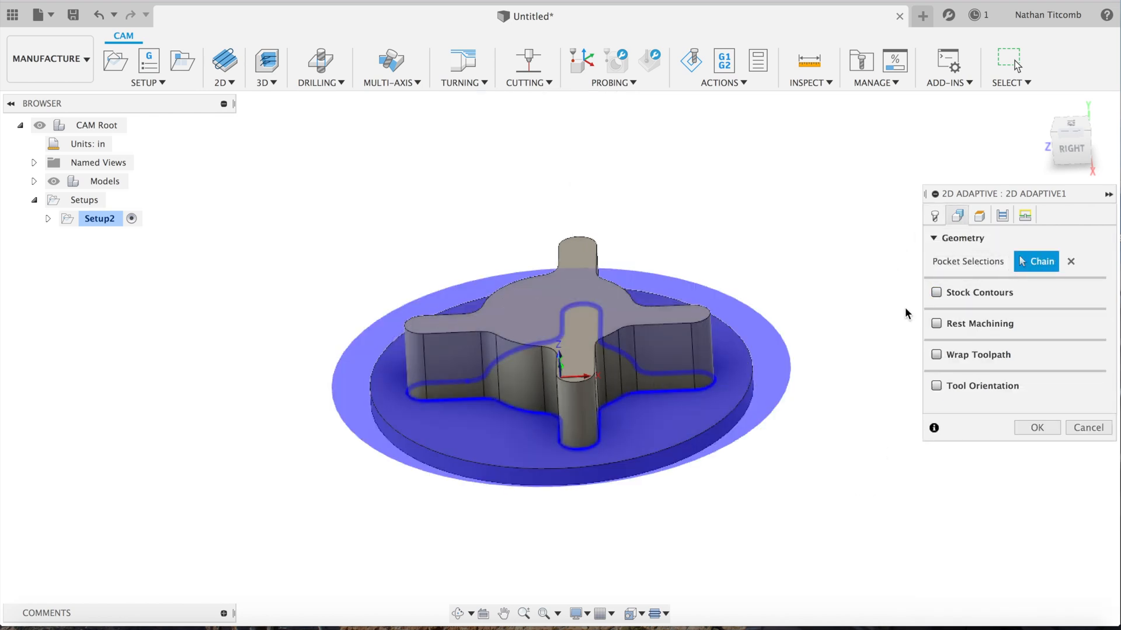
click(935, 214)
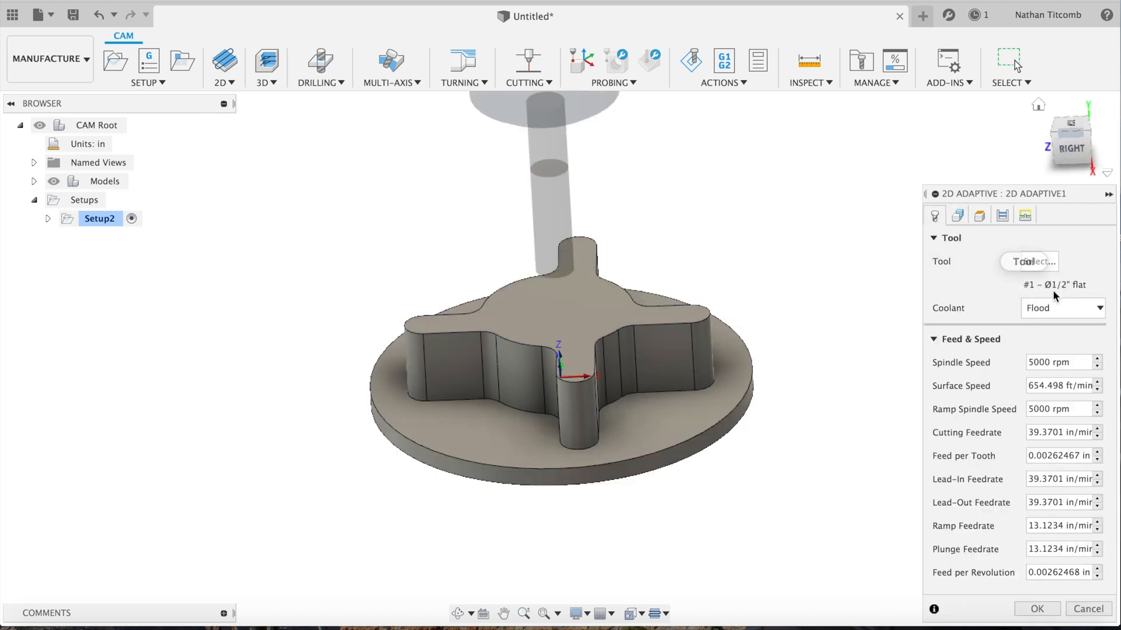
mouse_move(1003, 214)
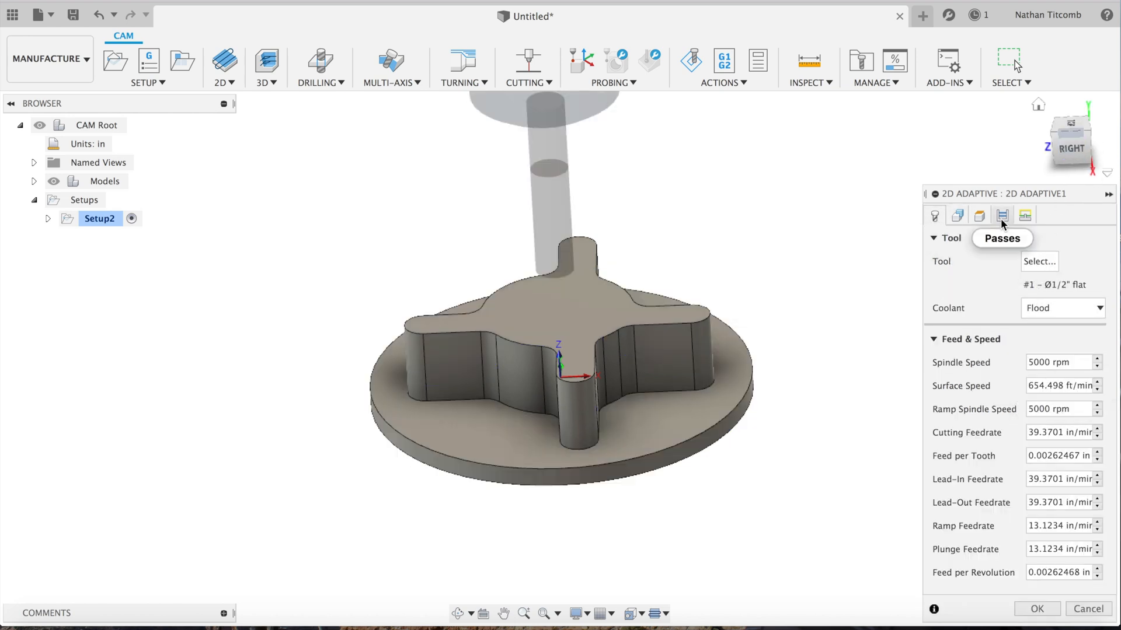
click(1002, 214)
text(0)
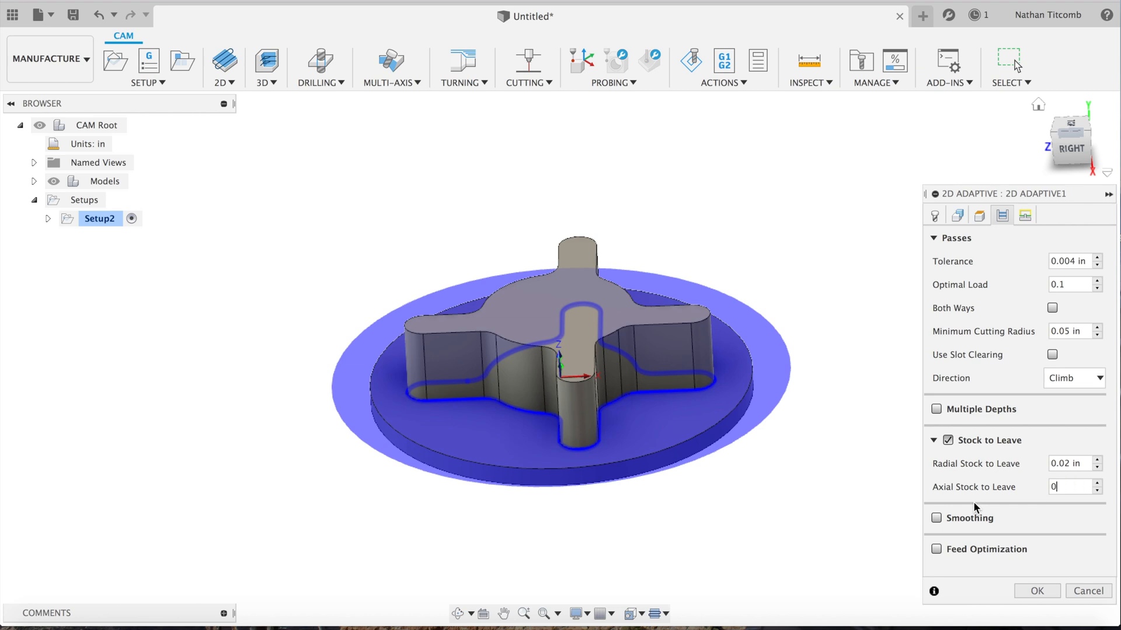
click(152, 606)
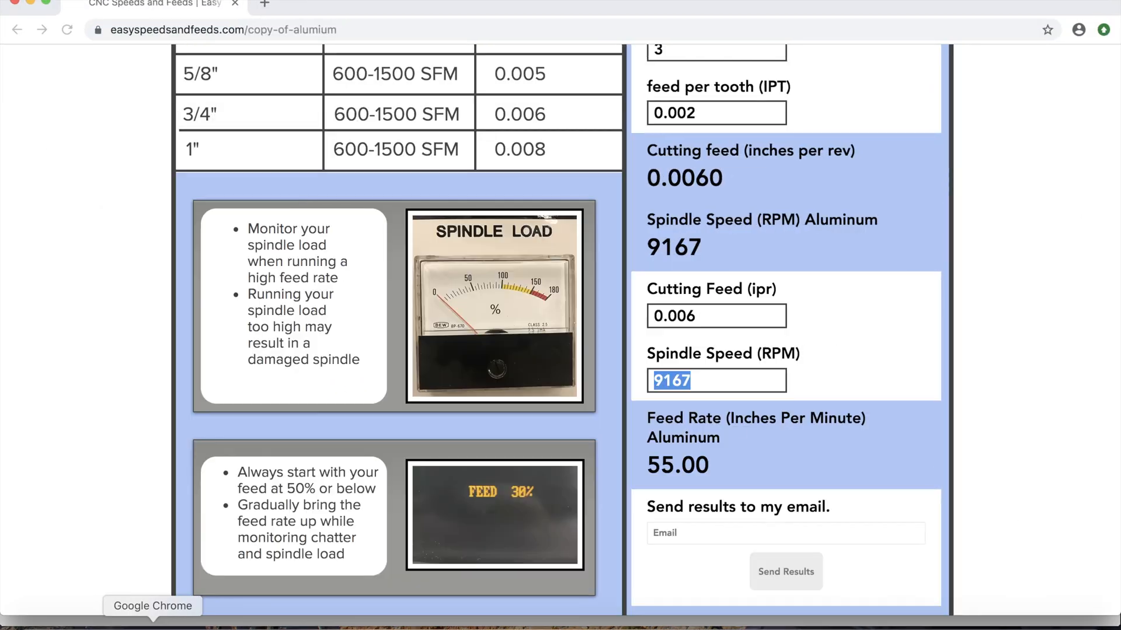
Reload the Milling Speed and Feed Calculator page and dismiss its popup
scroll(up, 3)
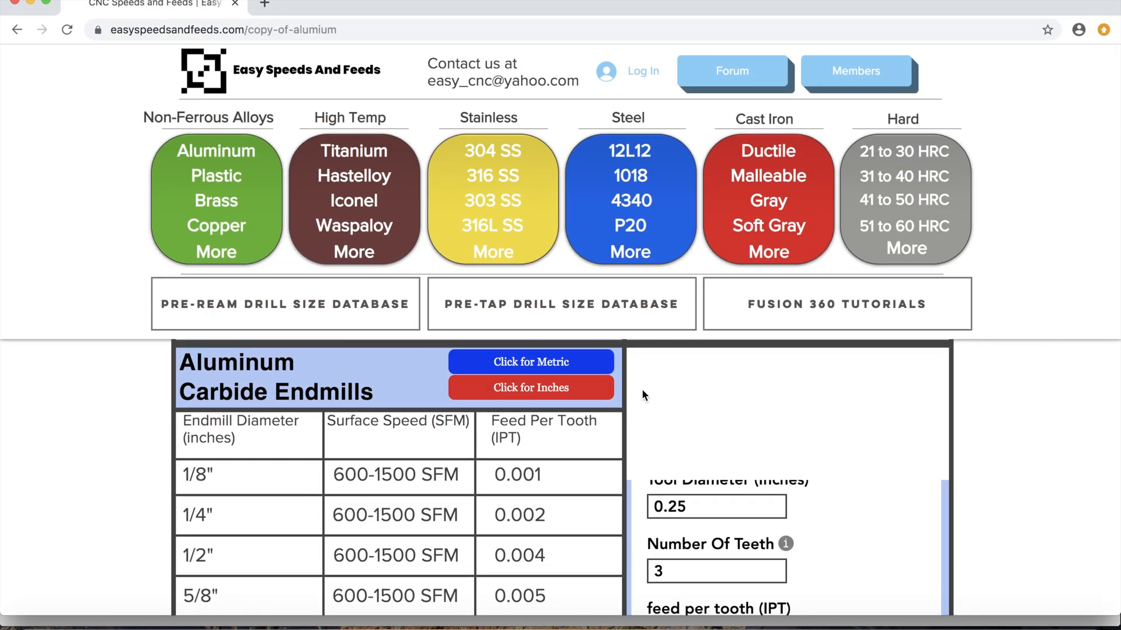
mouse_move(294, 289)
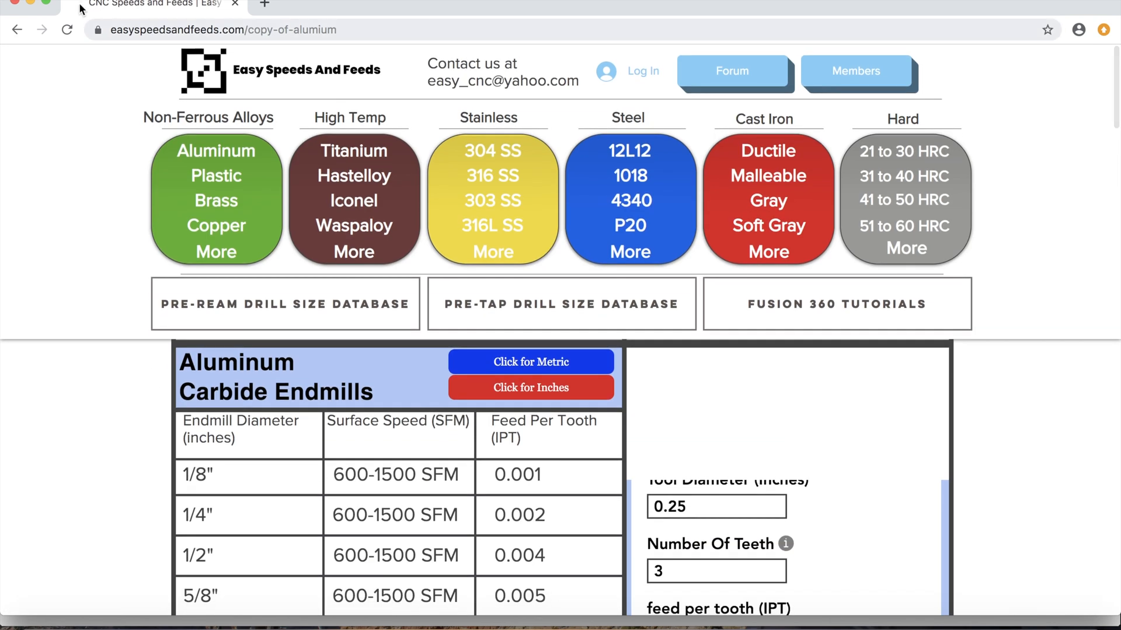
click(68, 30)
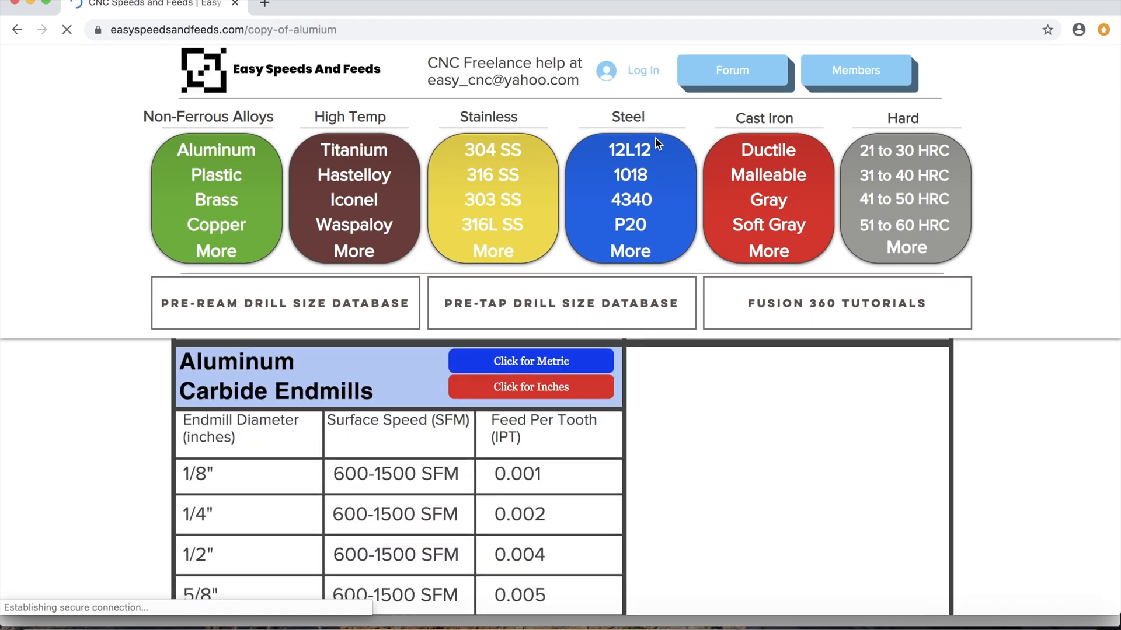
scroll(down, 3)
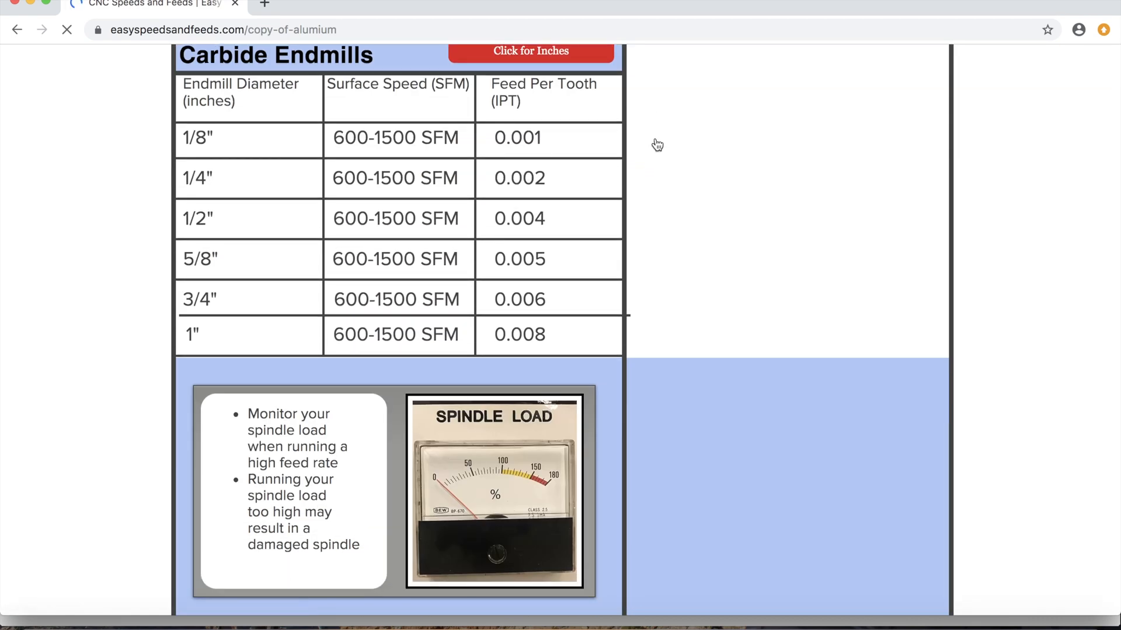
scroll(down, 3)
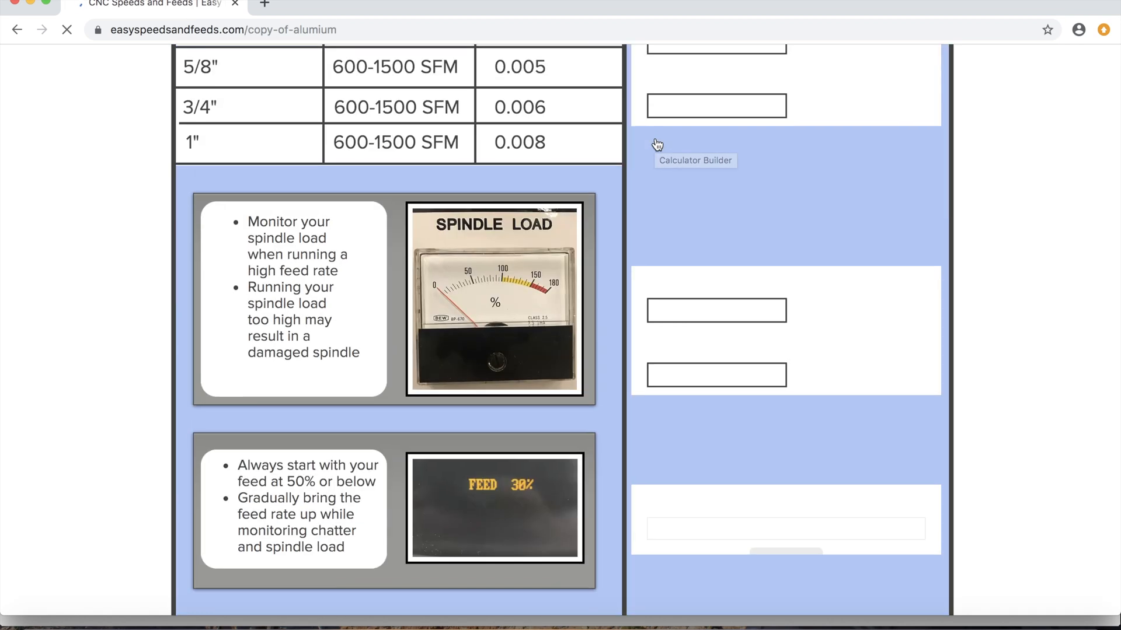
scroll(up, 3)
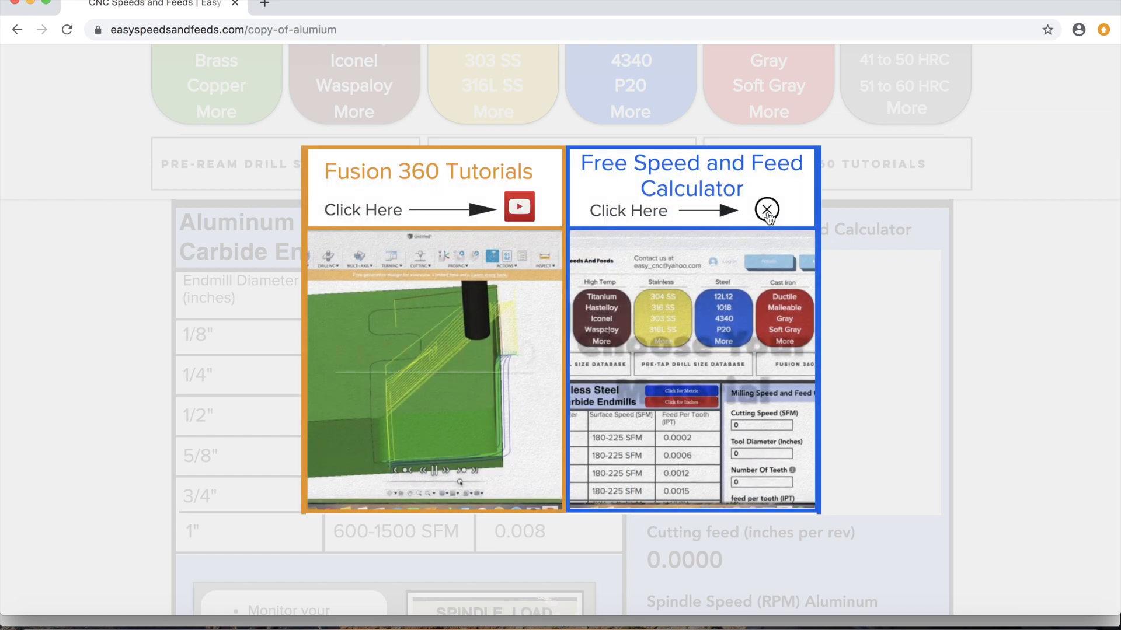
click(767, 210)
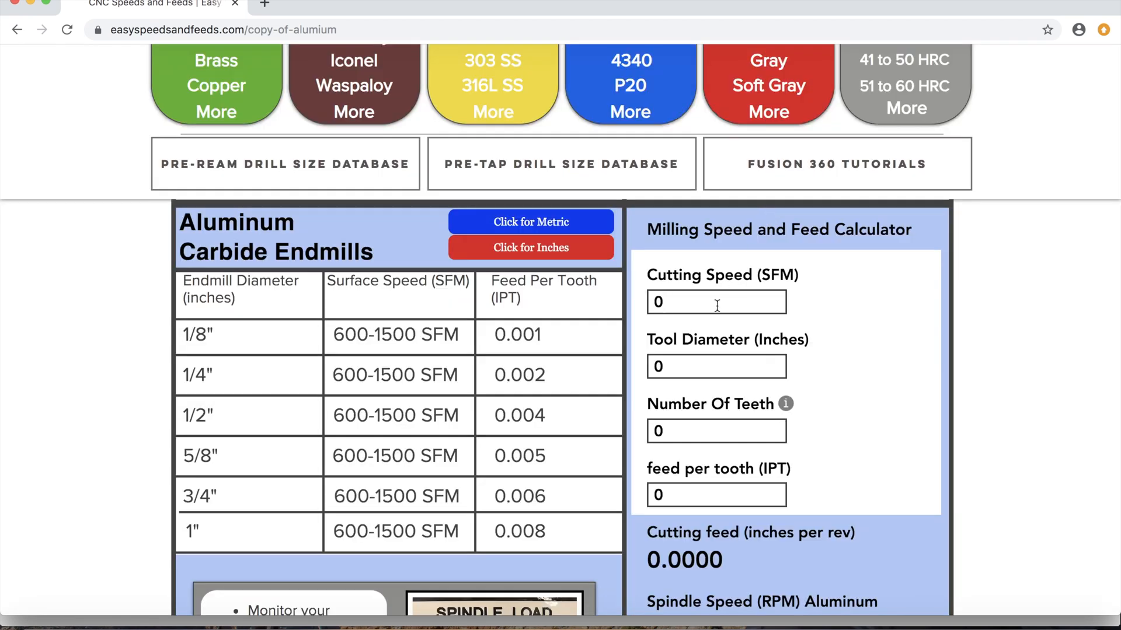
Enter 1200 SFM, 0.5 in diameter and 3 teeth to get 9167 rpm, and carry 9167 into the spindle speed
text(120)
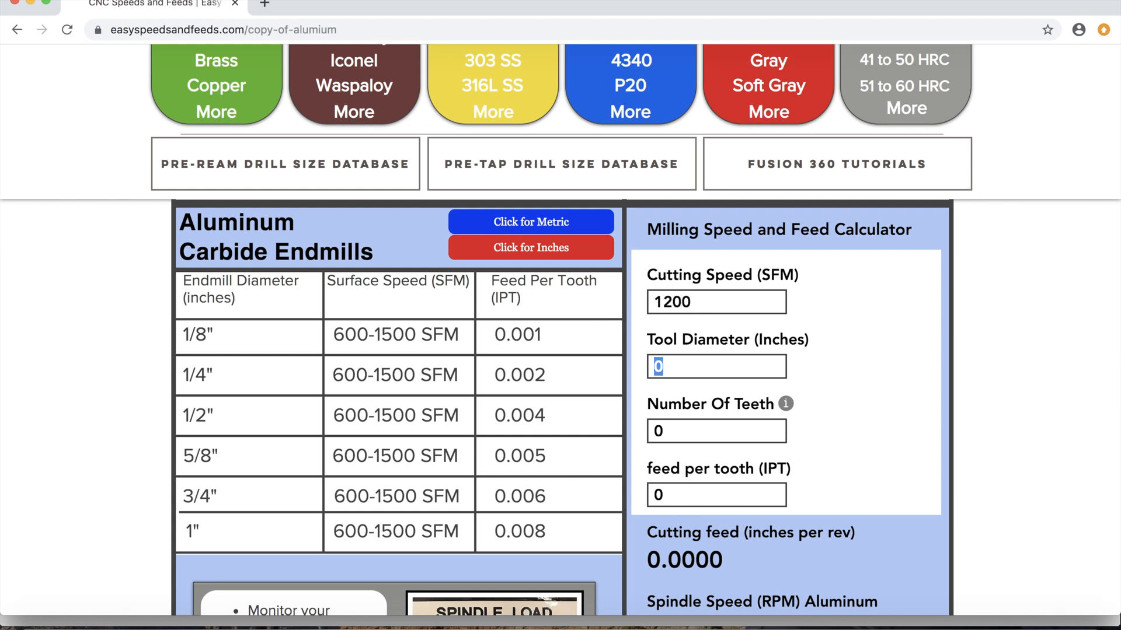
text(0.5)
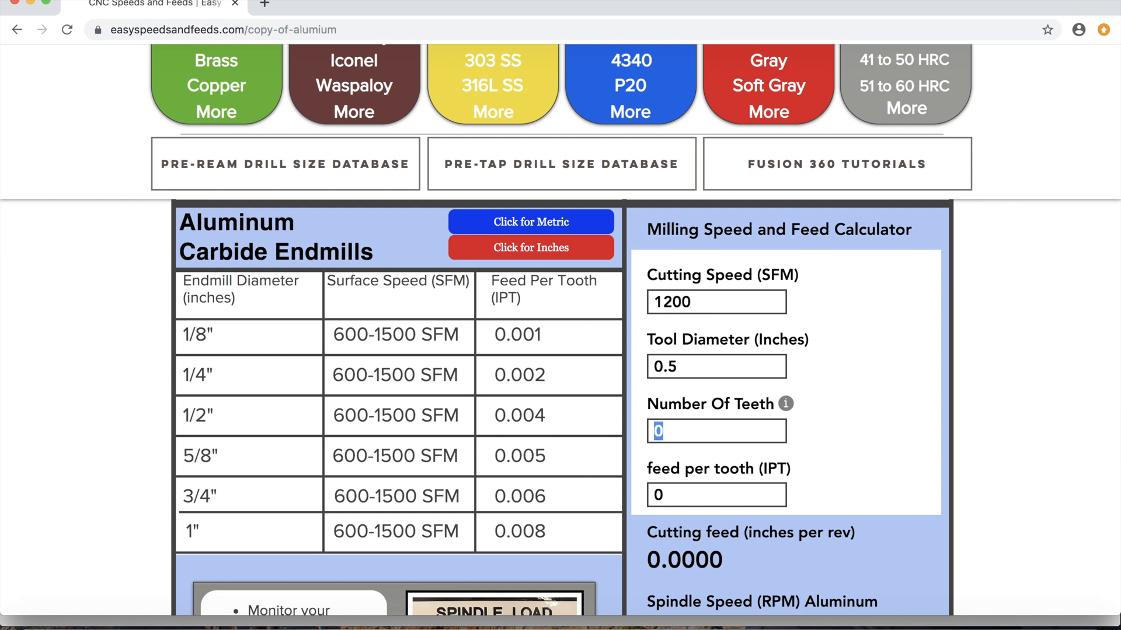
text(3)
click(717, 495)
text(.004)
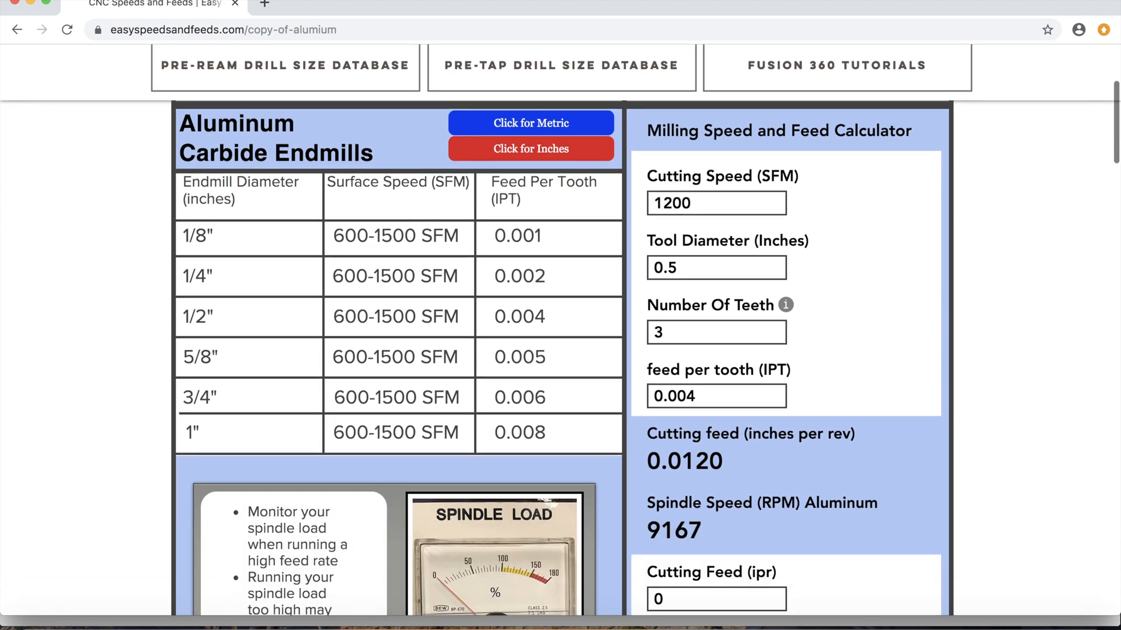
scroll(down, 3)
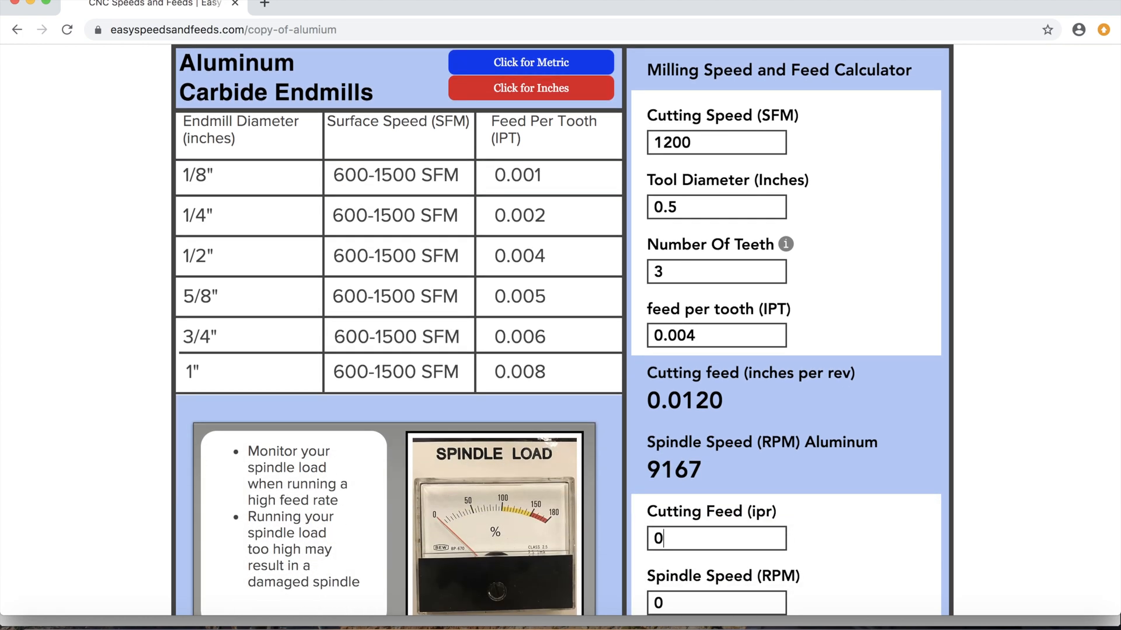
scroll(down, 3)
text(.012)
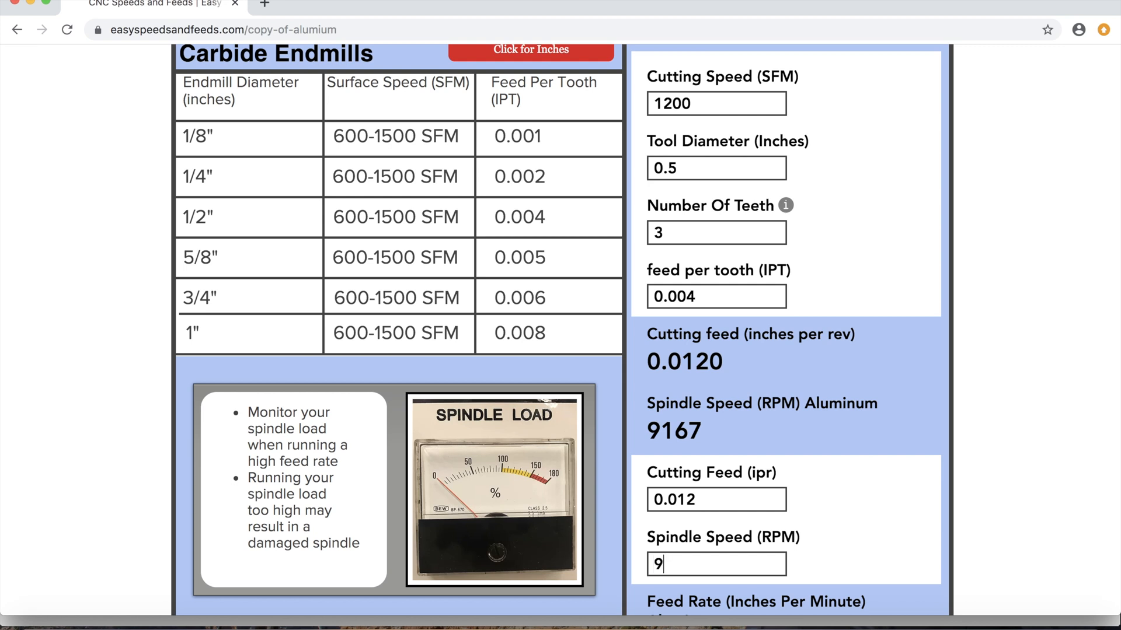
text(167)
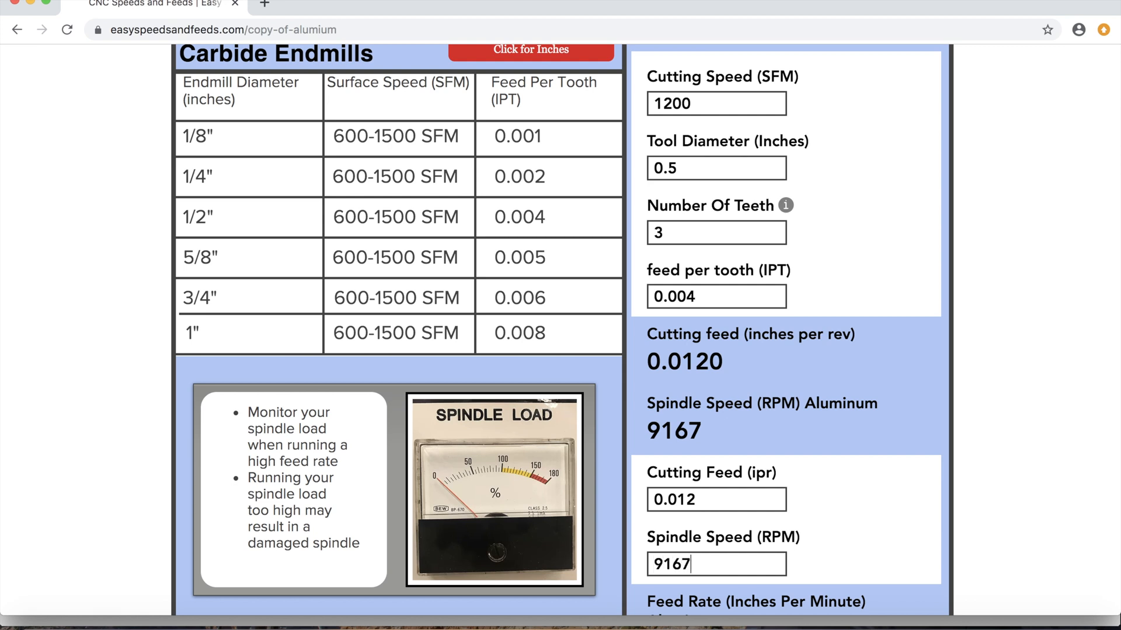
scroll(down, 3)
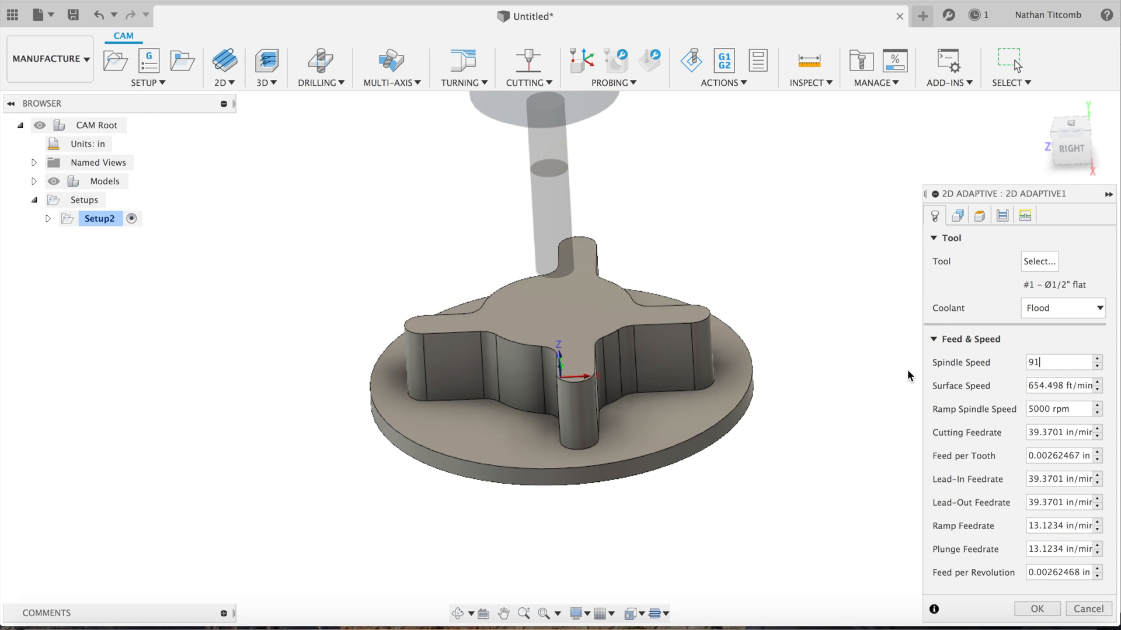
Set 9167 rpm spindle speed and 110 in/min feedrates, then generate the adaptive toolpath
text(67)
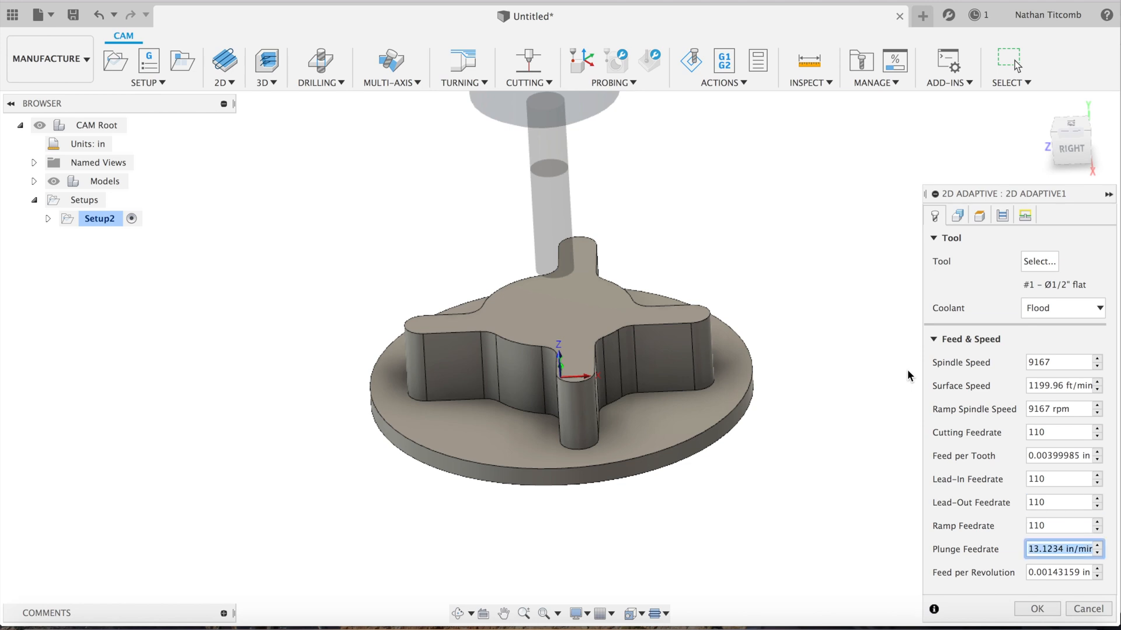
text(110)
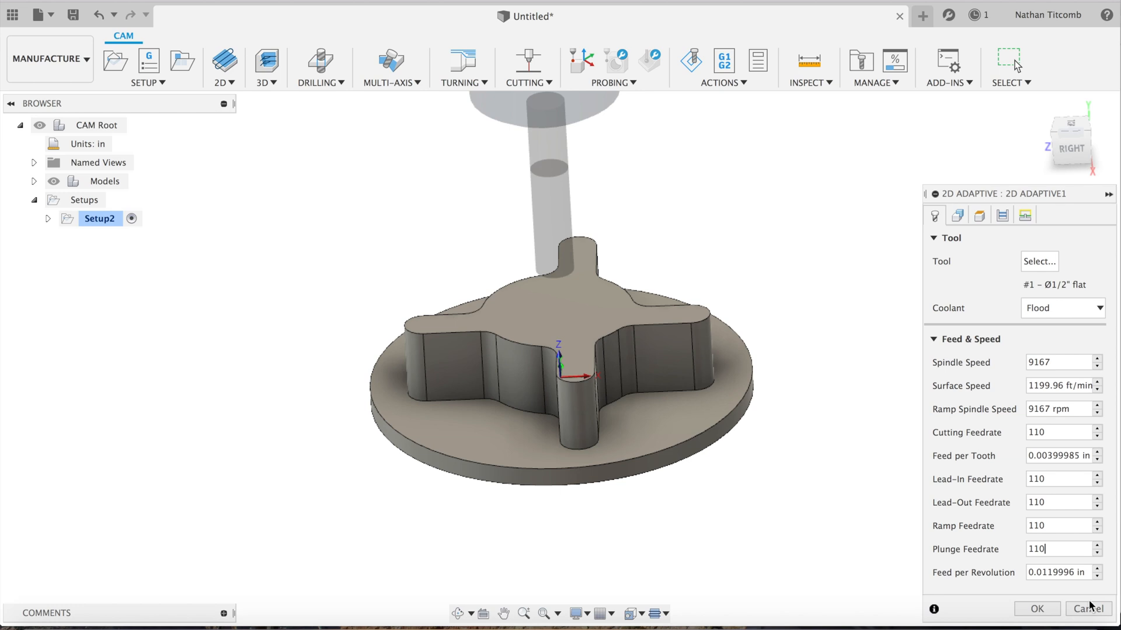
click(1036, 613)
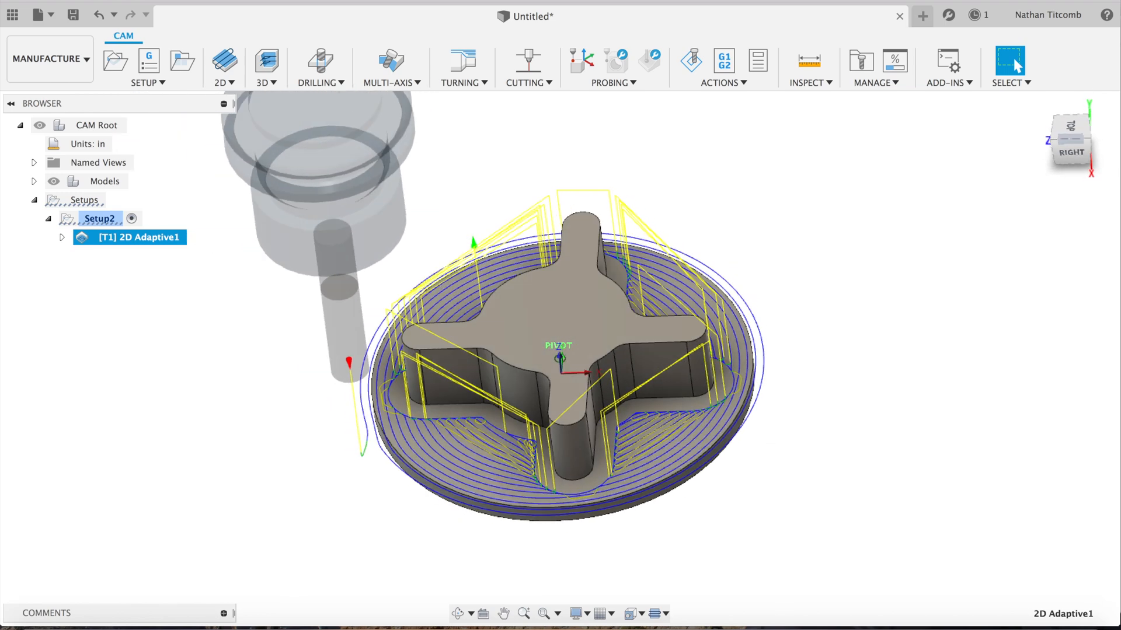
Create a 2D Contour with the 1/2" flat tool at 9167 rpm and 110 in/min
click(224, 68)
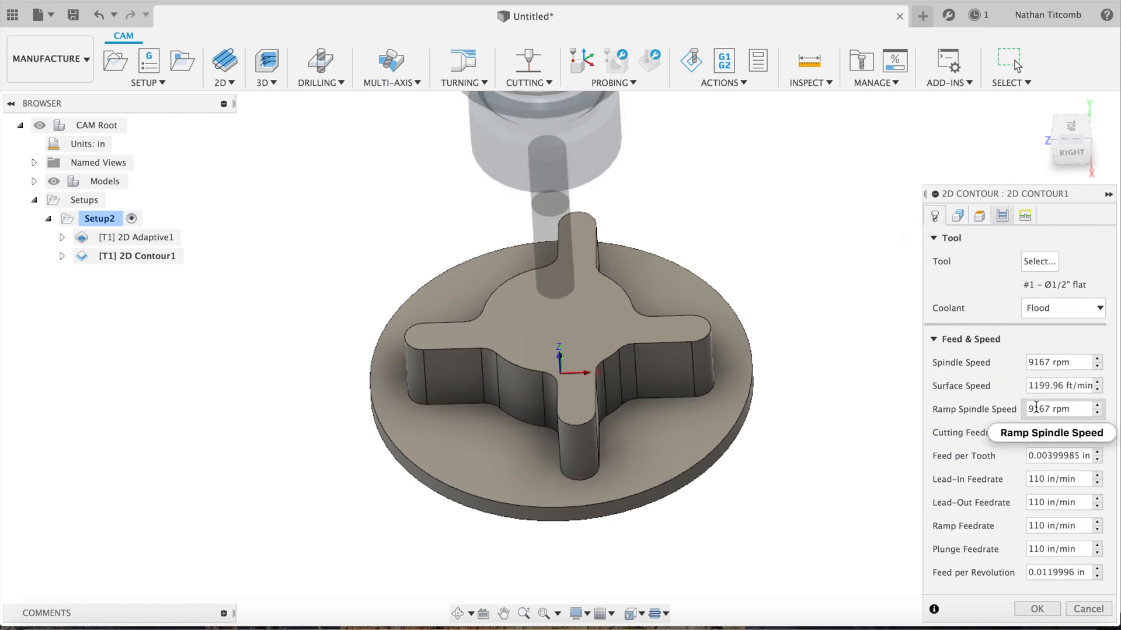
click(1035, 609)
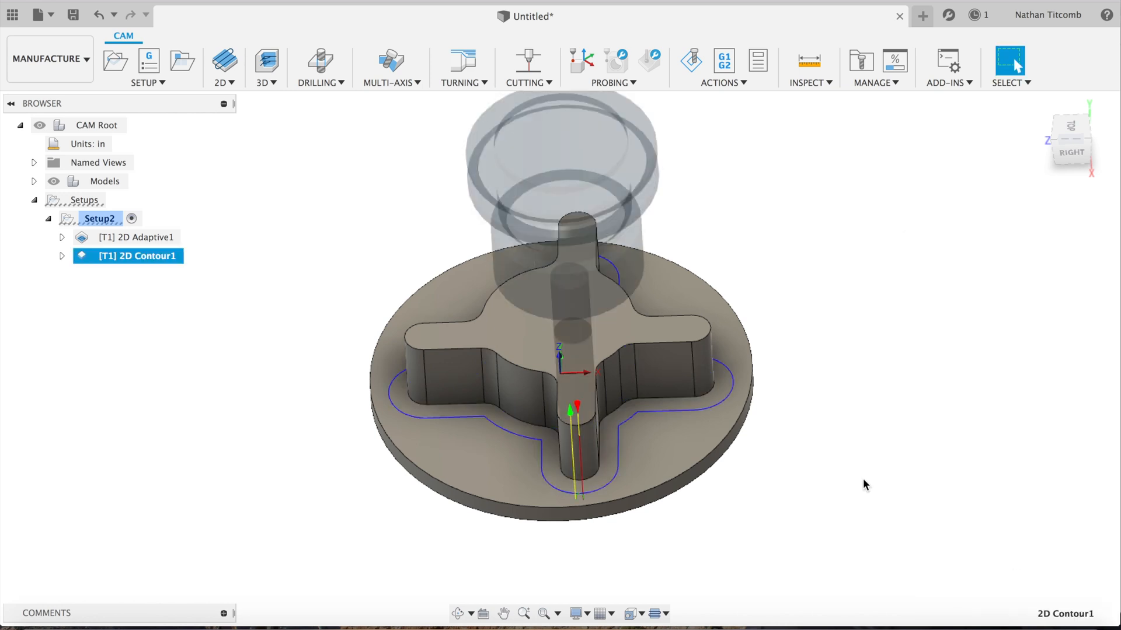
mouse_move(224, 64)
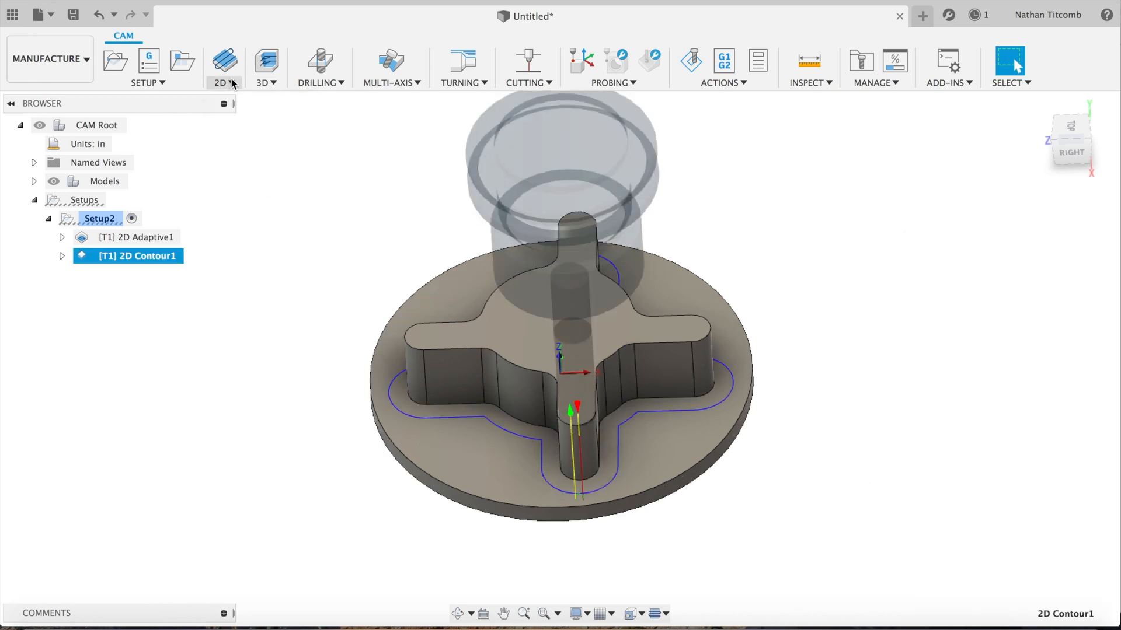
Start a 2D Chamfer on the disc's outer edge and go to choose its cutting tool
click(224, 65)
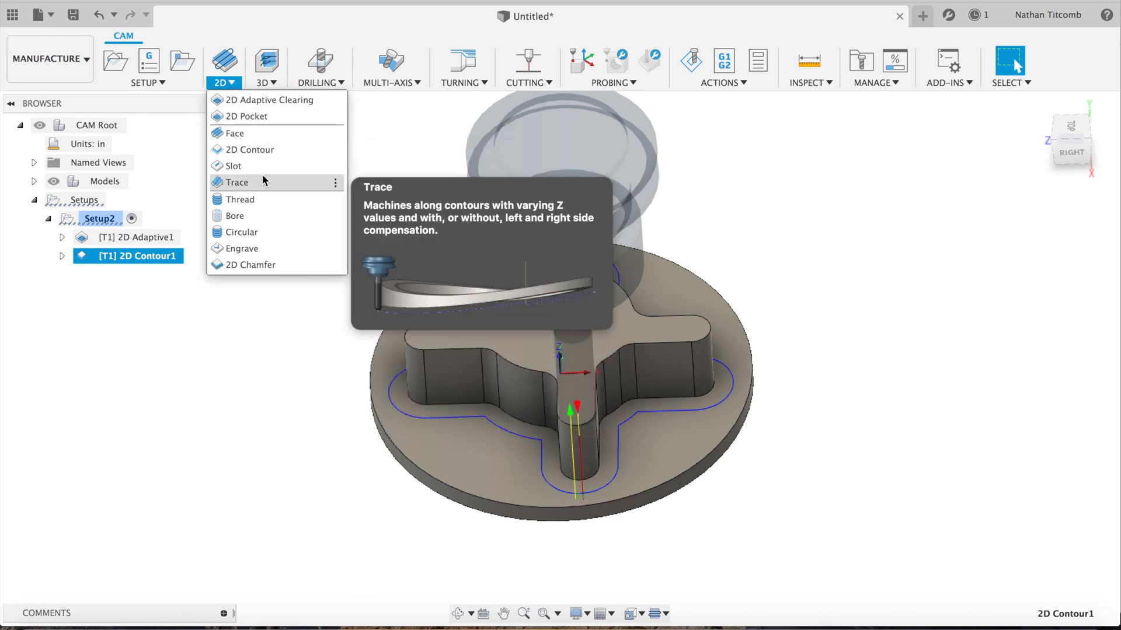
mouse_move(250, 265)
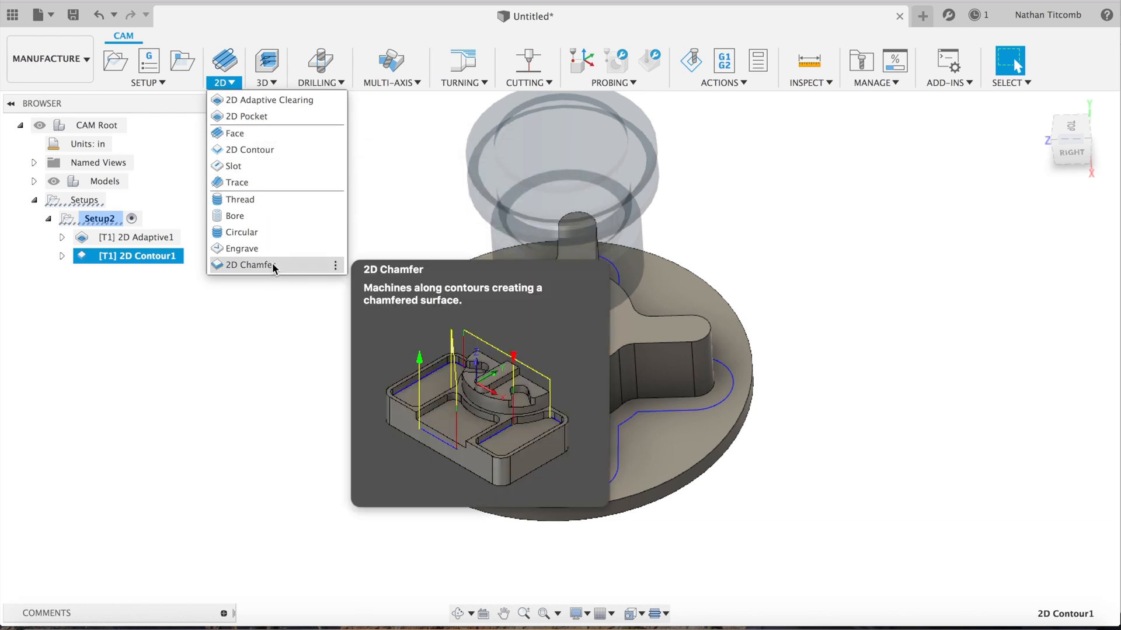
click(249, 265)
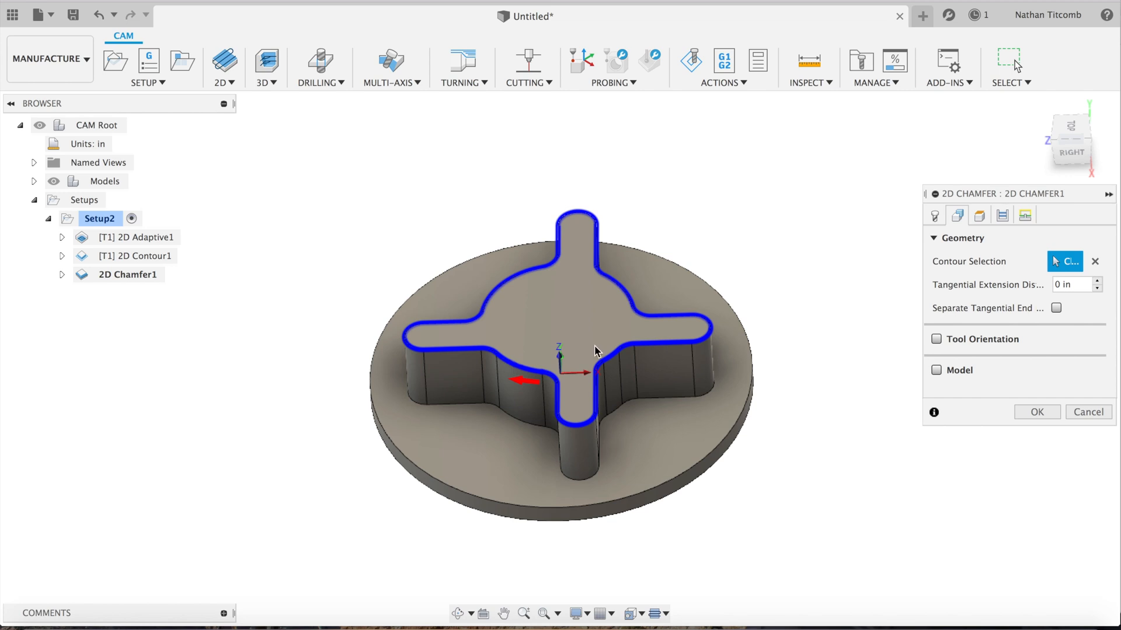
click(518, 507)
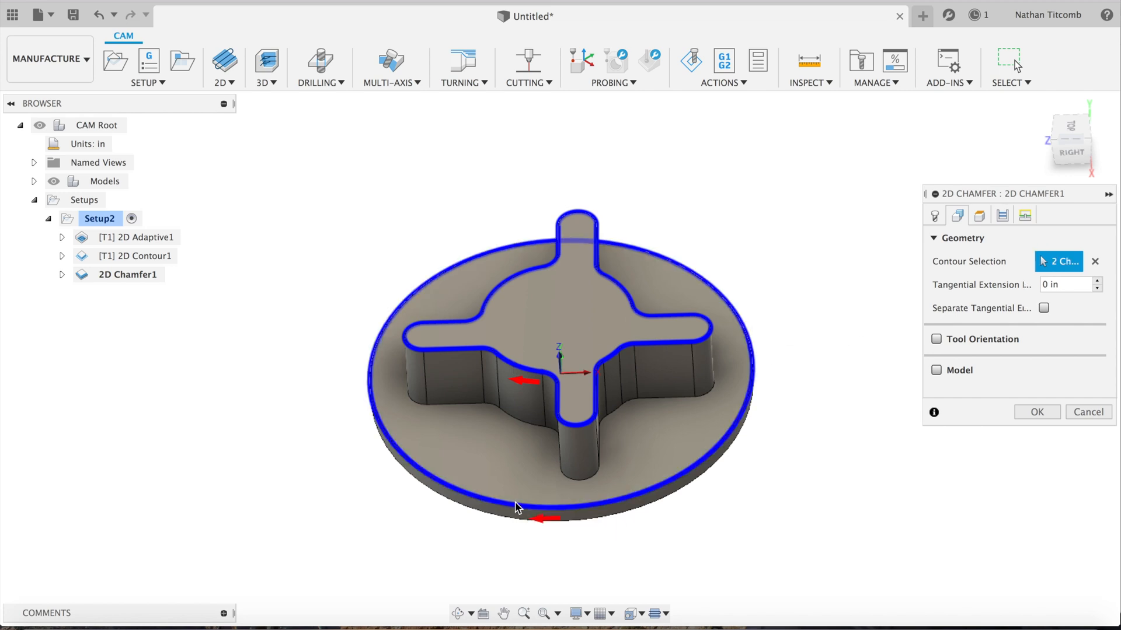
click(934, 214)
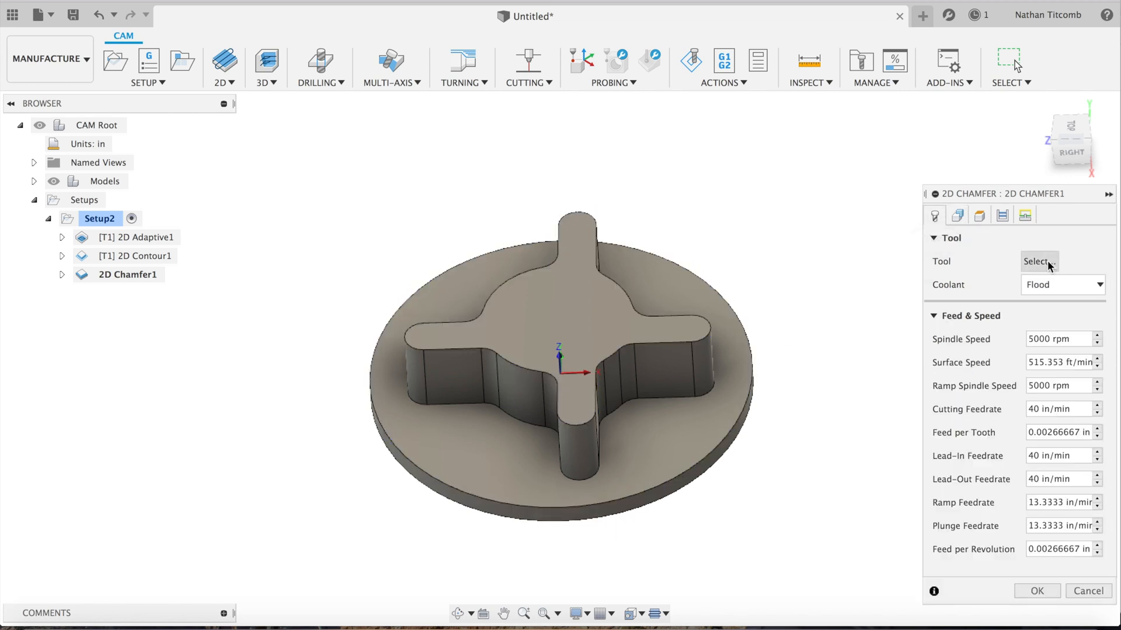
click(1036, 260)
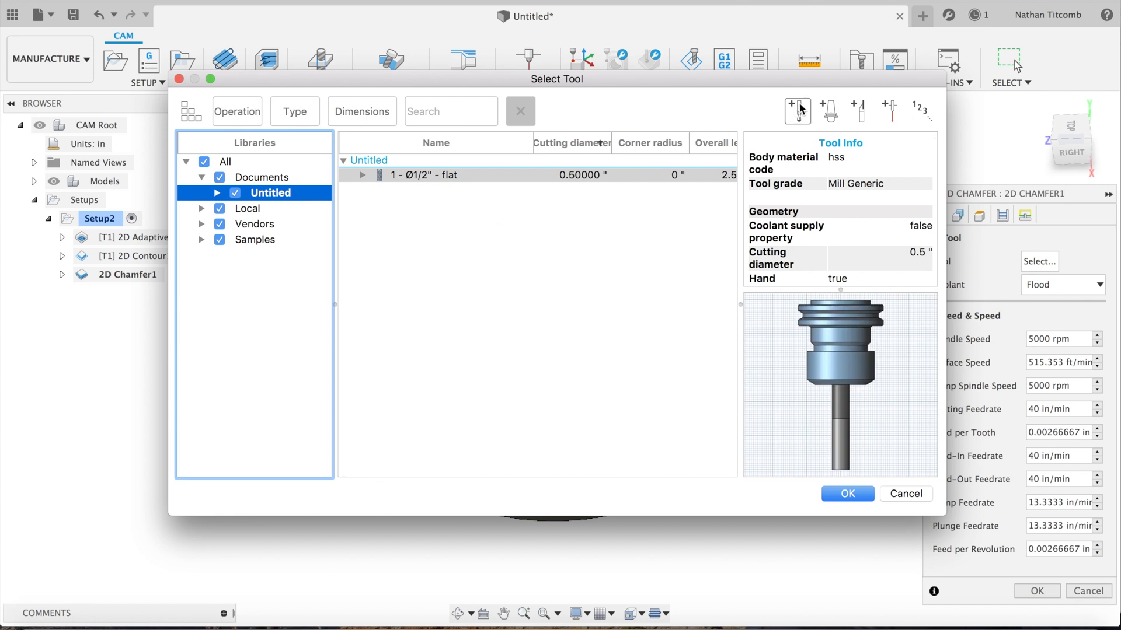
Define a new chamfer mill with a 0.005 in tip, select it, and set chamfer width 0.02 in
click(797, 111)
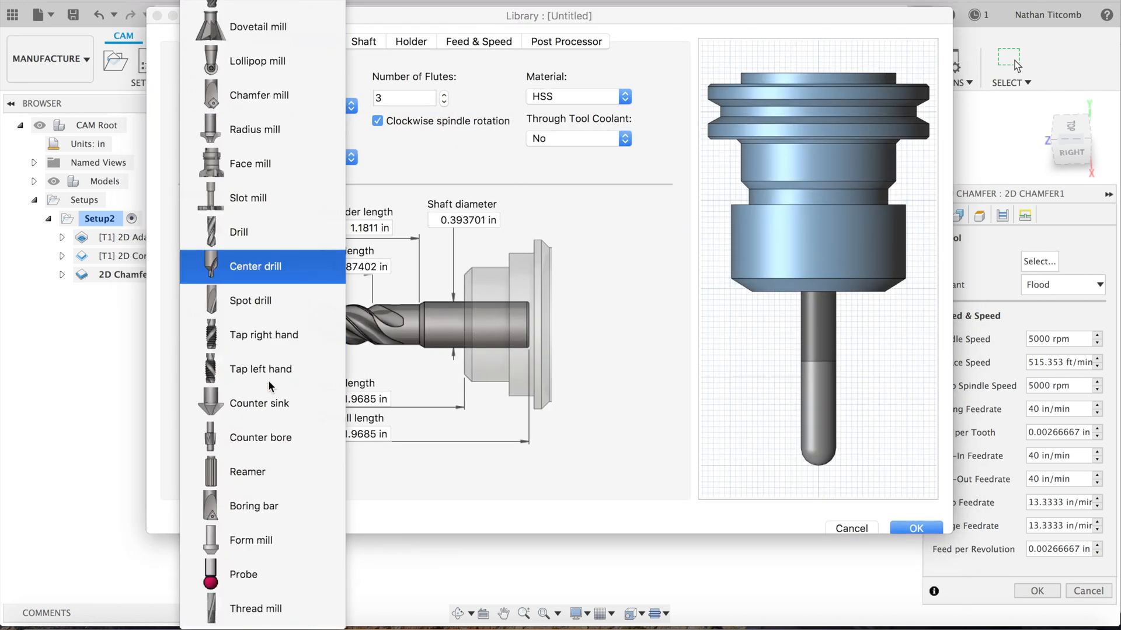
mouse_move(269, 155)
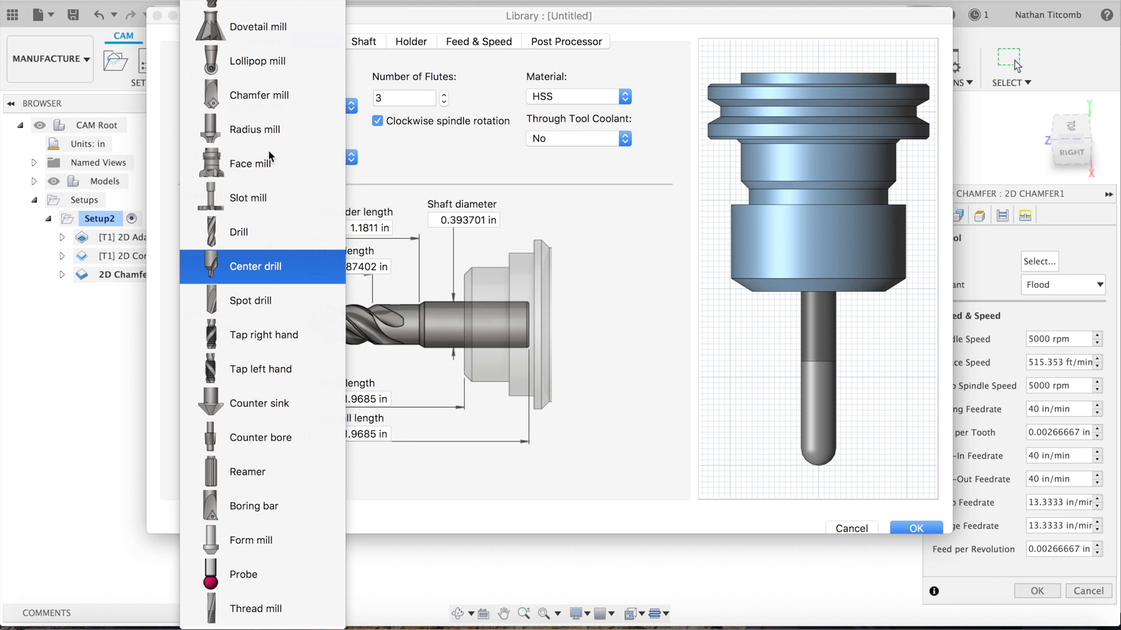
click(260, 94)
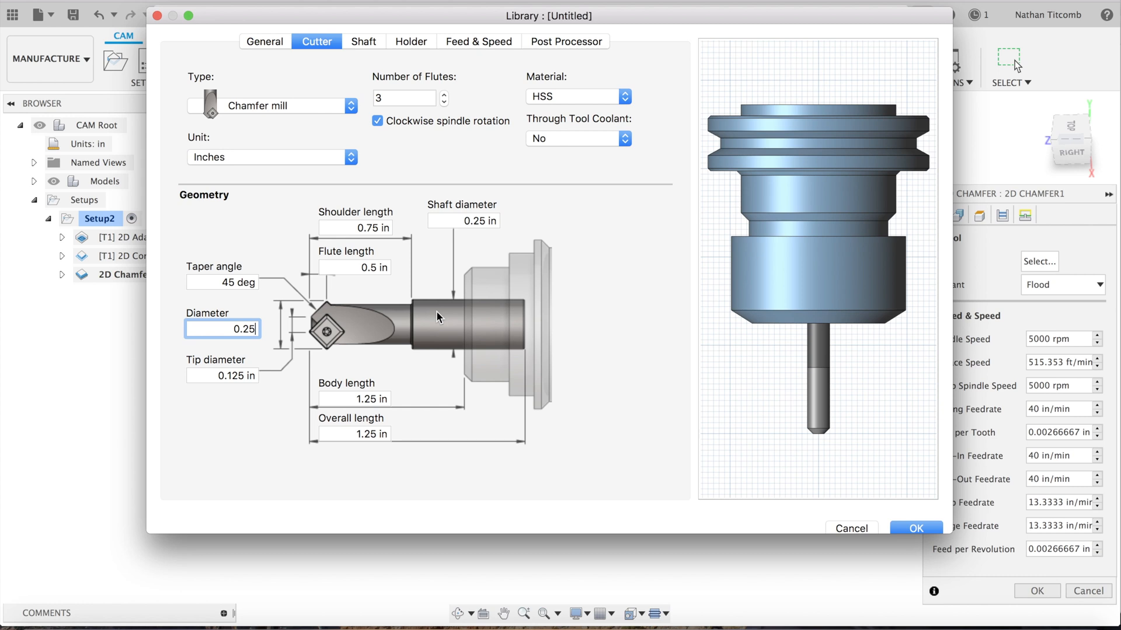
mouse_move(453, 296)
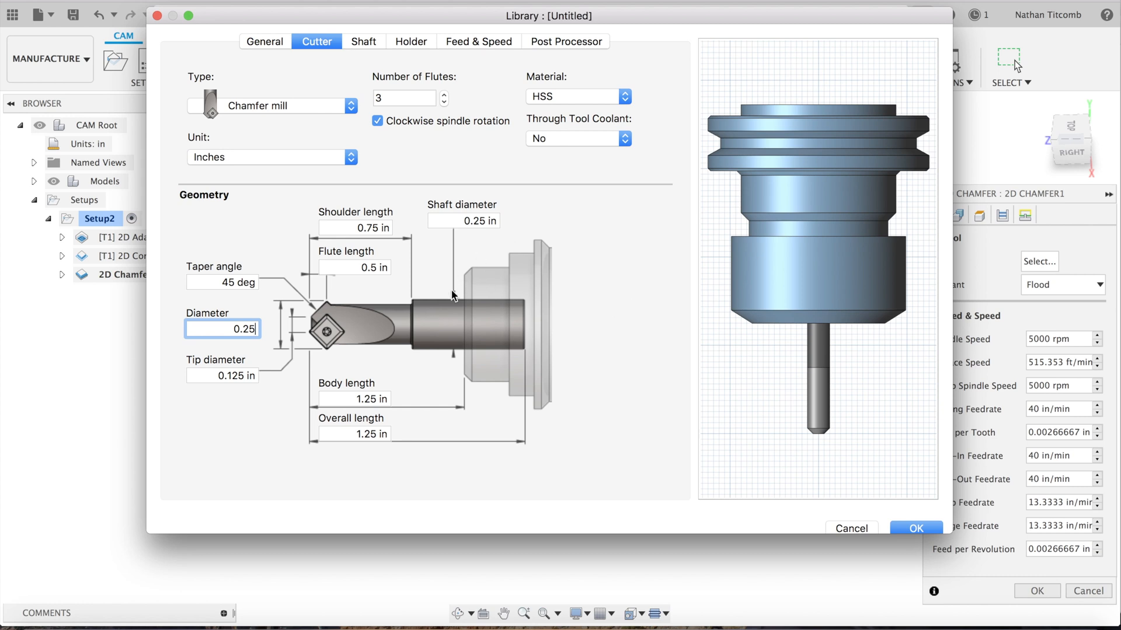
click(221, 375)
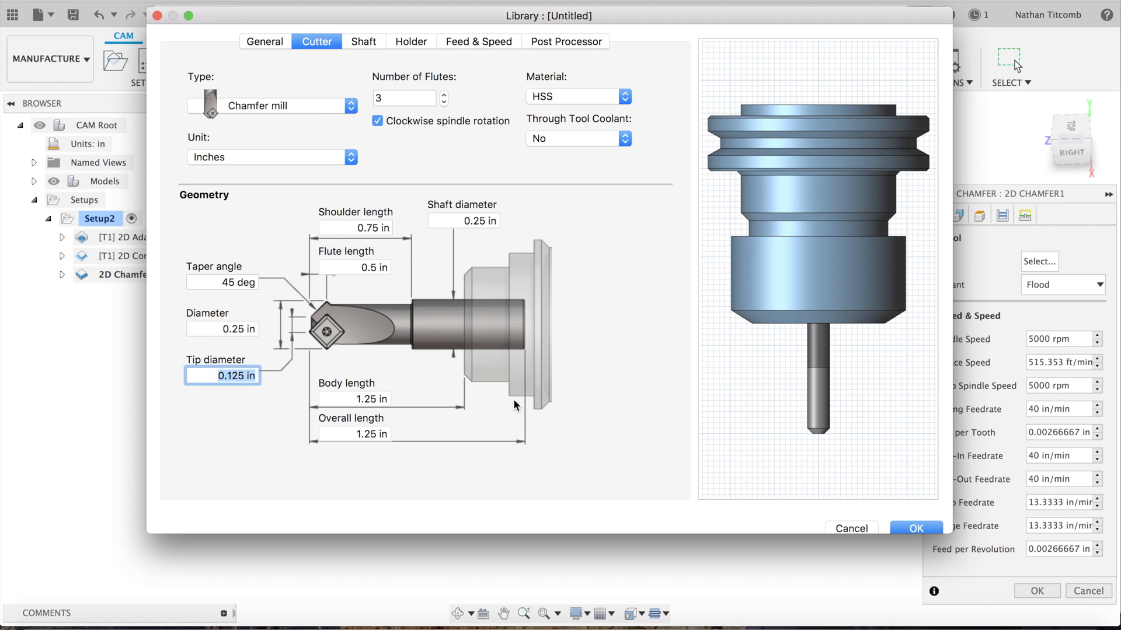
text(0.005)
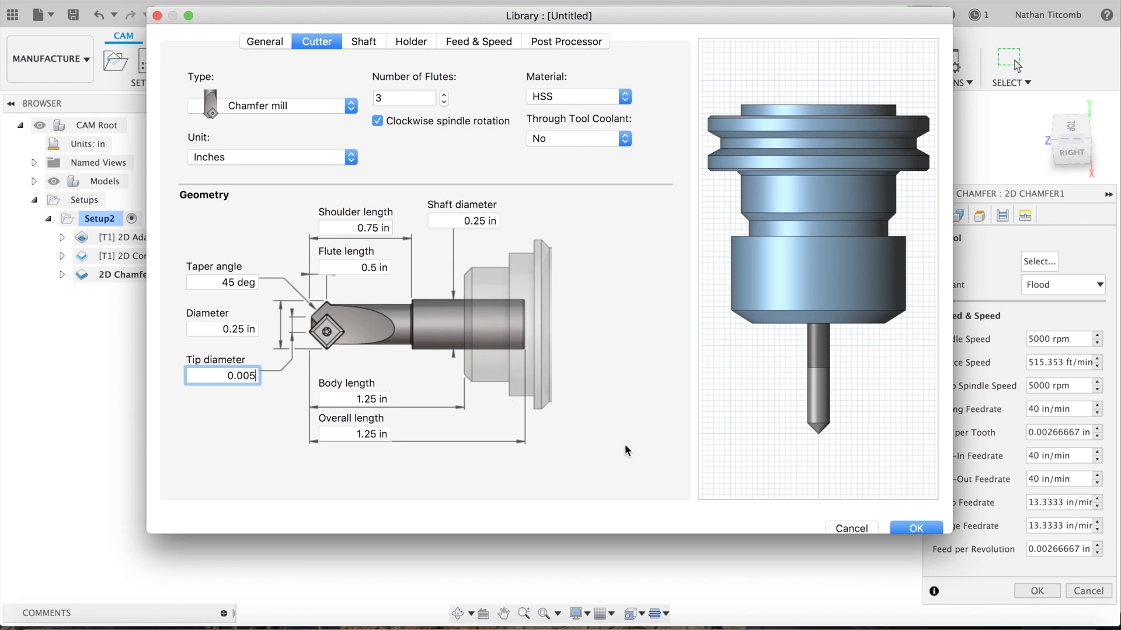
click(915, 528)
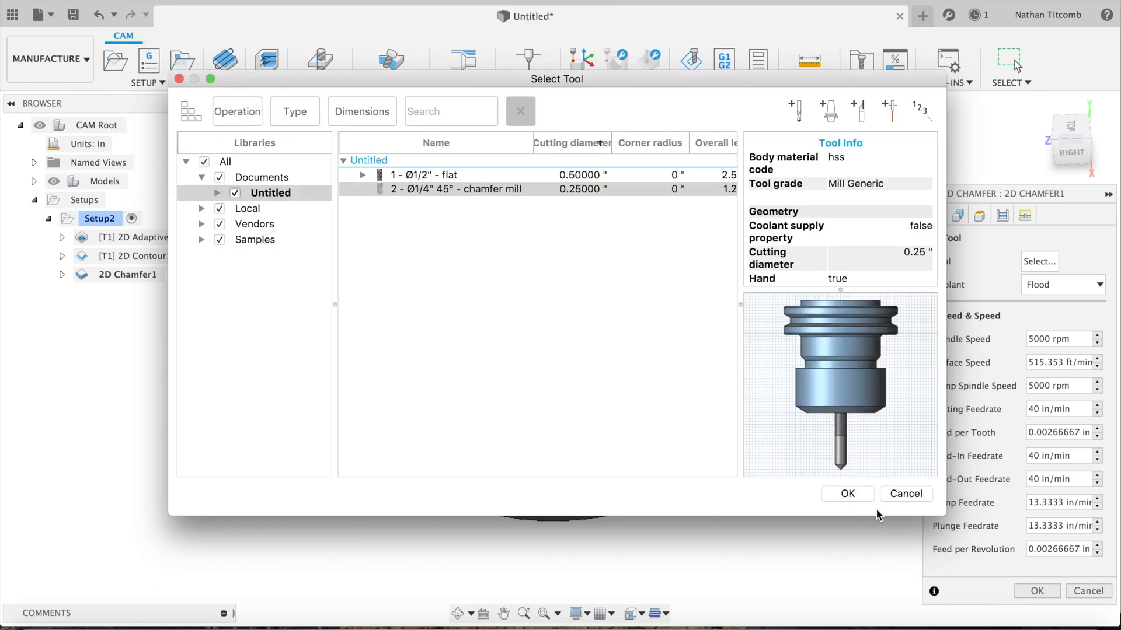
click(847, 494)
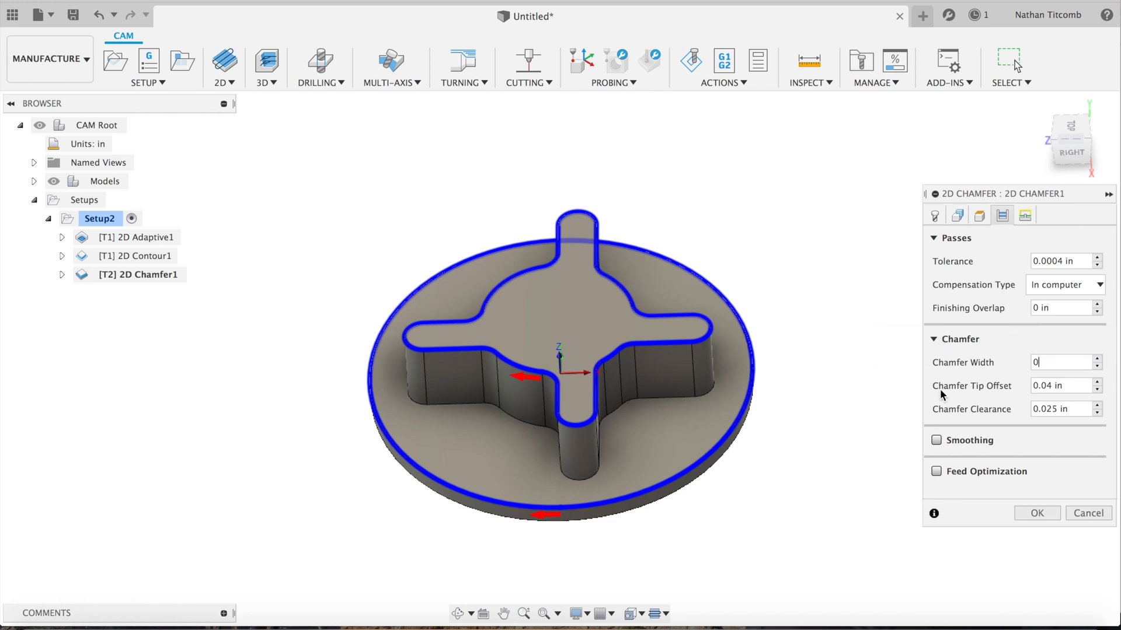
text(0.02)
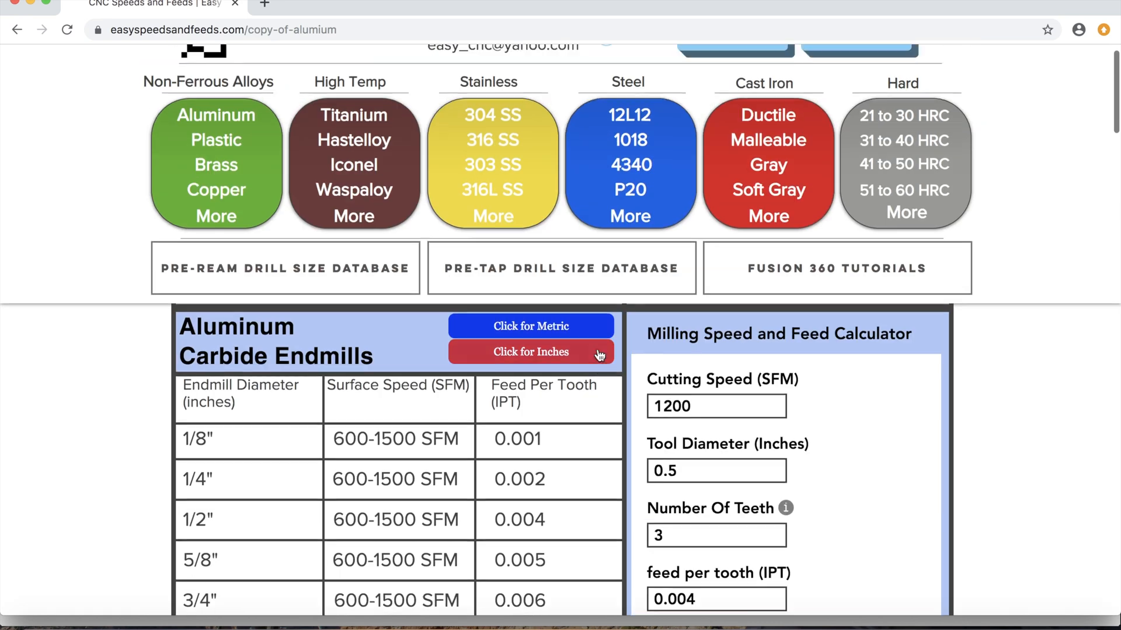
Enter a 0.25 in tool diameter and 0.002 feed per tooth in the speeds-and-feeds calculator
scroll(down, 3)
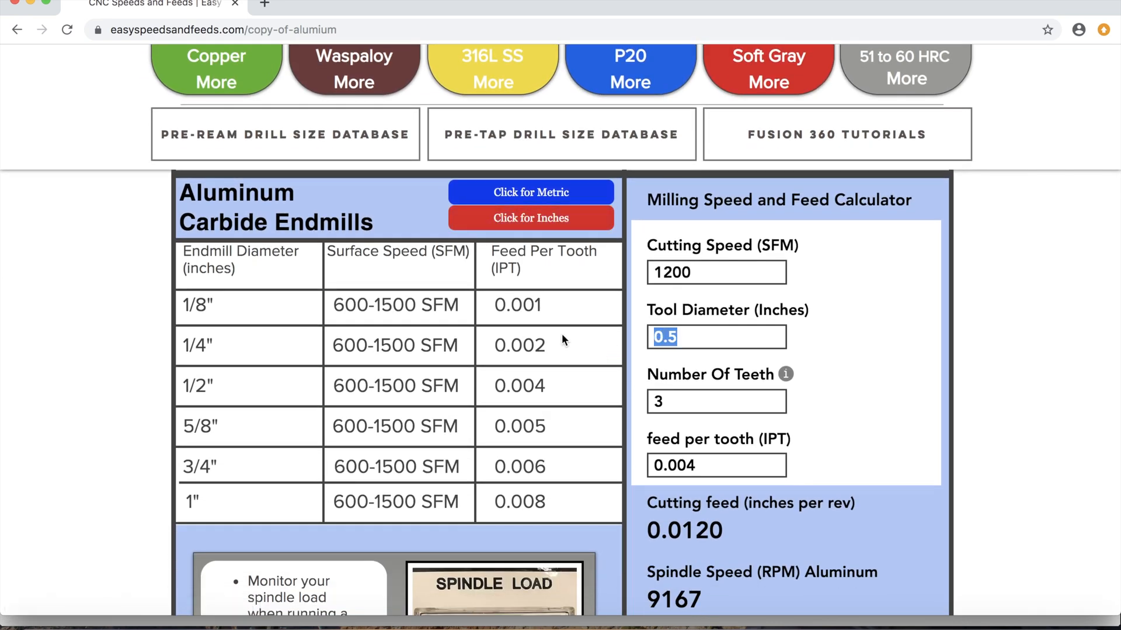
text(0.25)
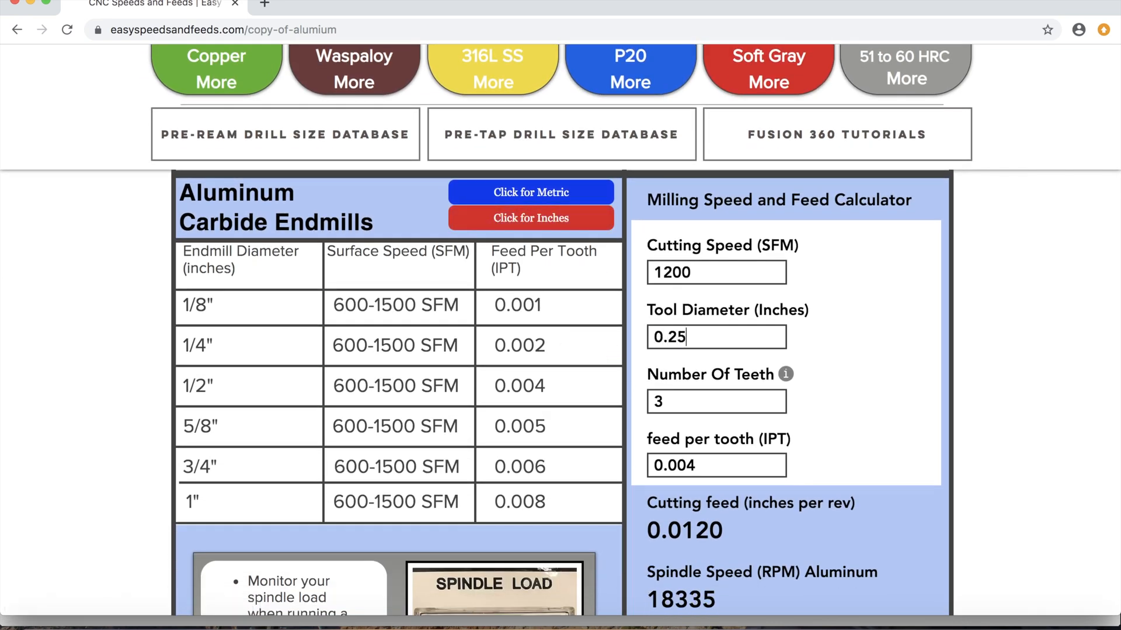
triple_click(715, 466)
text(0.002)
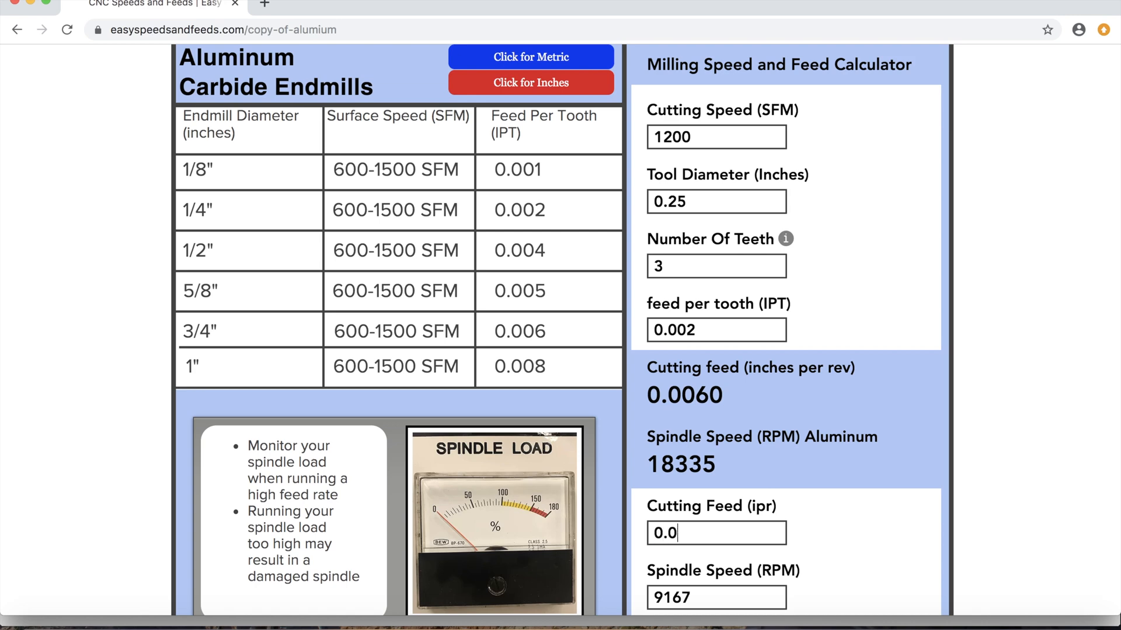
scroll(down, 3)
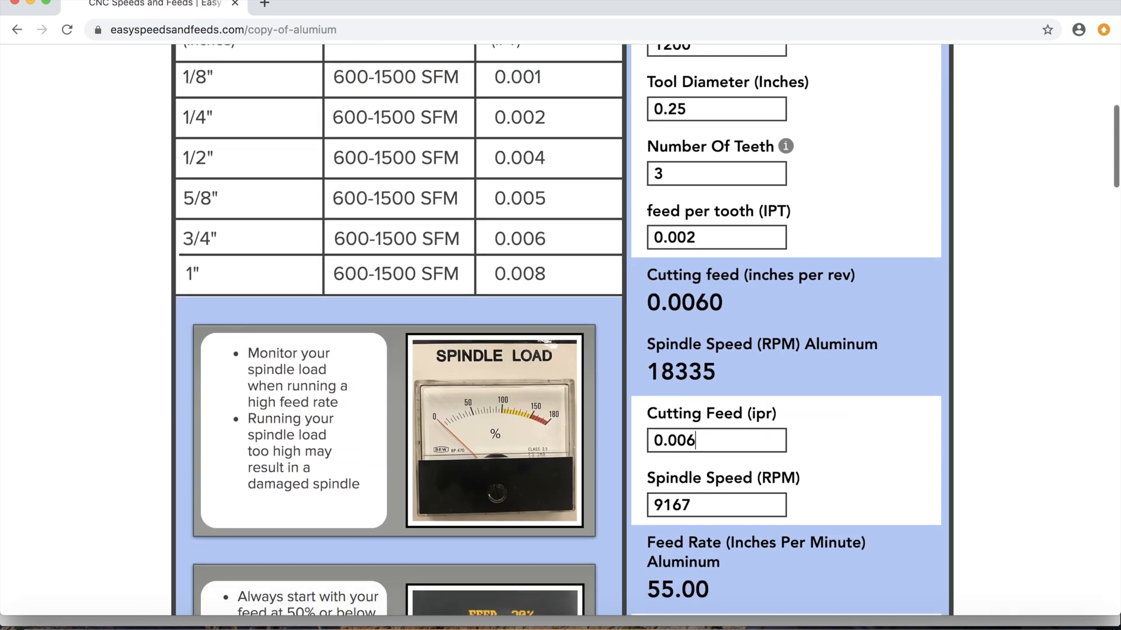
scroll(up, 3)
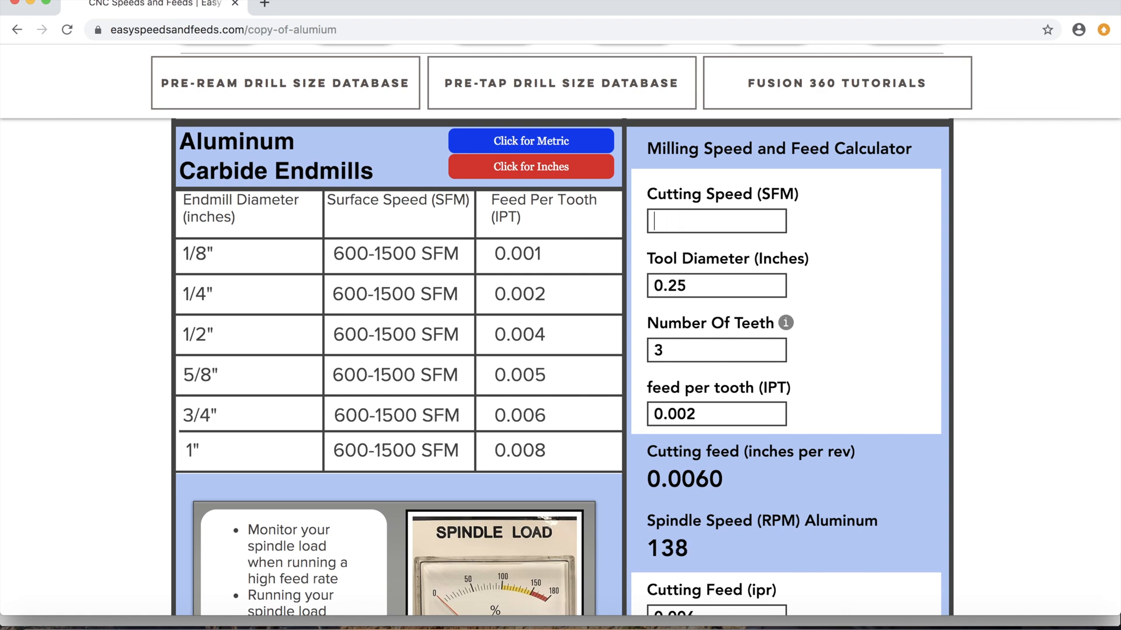
scroll(down, 3)
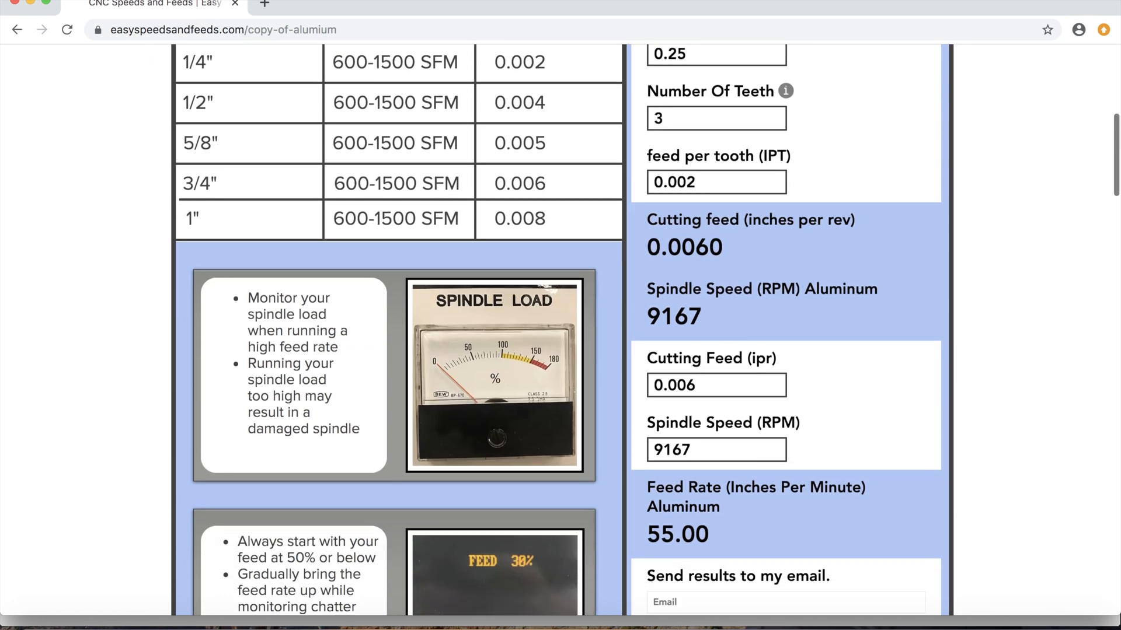
scroll(down, 3)
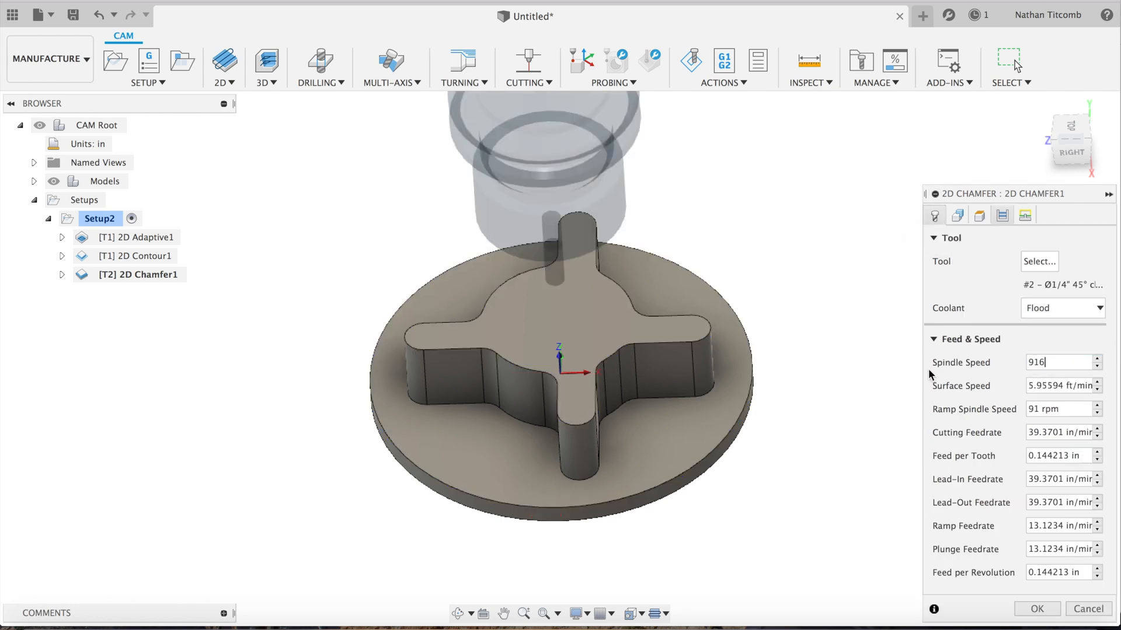
Set the chamfer to 9167 rpm, 55 in/min feeds and 10 in/min plunge, and accept it
text(7)
click(1064, 432)
text(55)
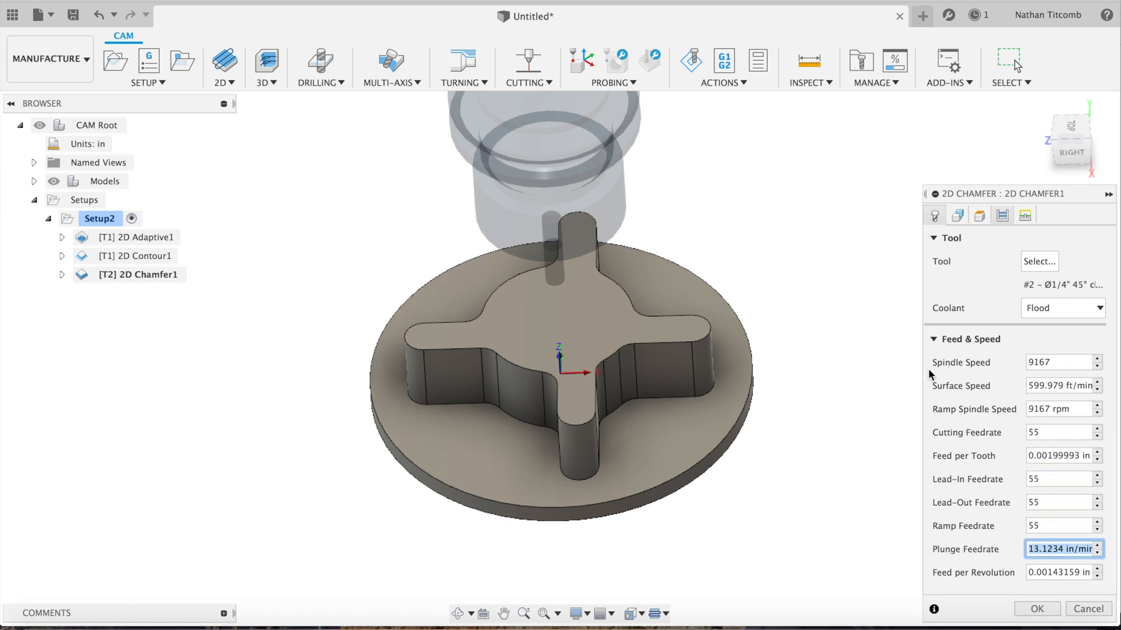
text(10)
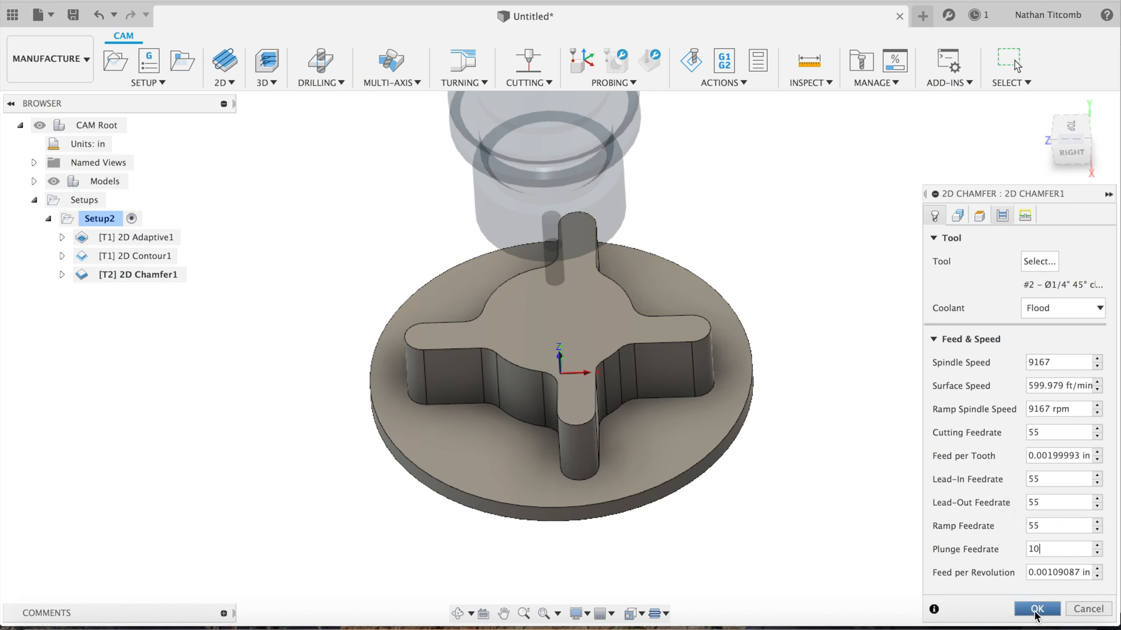
click(1037, 609)
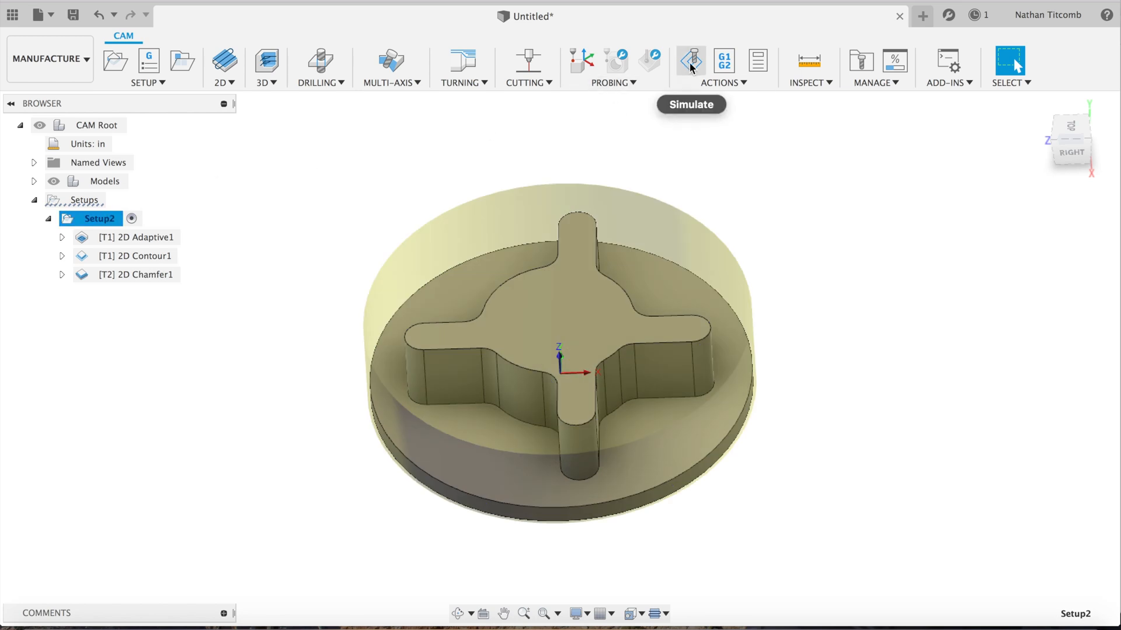
Start the Setup2 stock simulation with toolpath and stock shown and begin playback
click(690, 61)
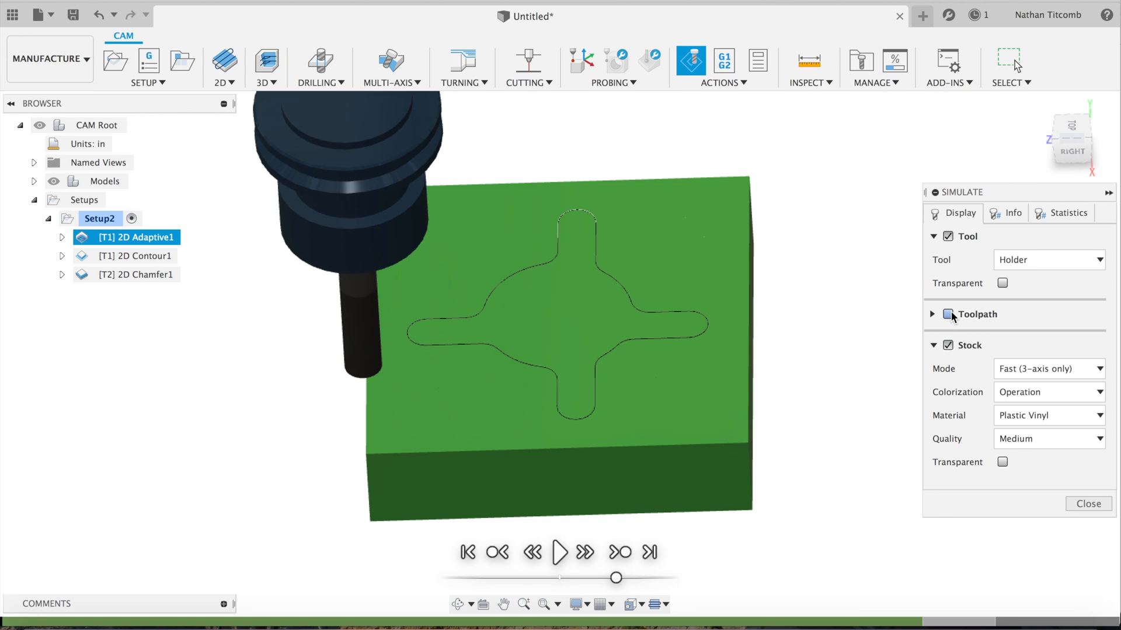
click(931, 314)
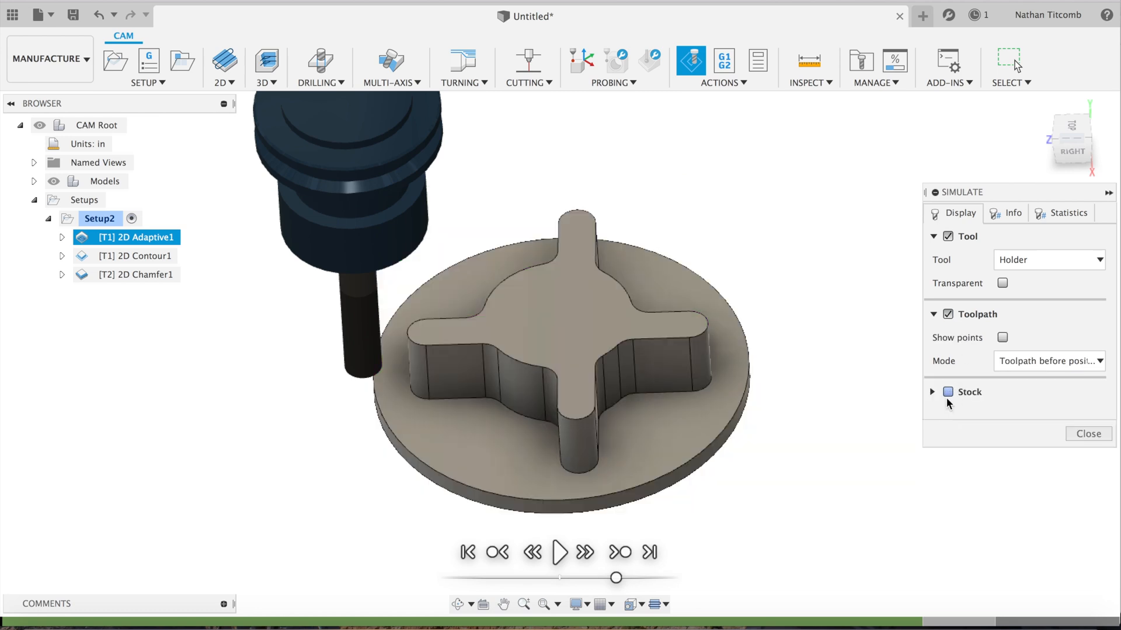
click(948, 392)
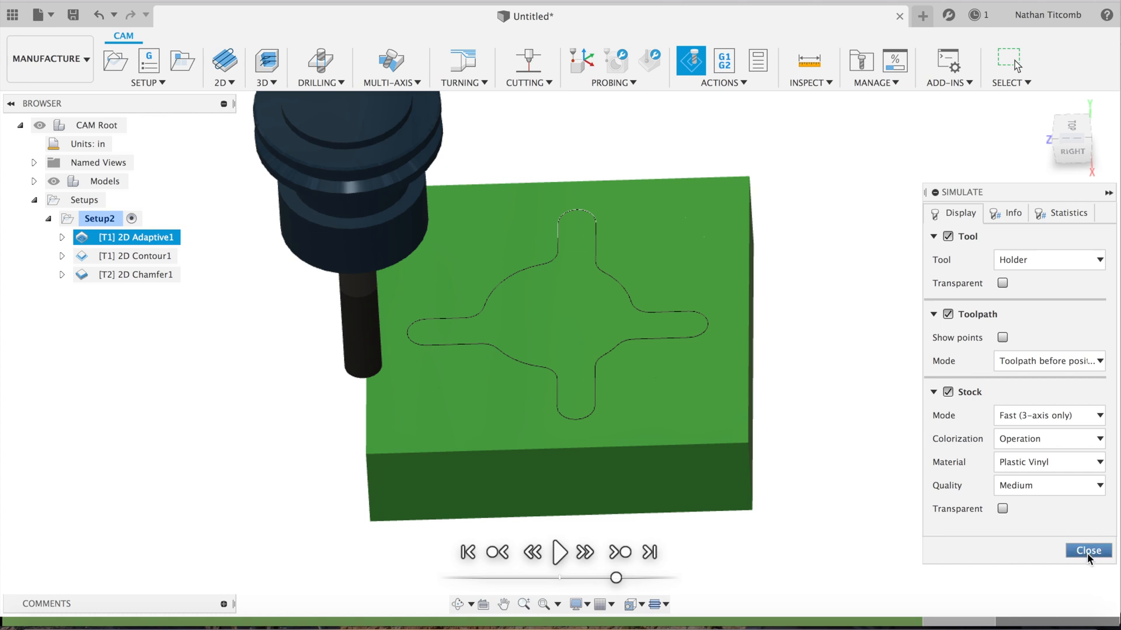
mouse_move(559, 552)
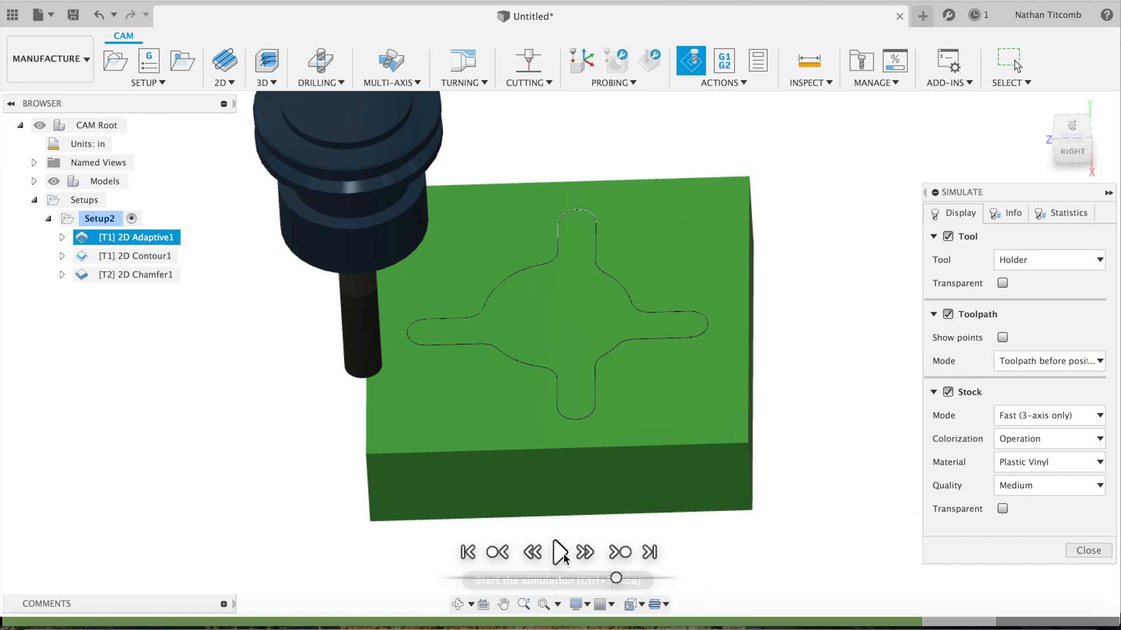
click(559, 552)
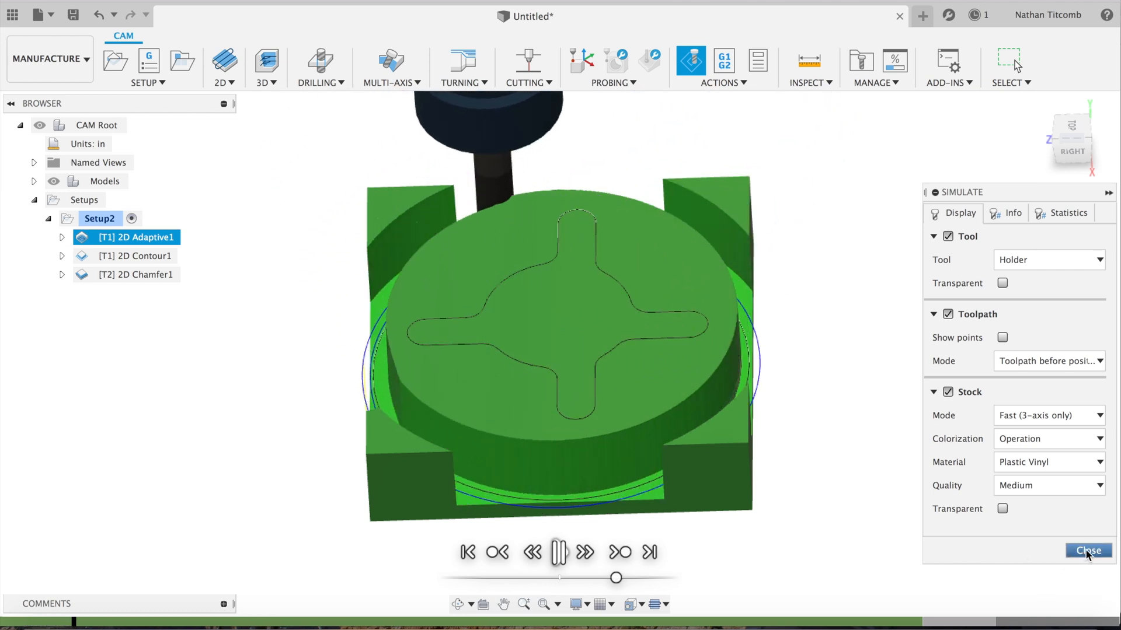
click(1087, 550)
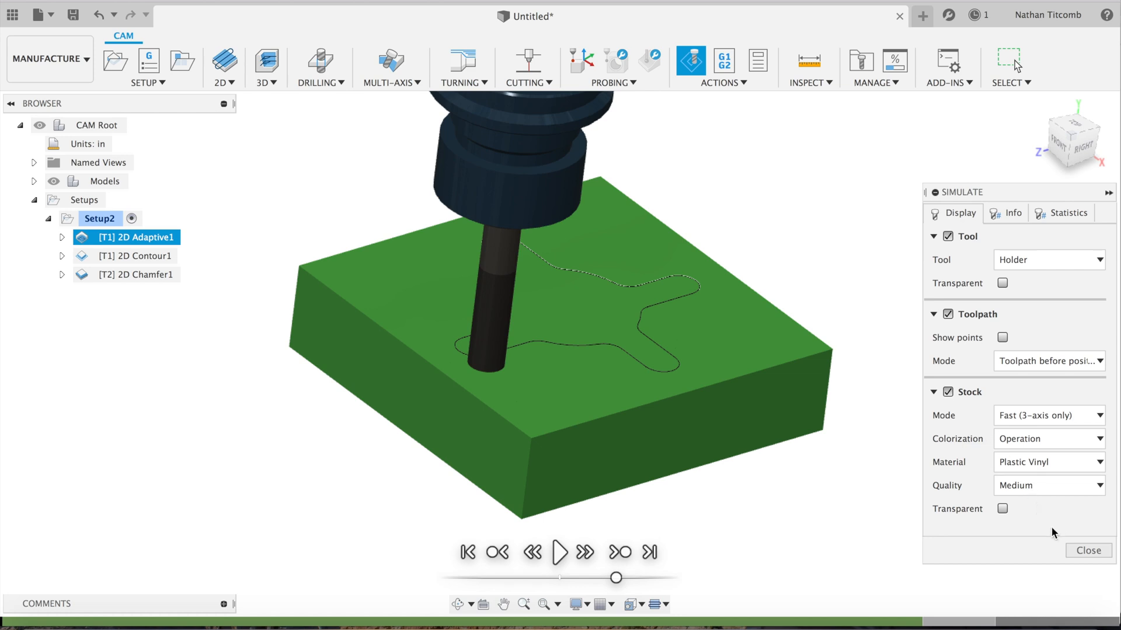
Play the simulation through the adaptive, contour and chamfer operations cutting the cross boss
click(559, 552)
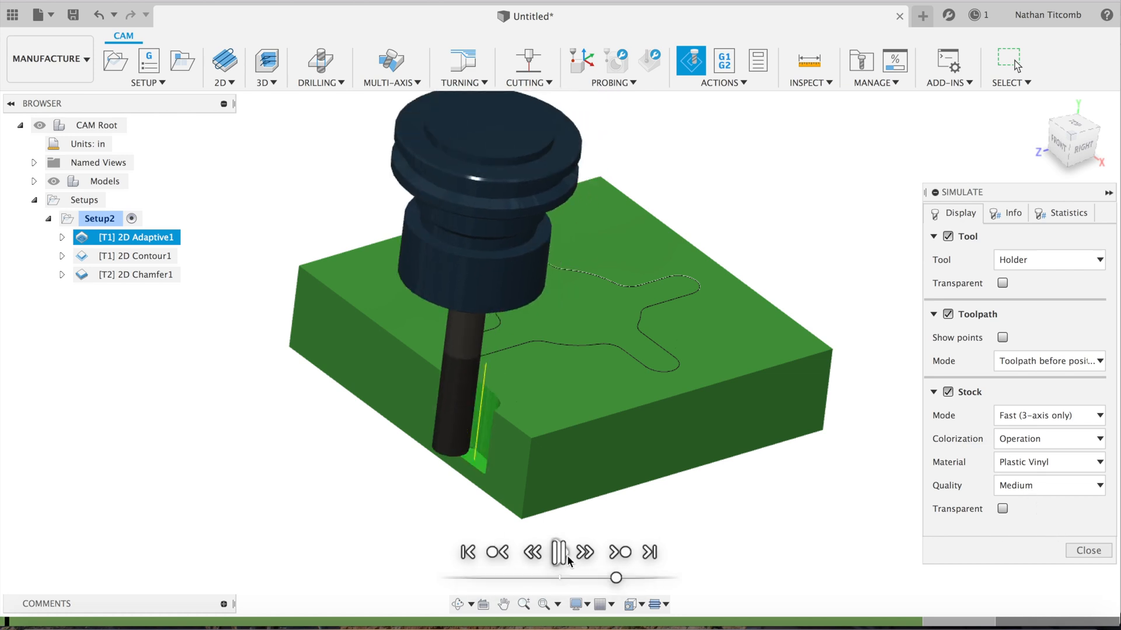
click(559, 552)
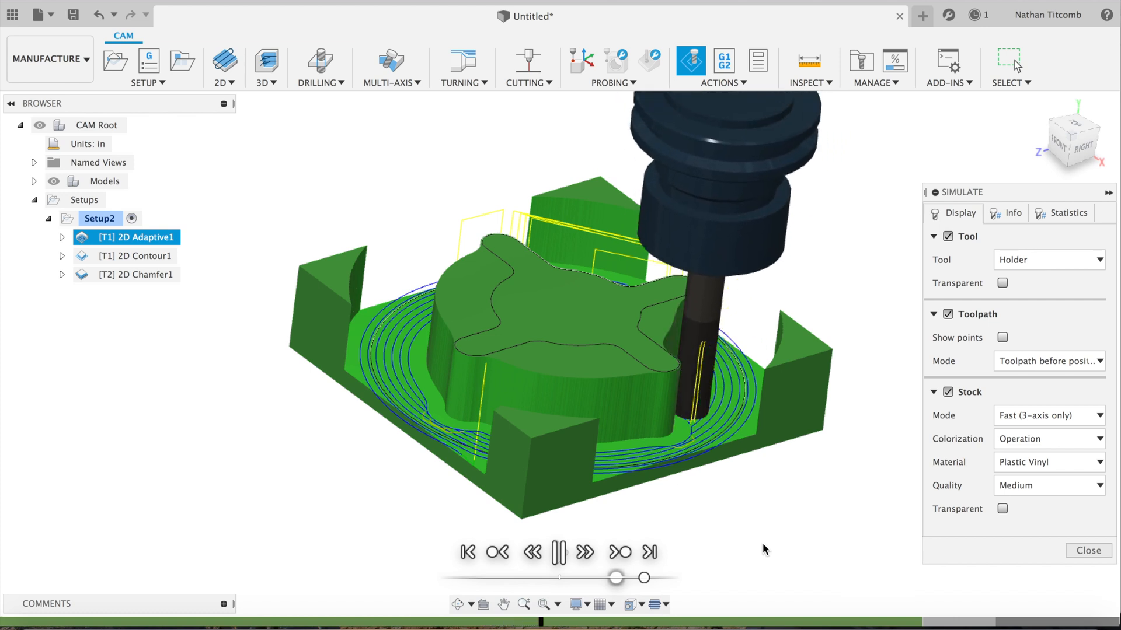
click(559, 552)
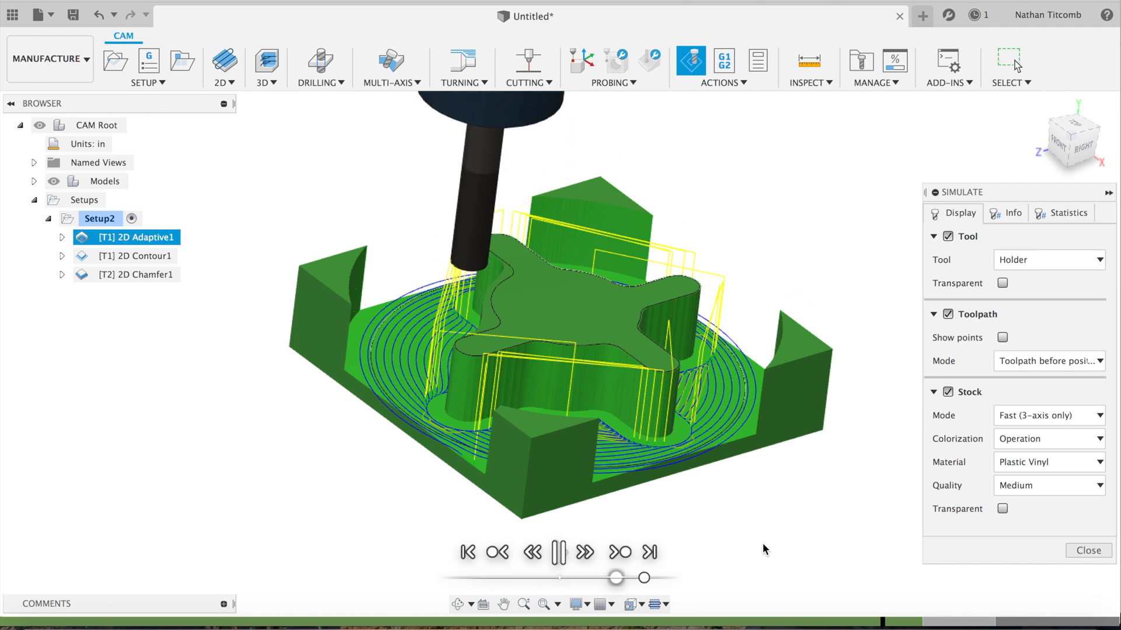
click(136, 256)
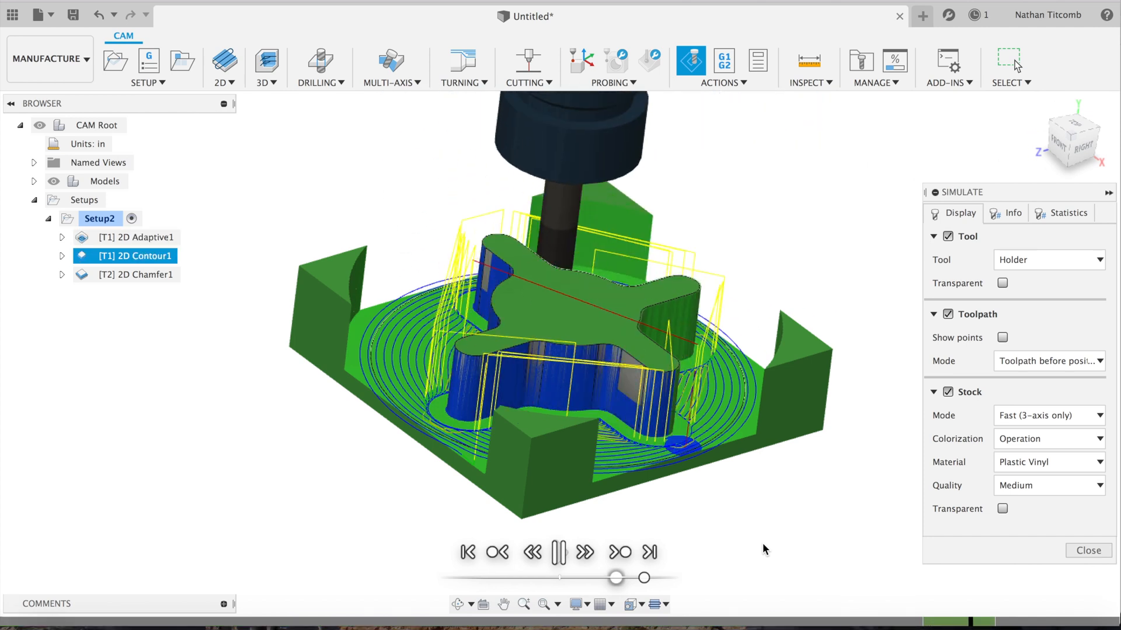
click(135, 275)
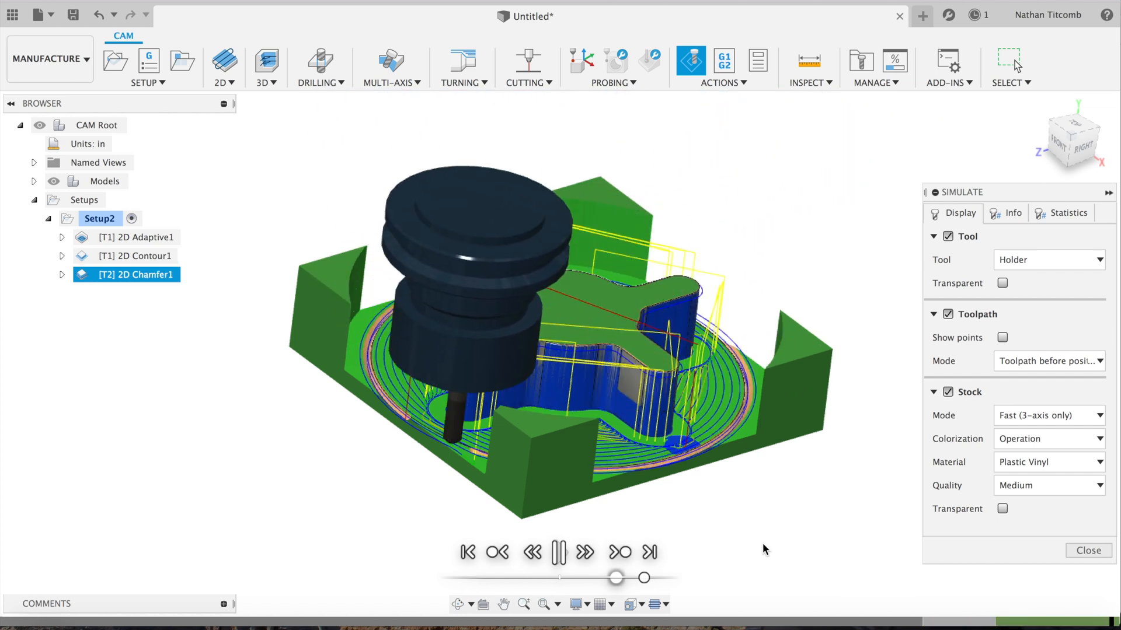
click(559, 552)
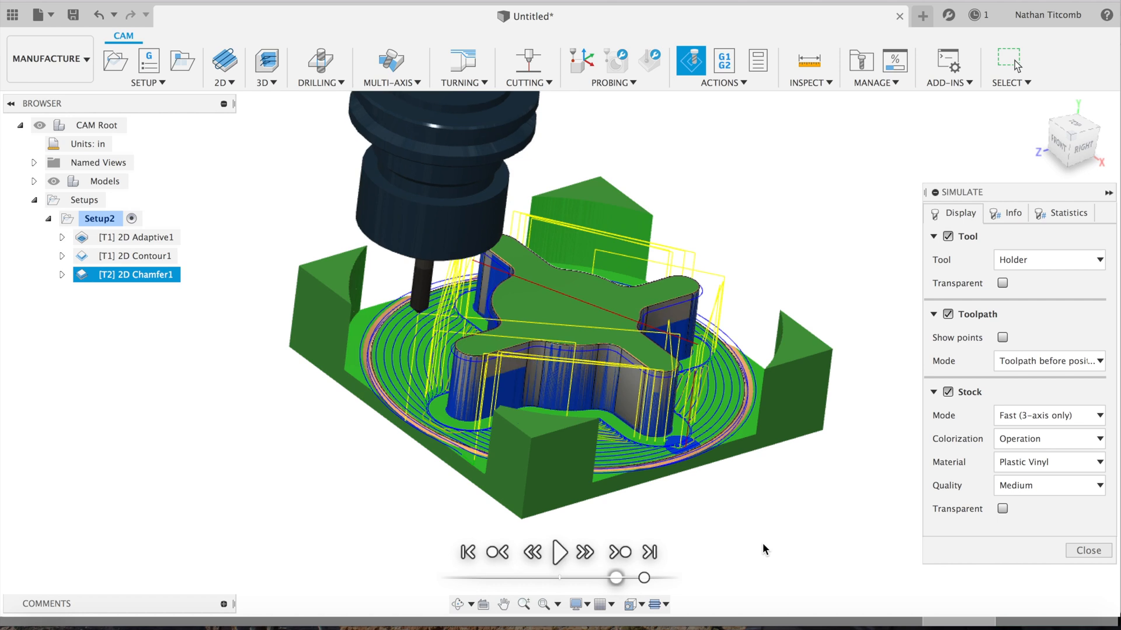